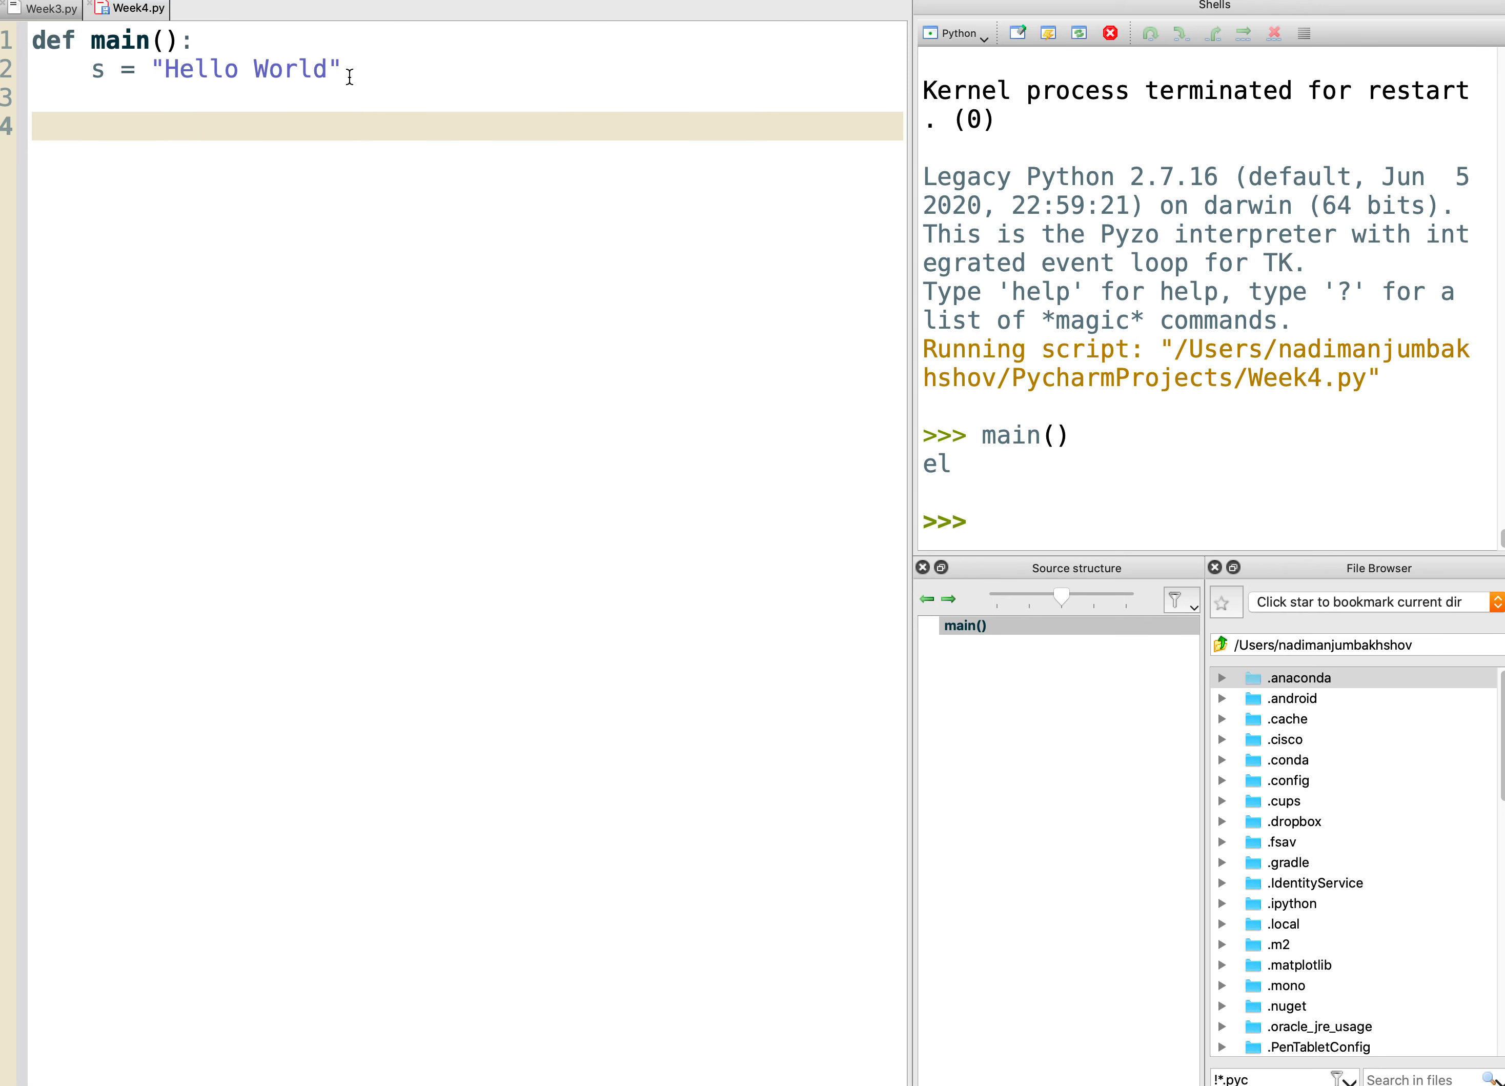
{"action": "mouse_move", "coordinate": [246, 205]}
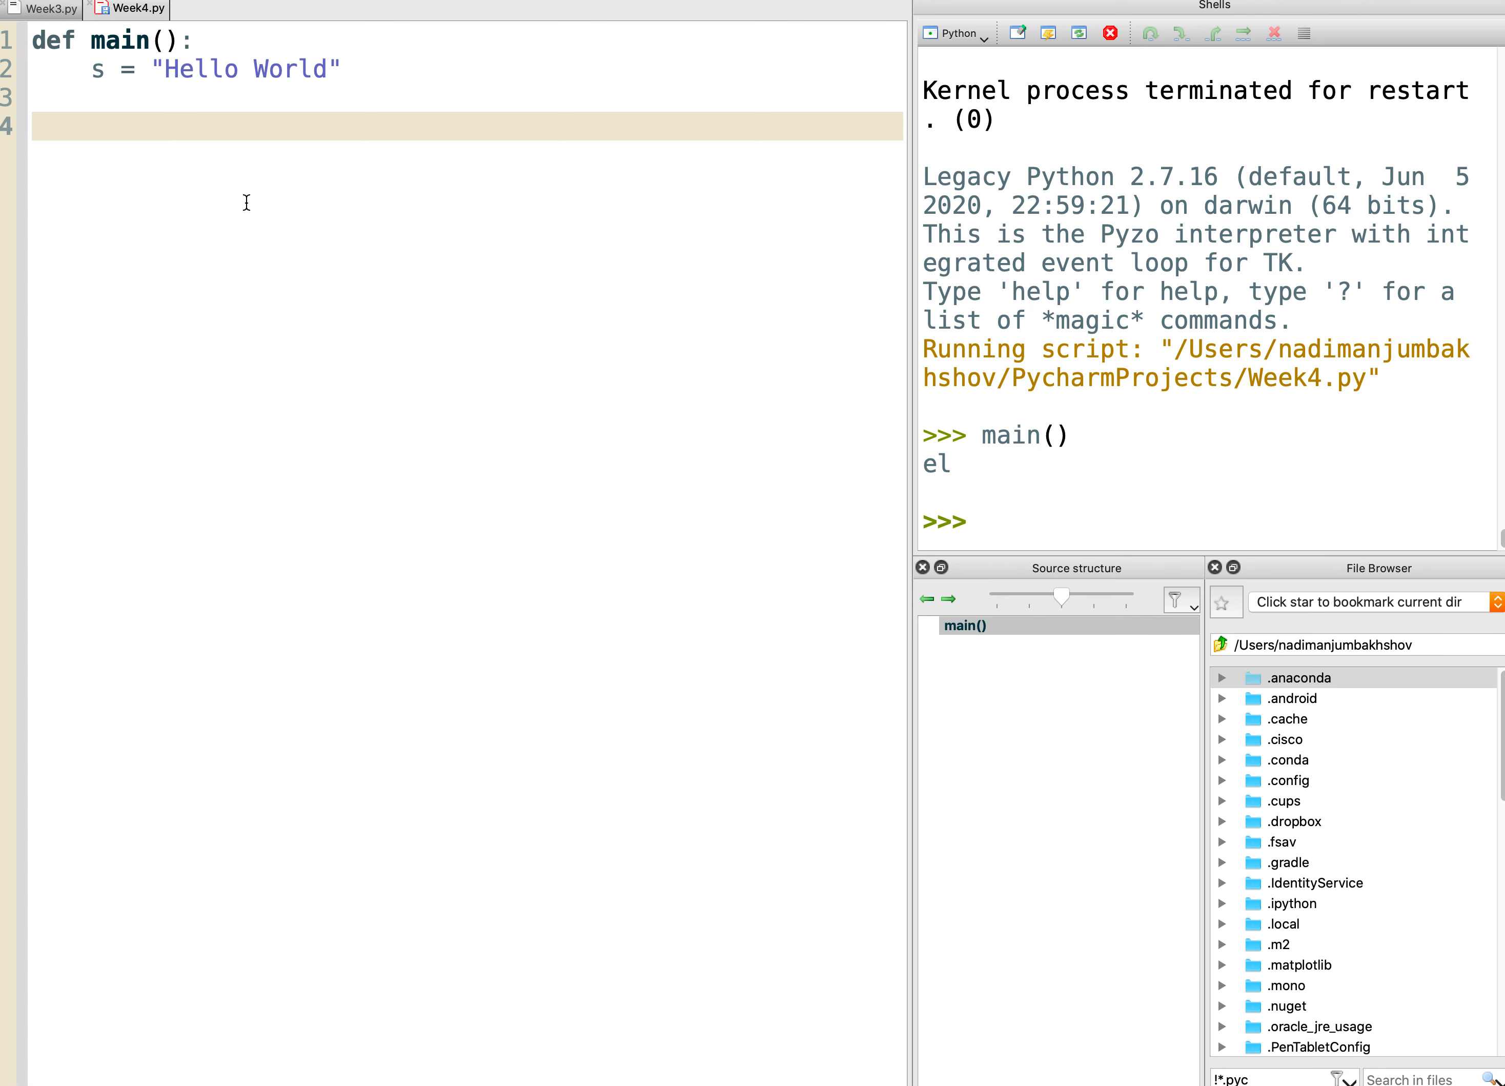
{"action": "mouse_move", "coordinate": [227, 153]}
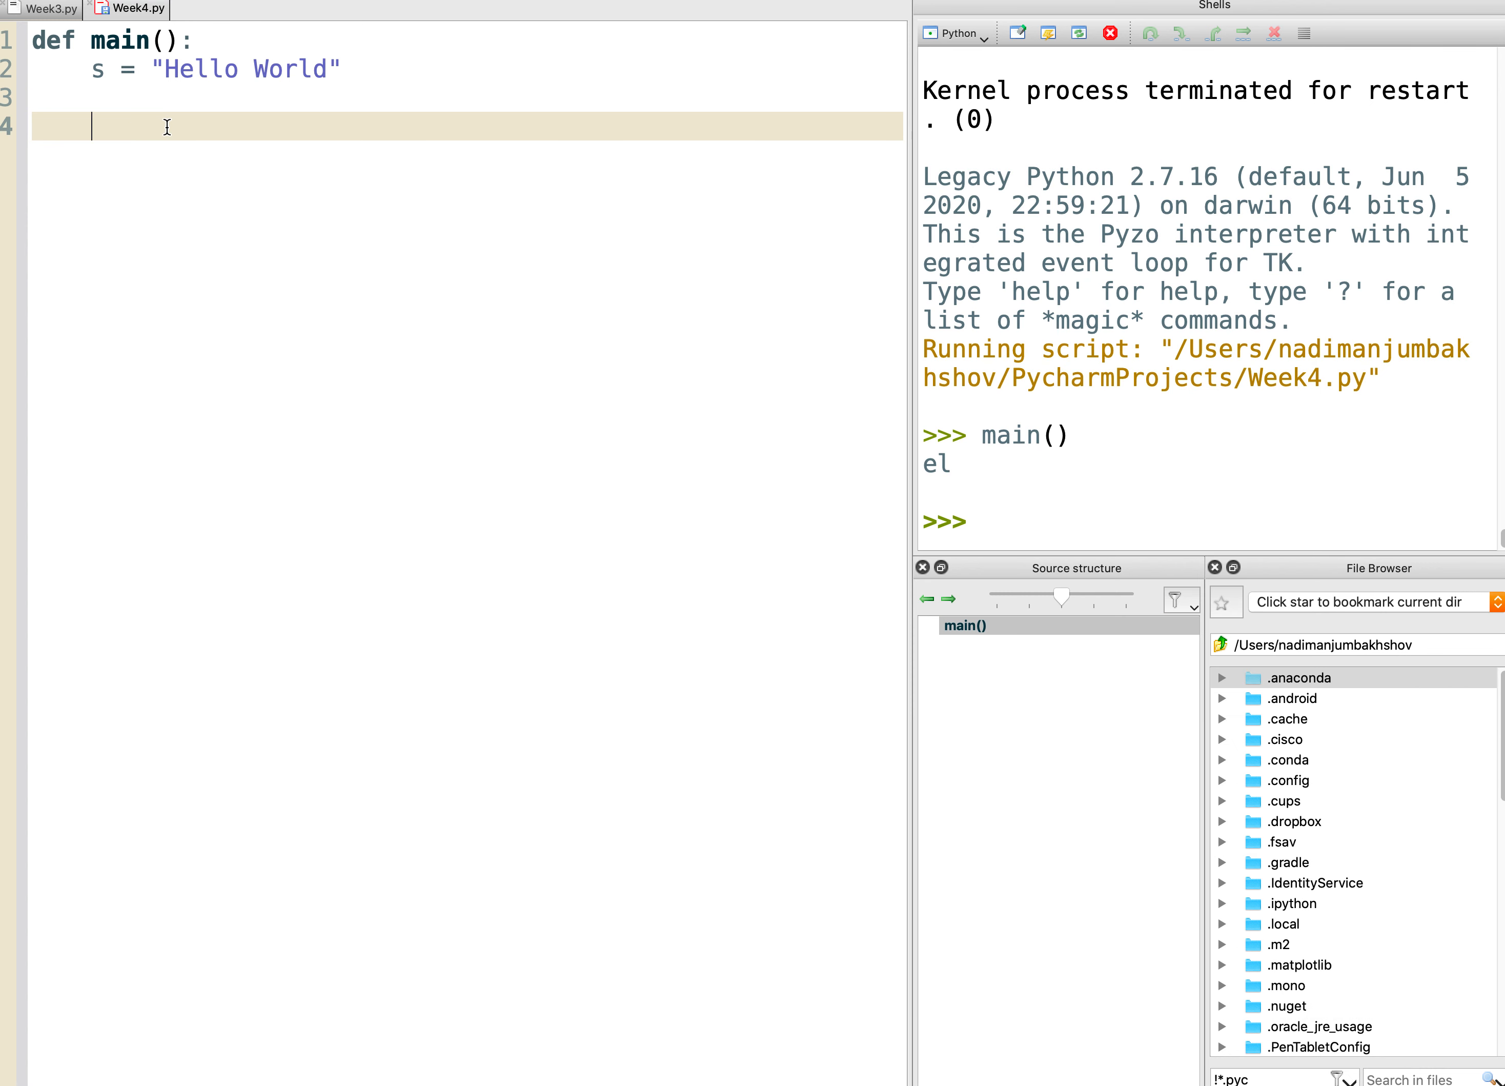
Write 'for index in range(11): print(s[index])' in main(), then rerun Week4.py in a new shell.
{"action": "type", "text": "for"}
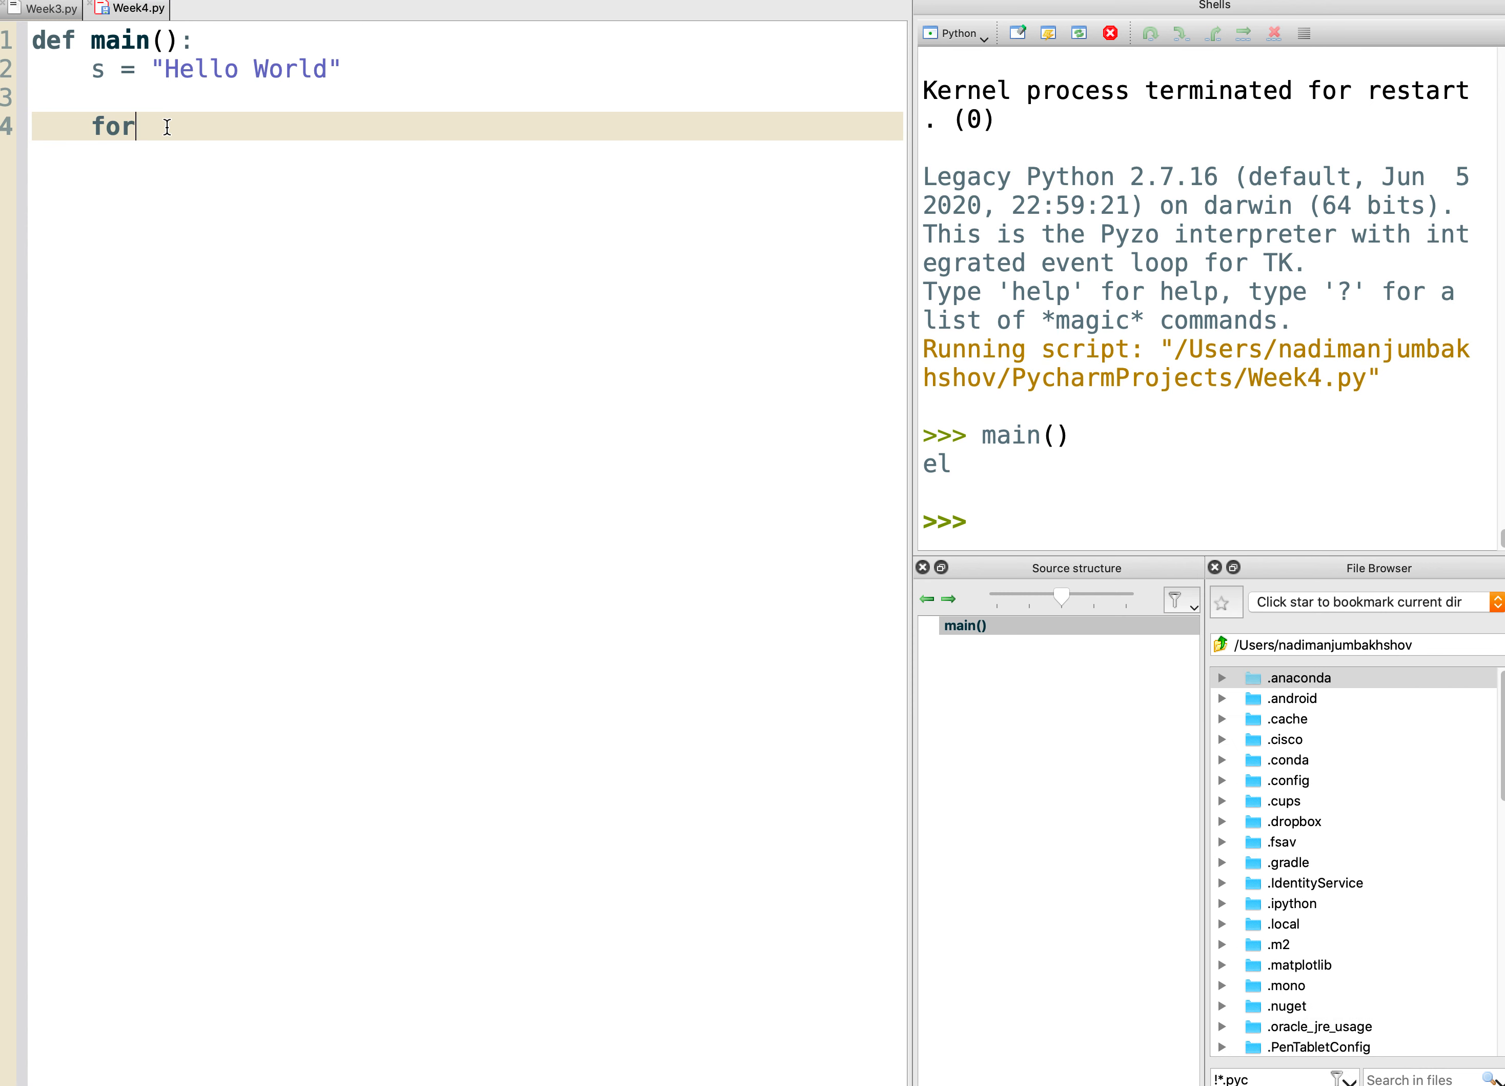
{"action": "type", "text": "in"}
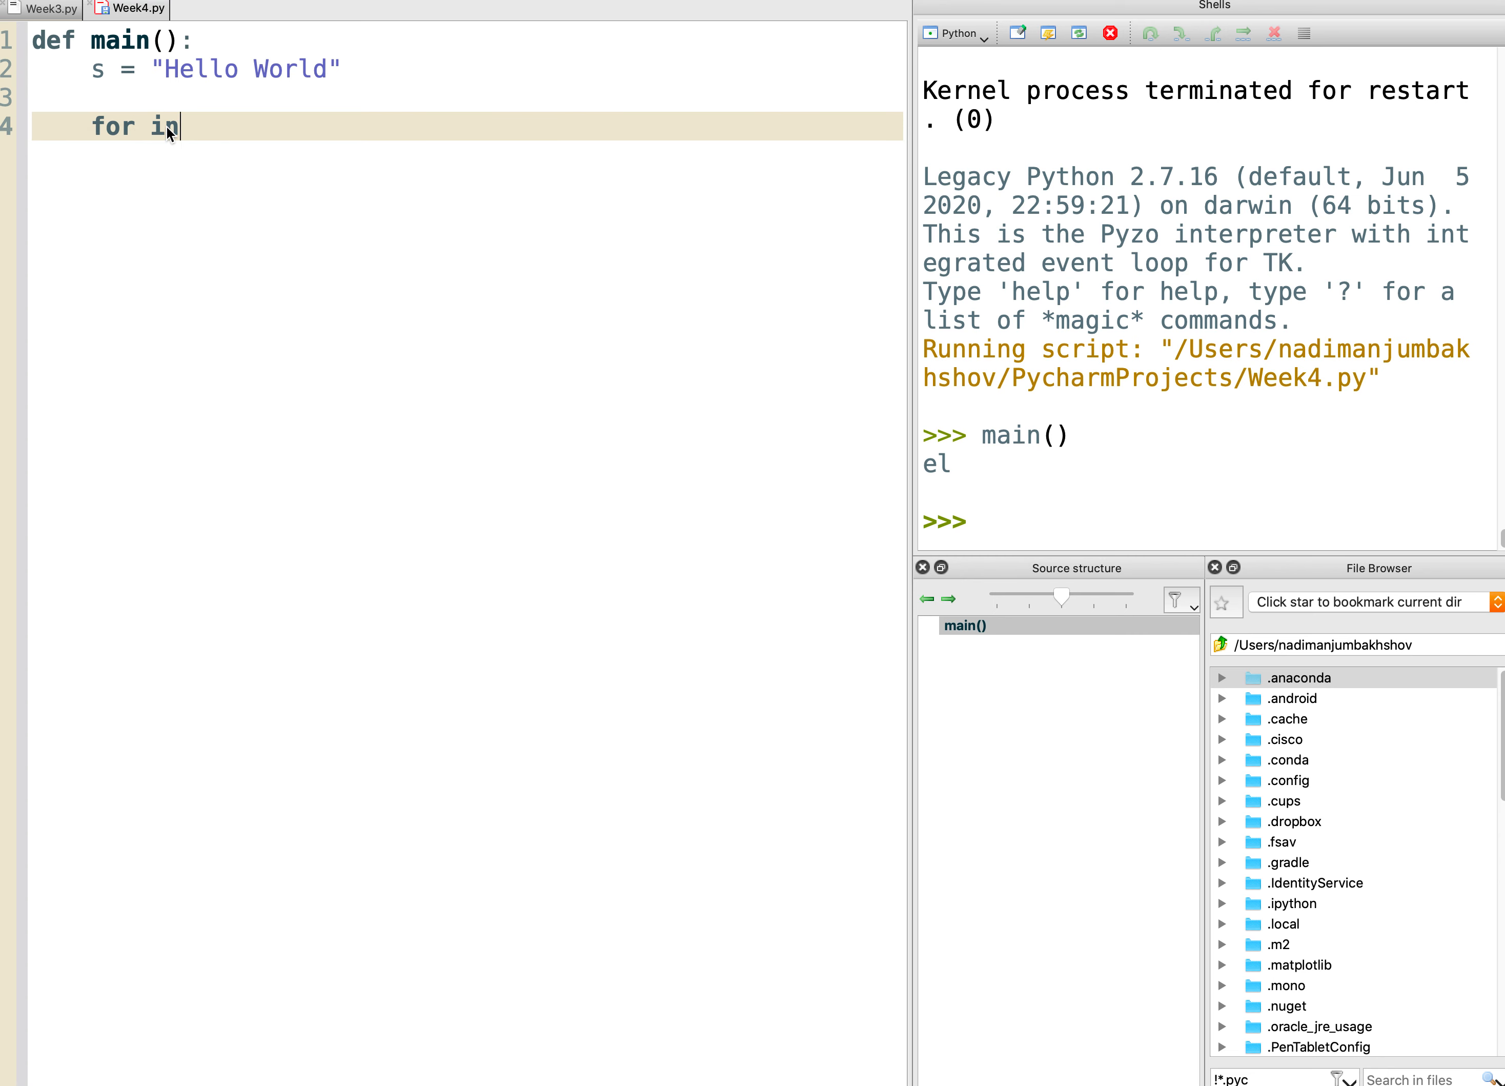
{"action": "type", "text": "dex"}
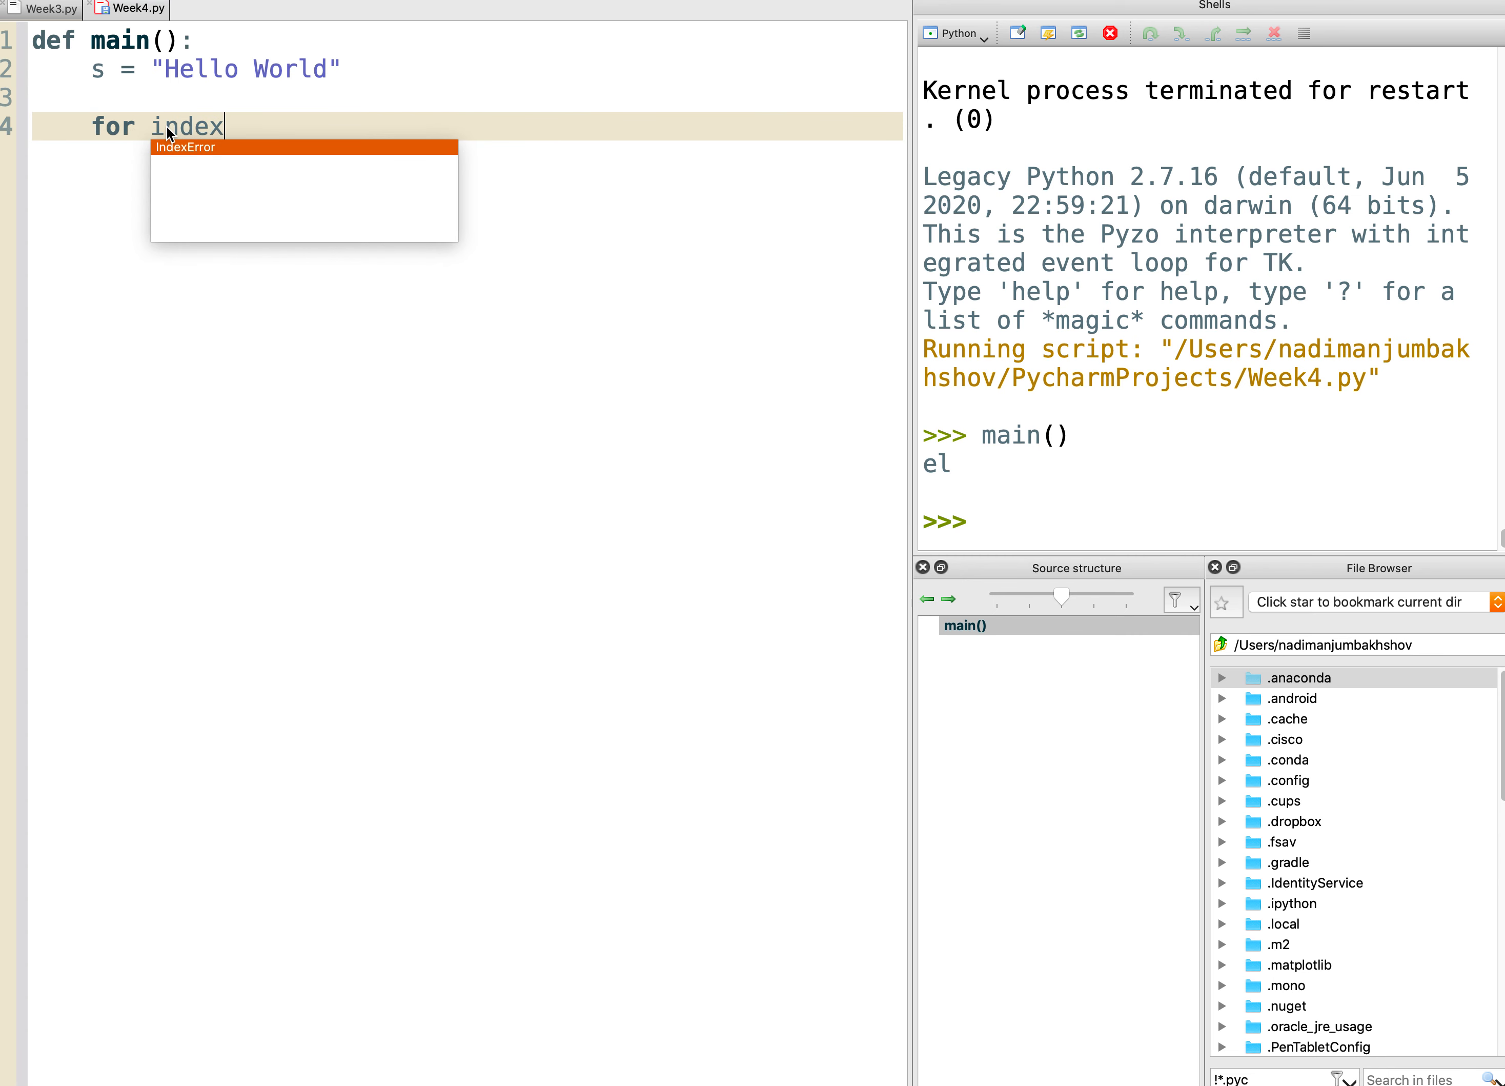
{"action": "type", "text": "in range"}
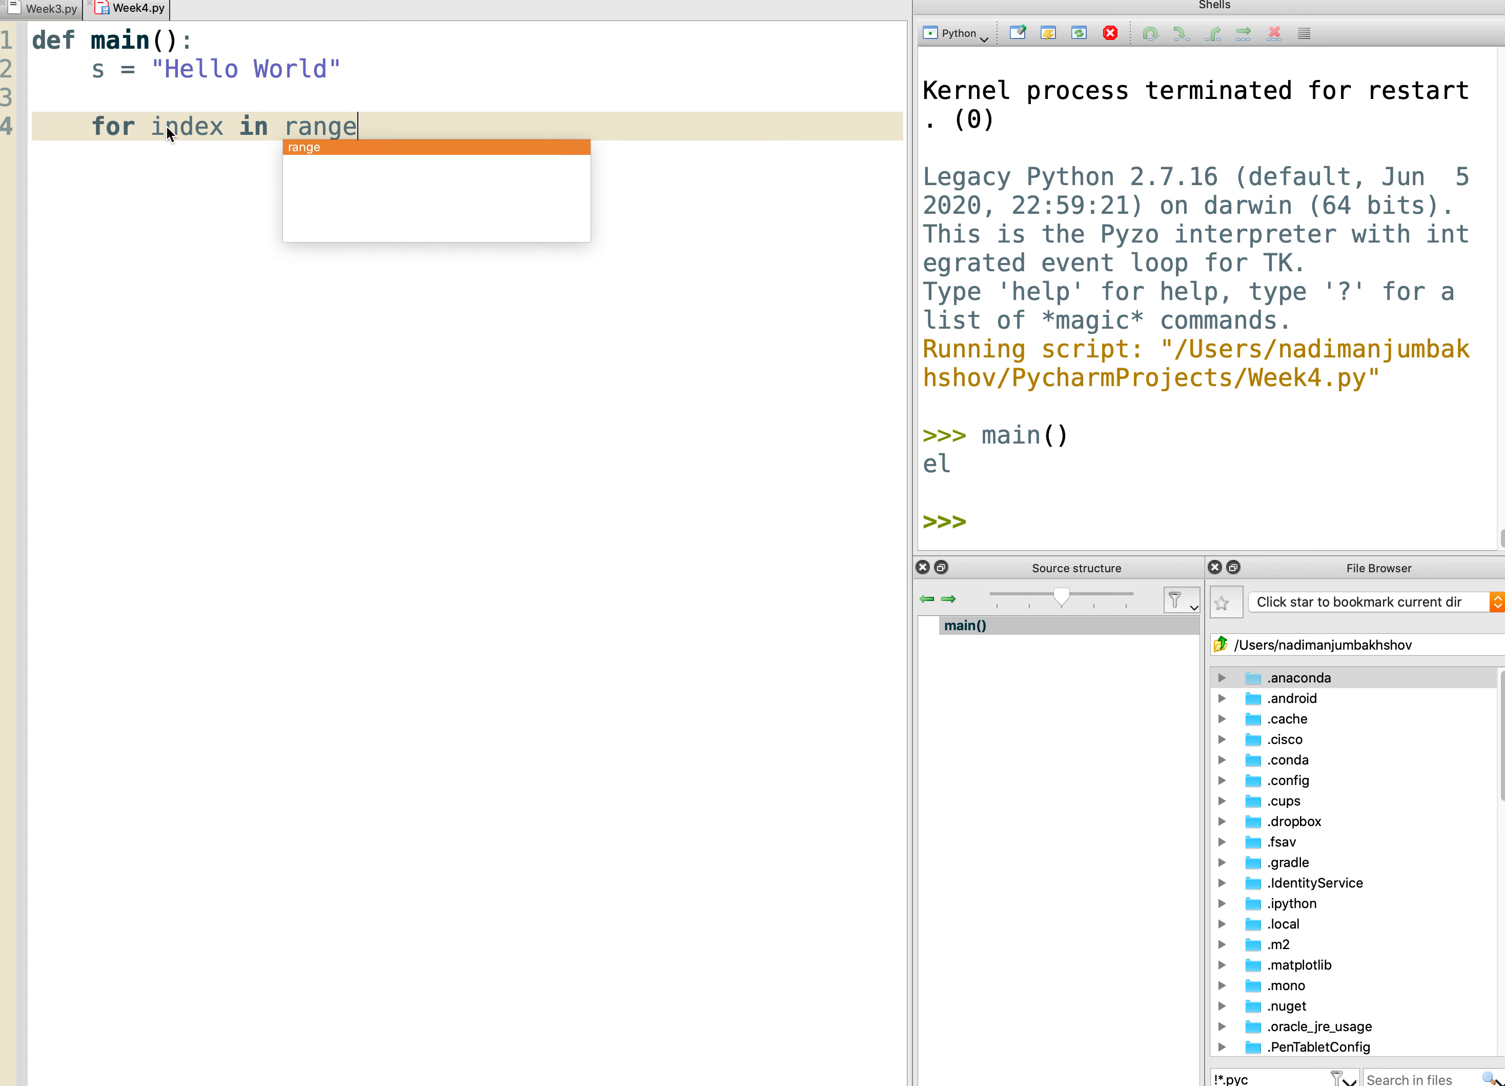
{"action": "type", "text": "(11)"}
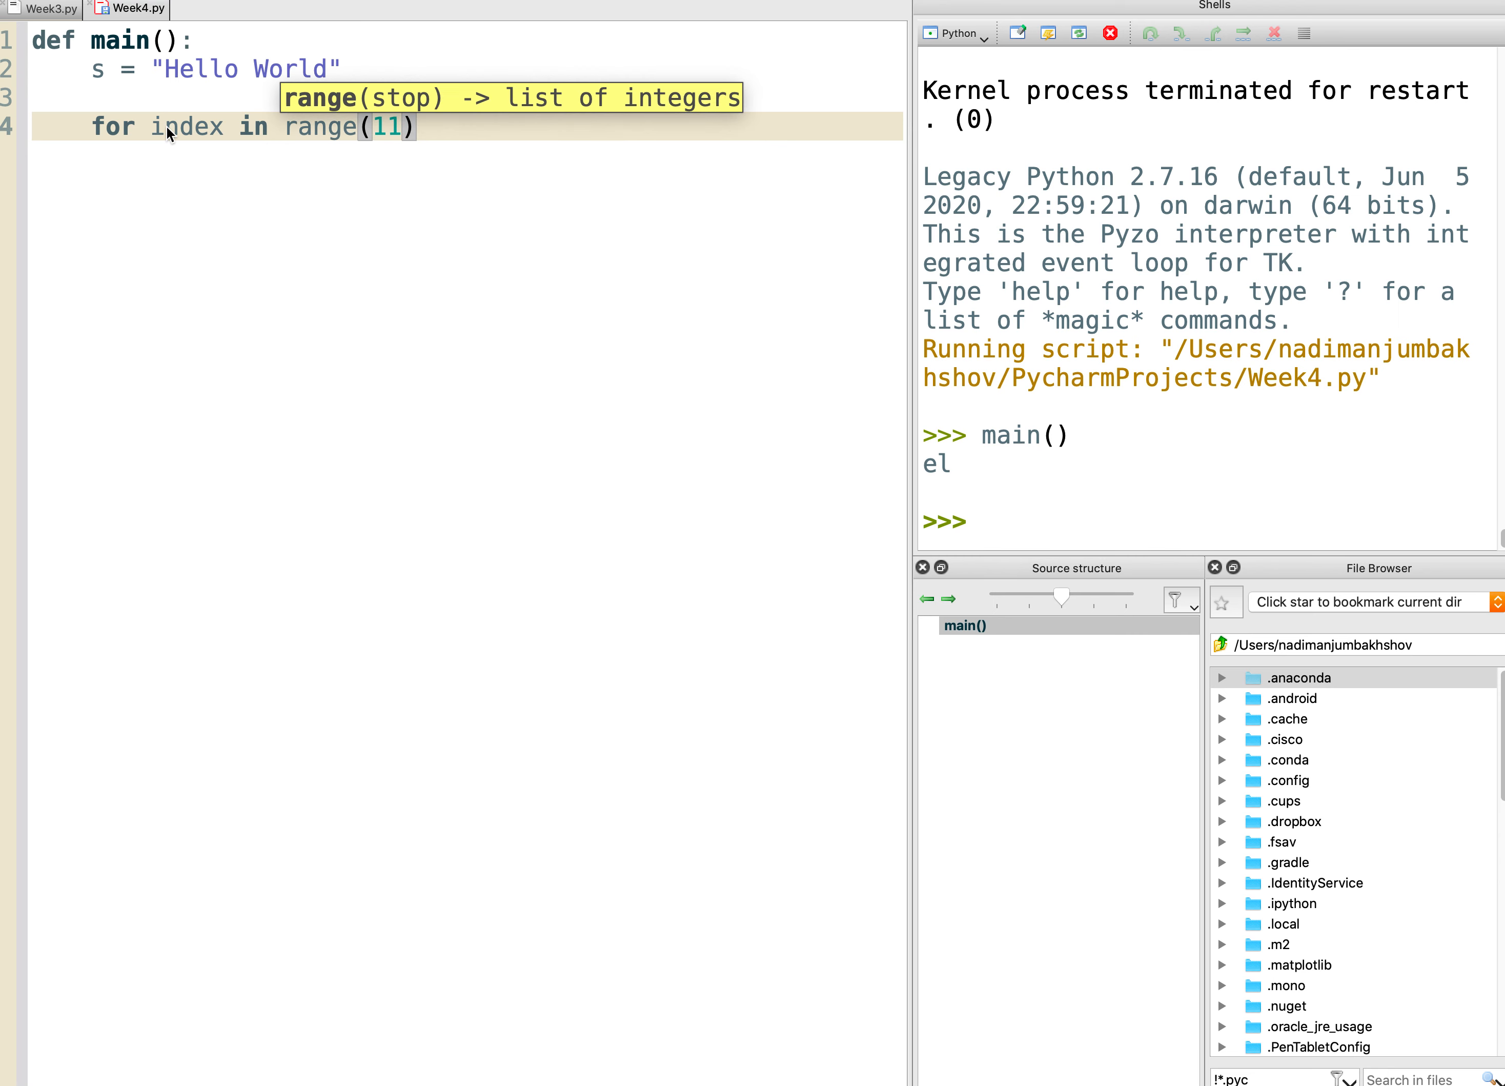
{"action": "type", "text": ":"}
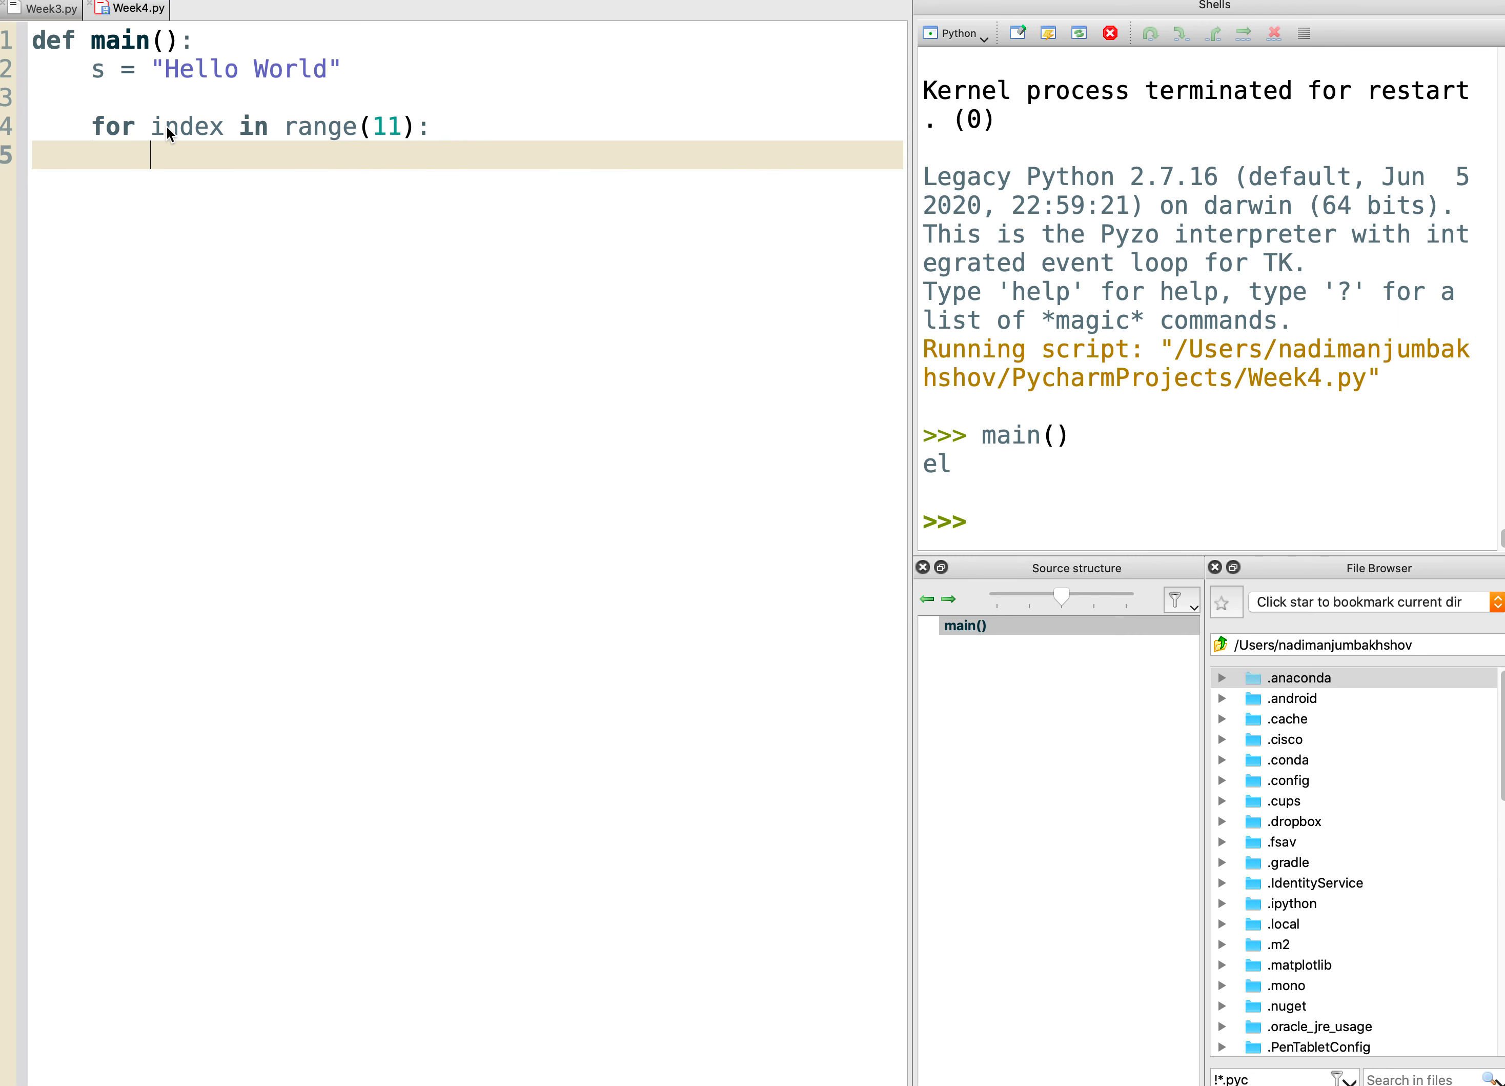
{"action": "type", "text": "print()"}
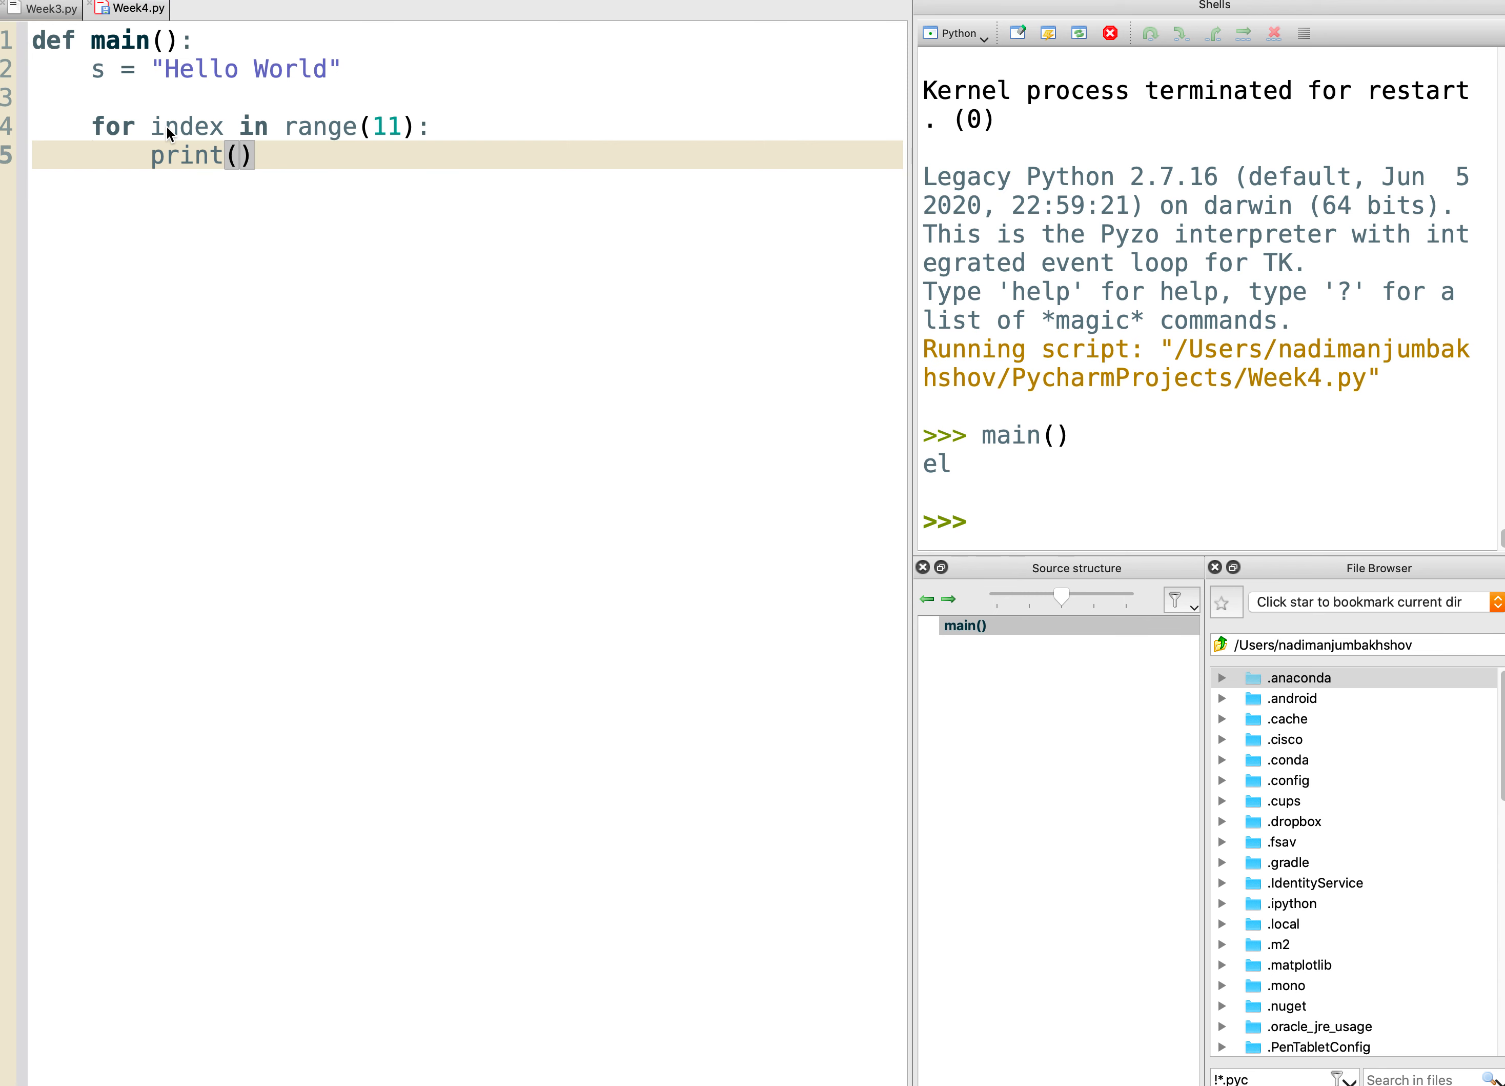
{"action": "type", "text": "s[]"}
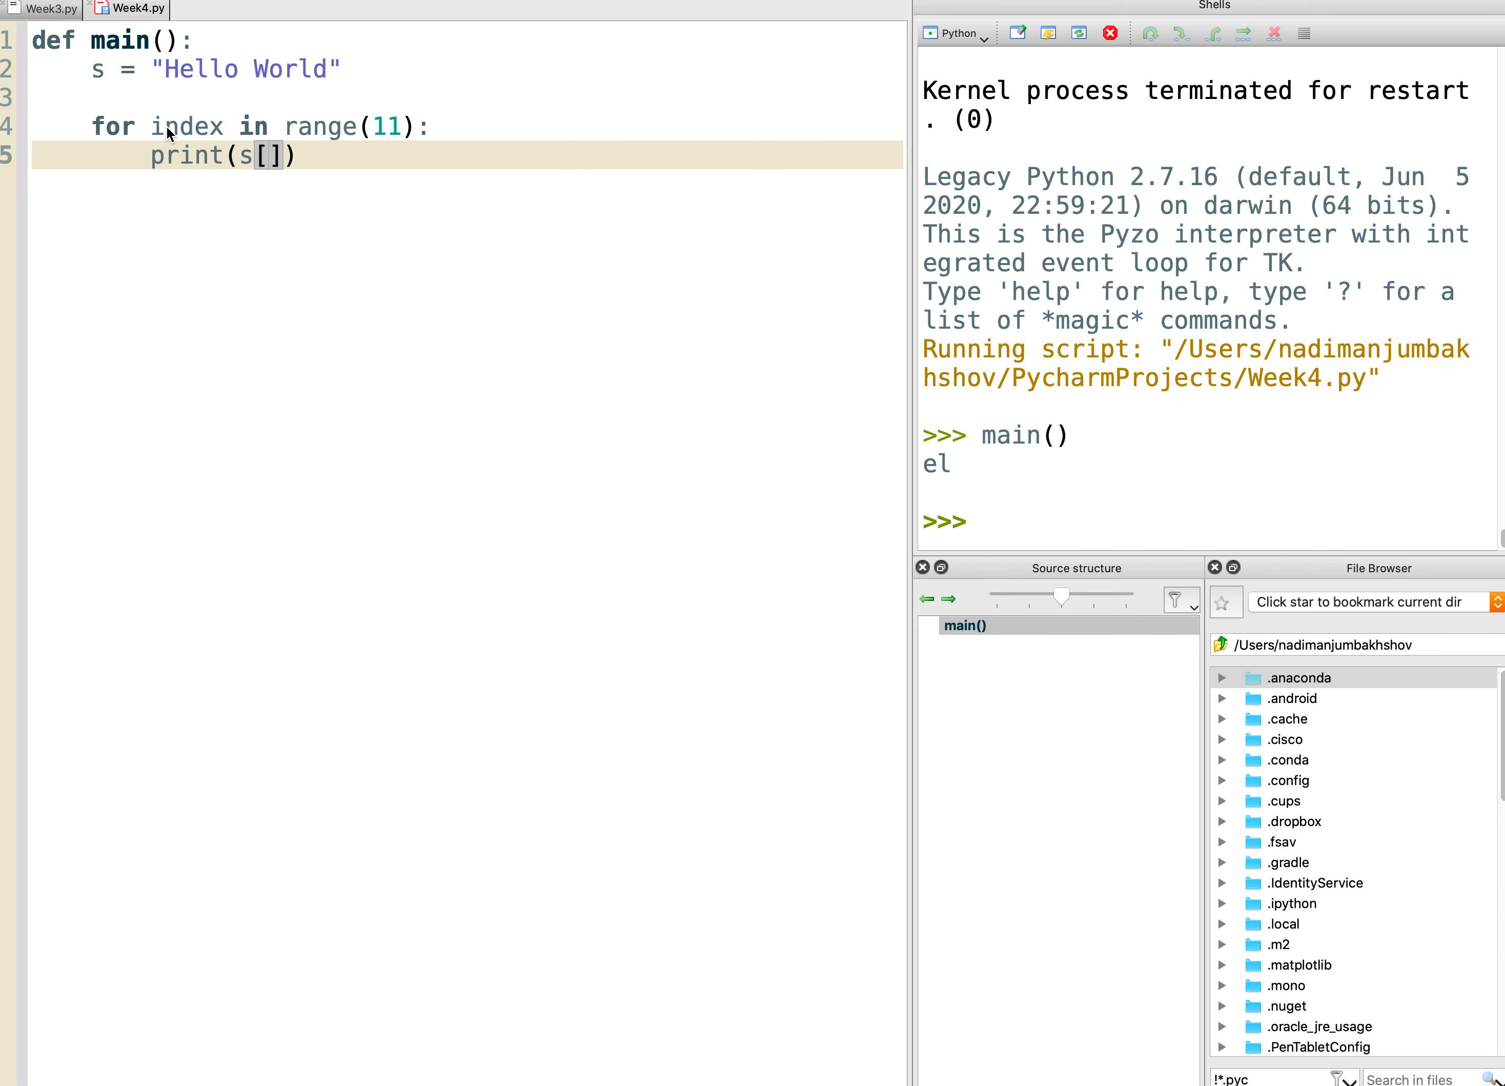
{"action": "type", "text": "index"}
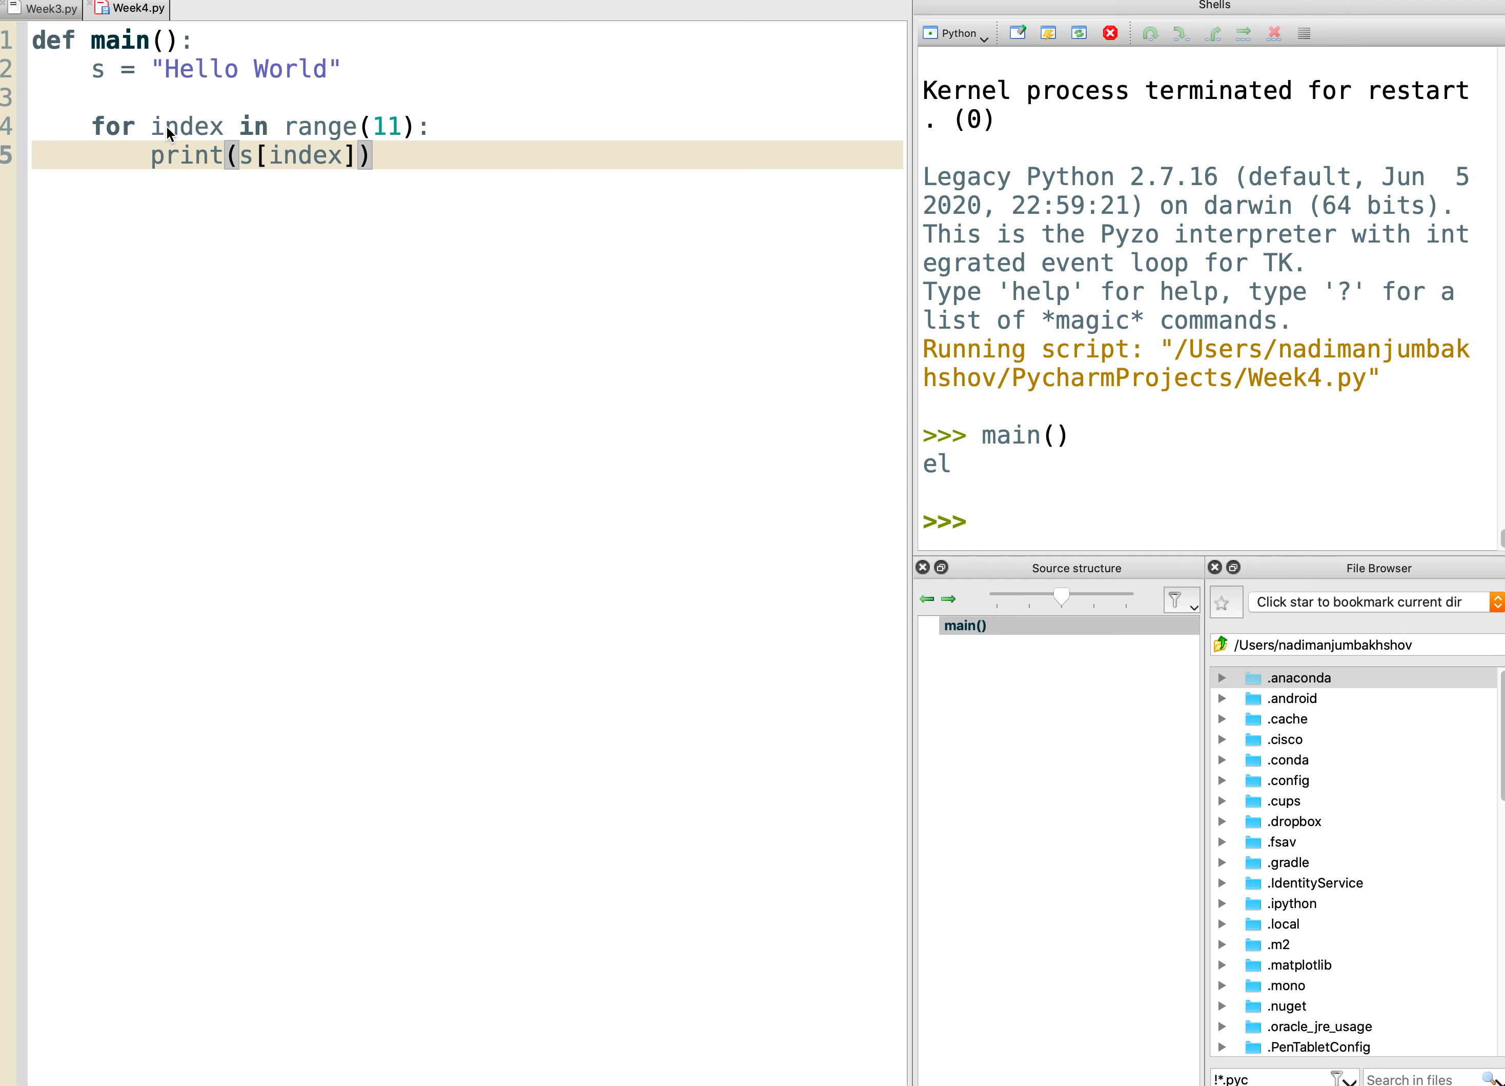
{"action": "right_click", "coordinate": [135, 9]}
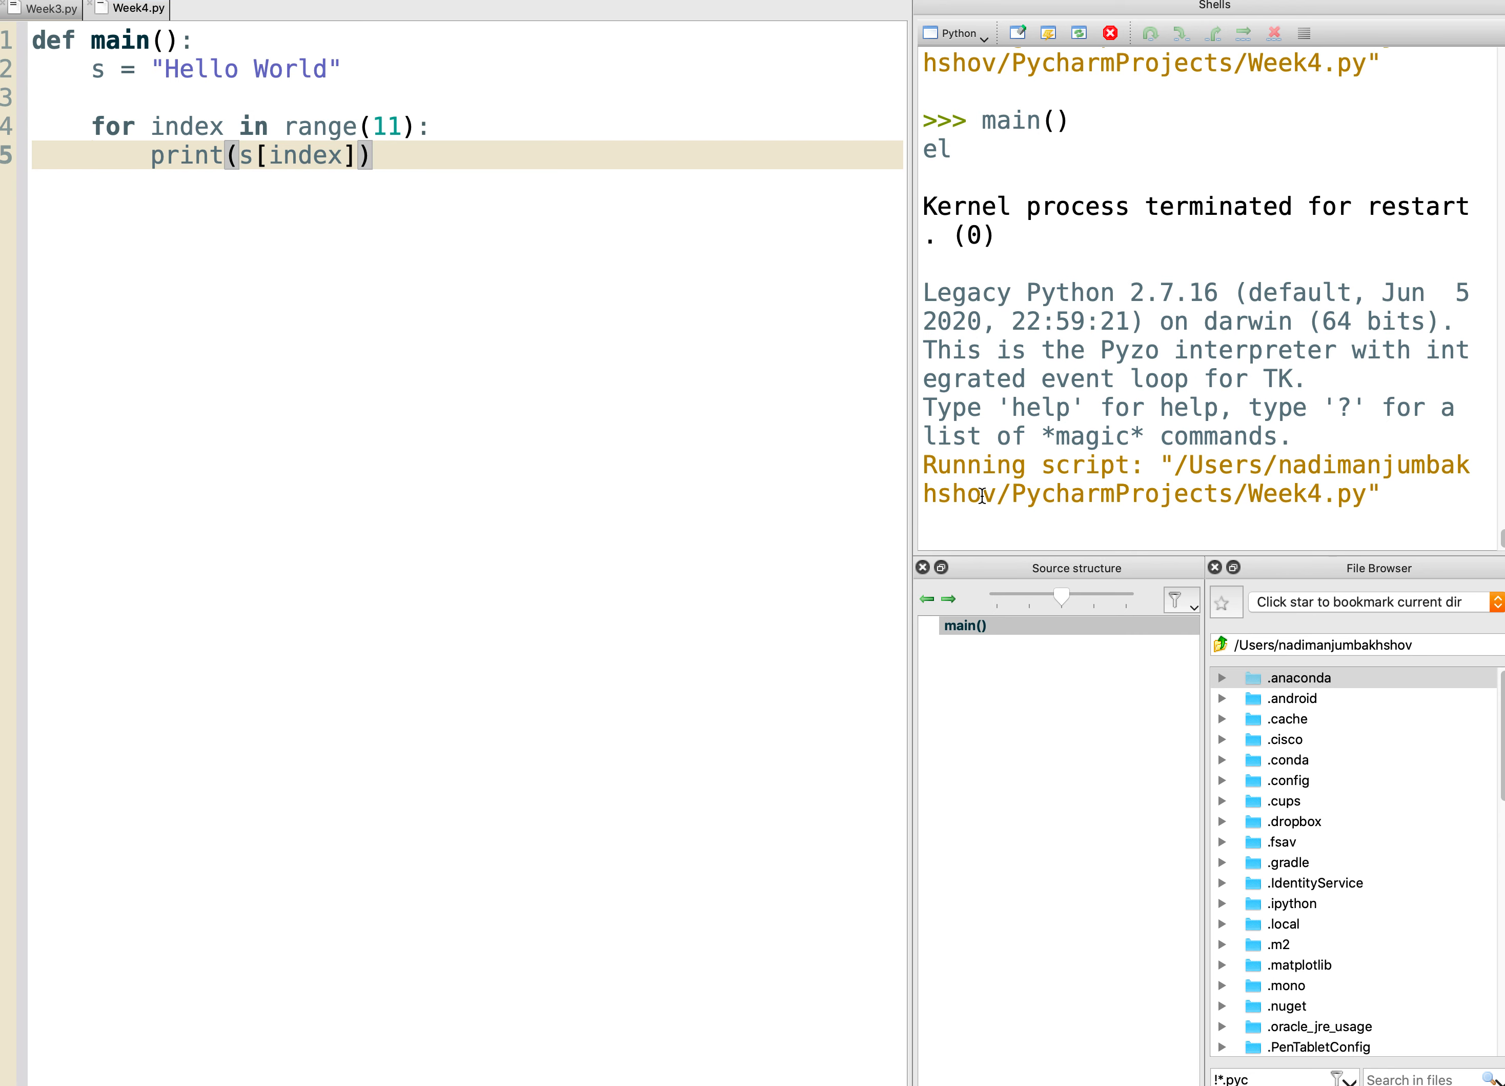
Call main() in the shell to print Hello World letter by letter, then add blank lines after the loop.
{"action": "type", "text": "main("}
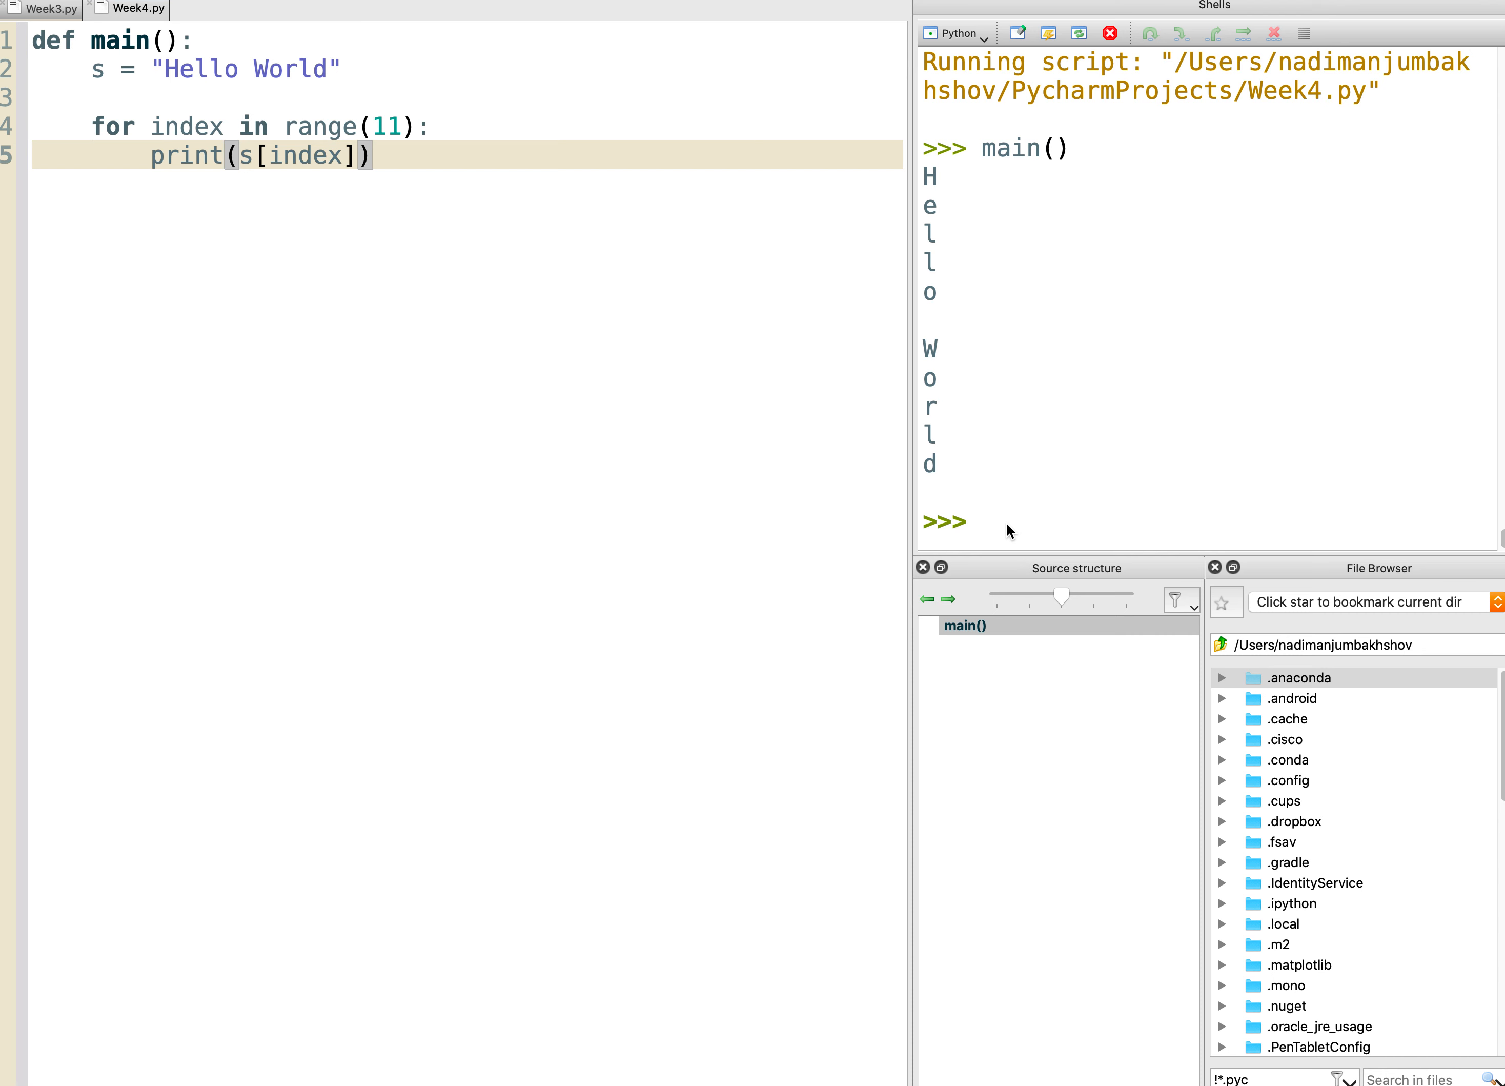
{"action": "mouse_move", "coordinate": [947, 351]}
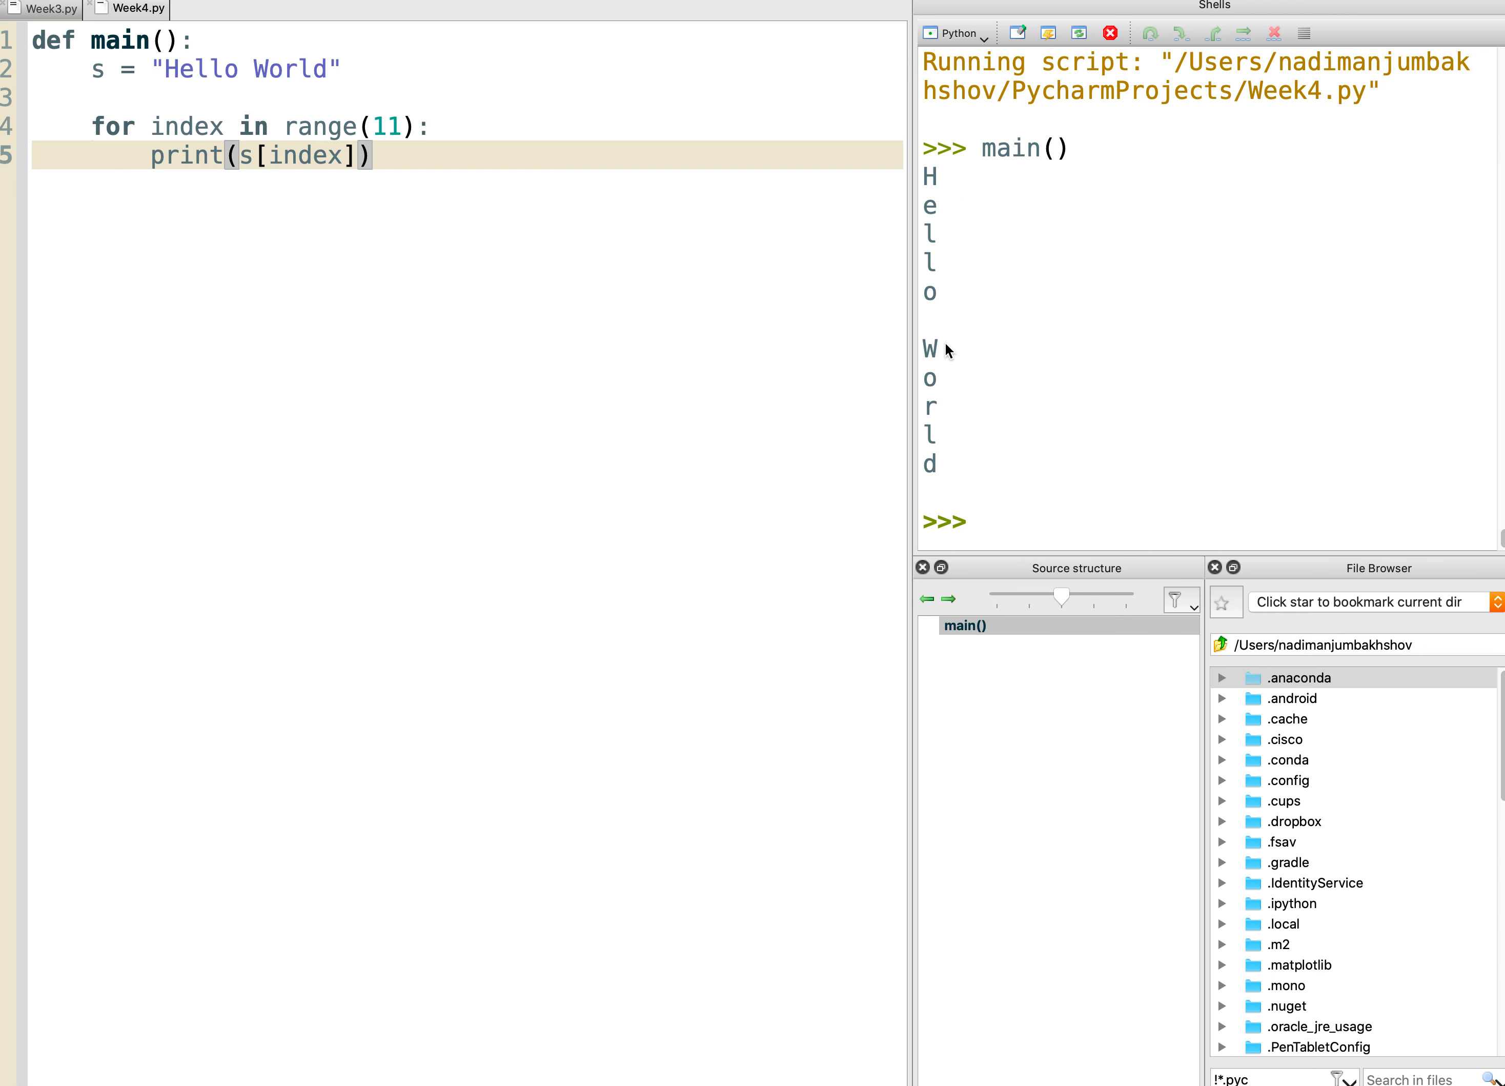
{"action": "mouse_move", "coordinate": [92, 123]}
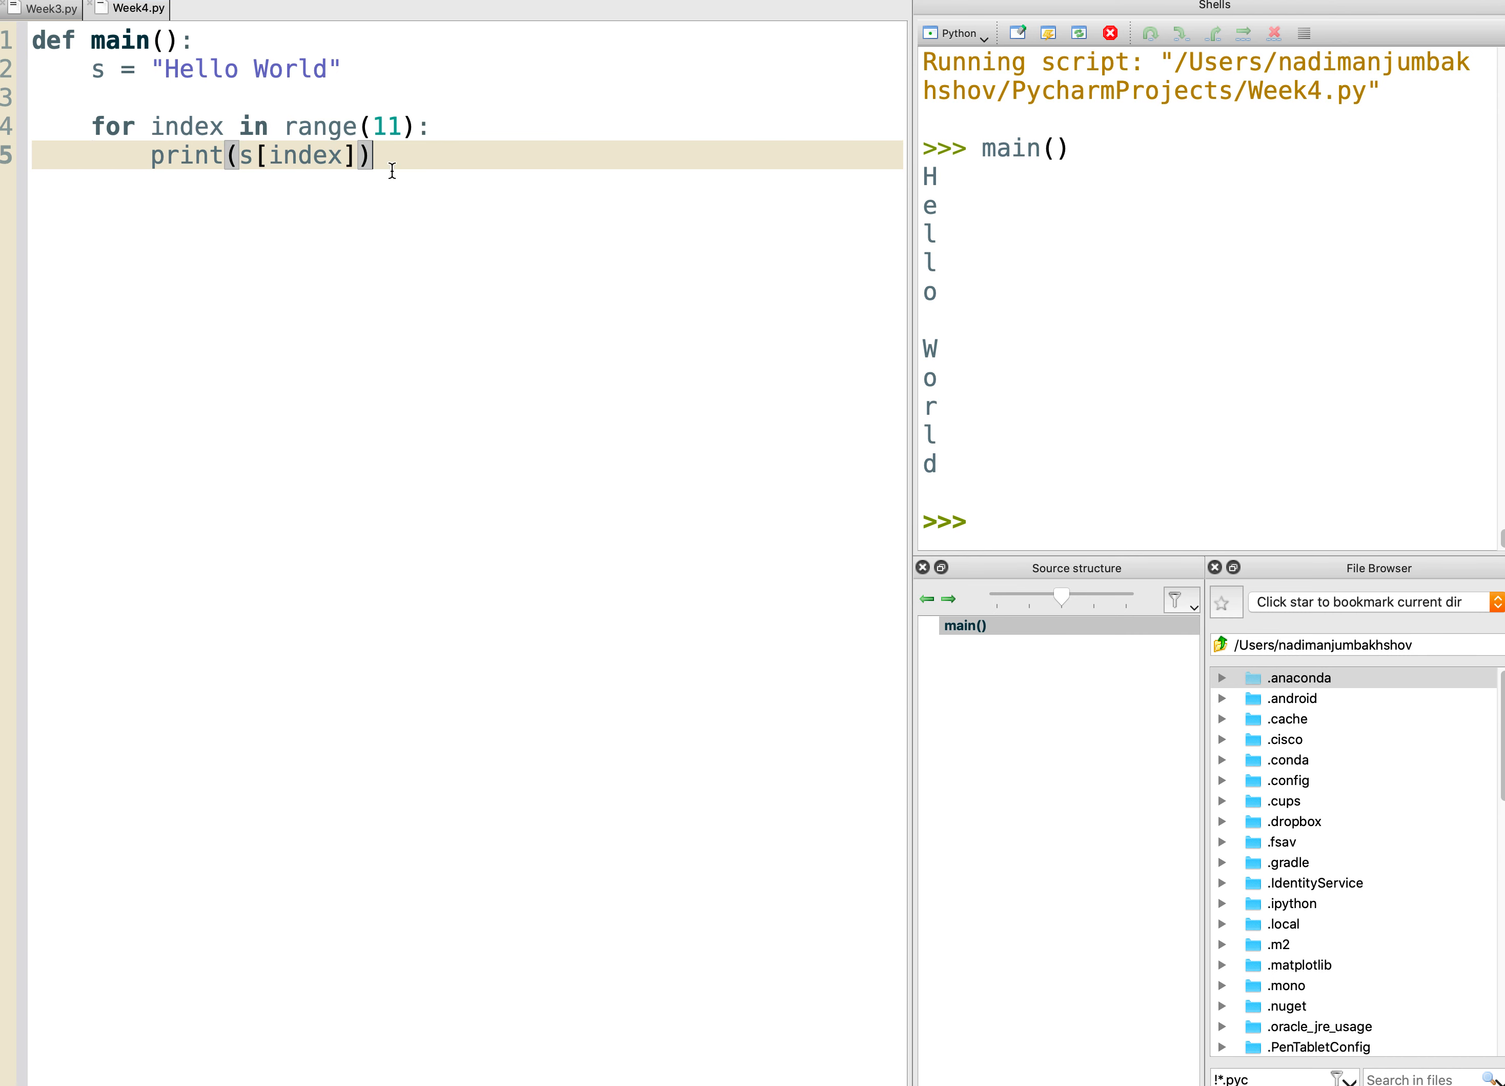
{"action": "key", "text": "enter"}
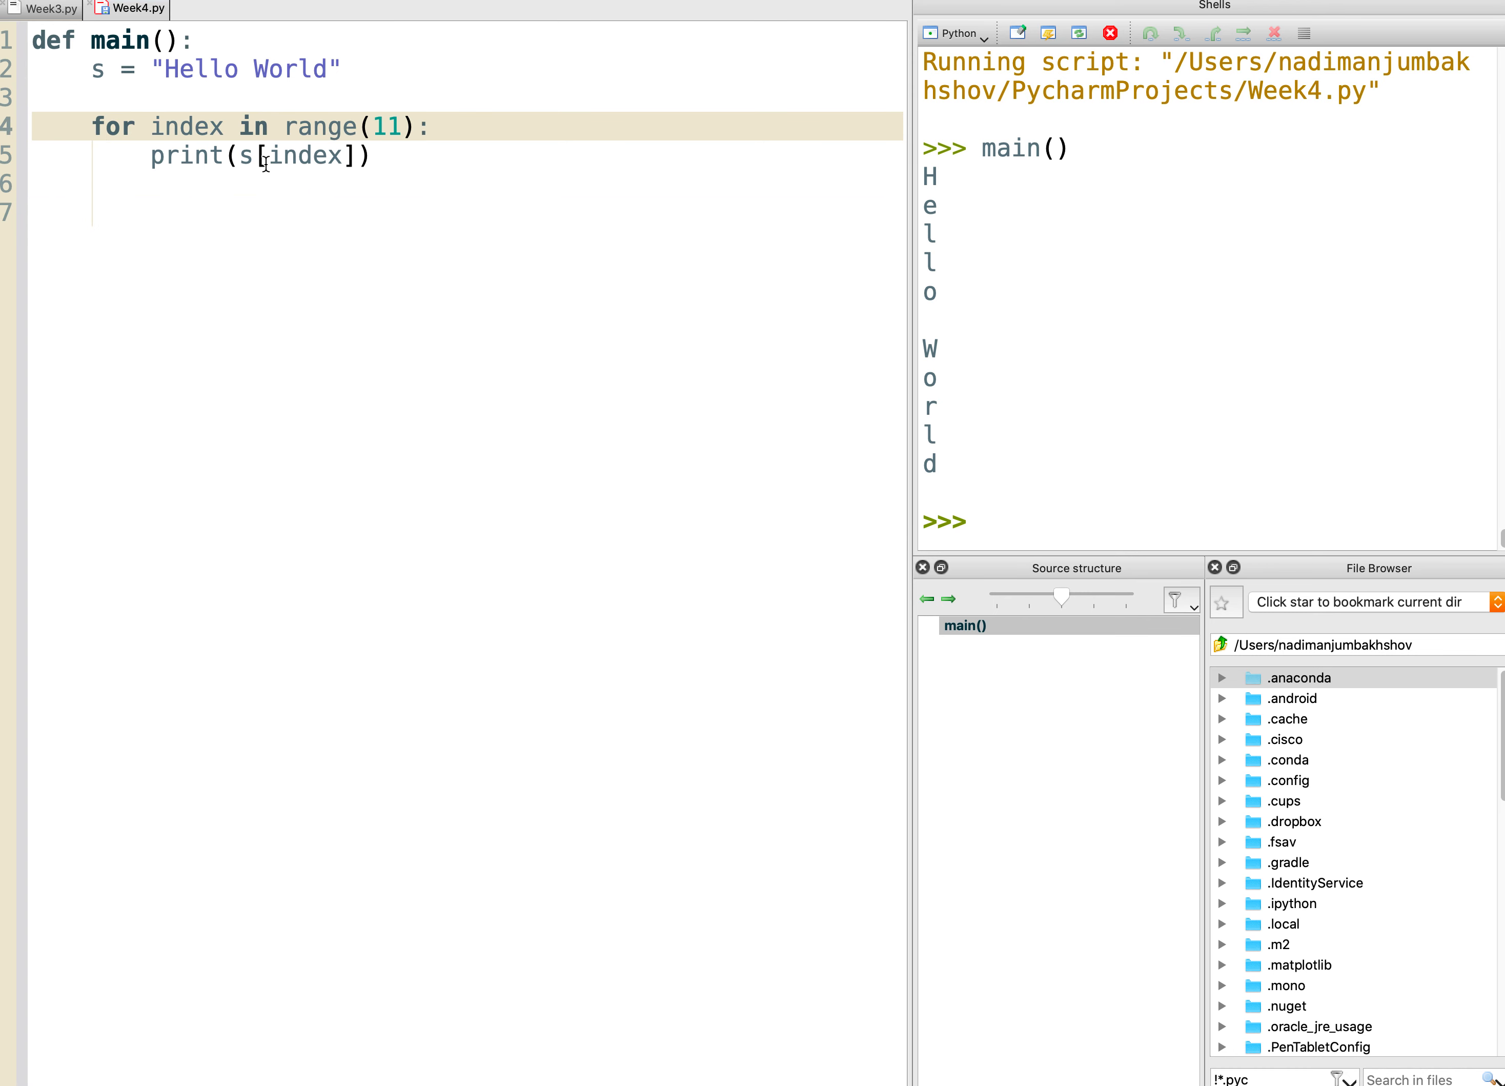
{"action": "mouse_move", "coordinate": [164, 289]}
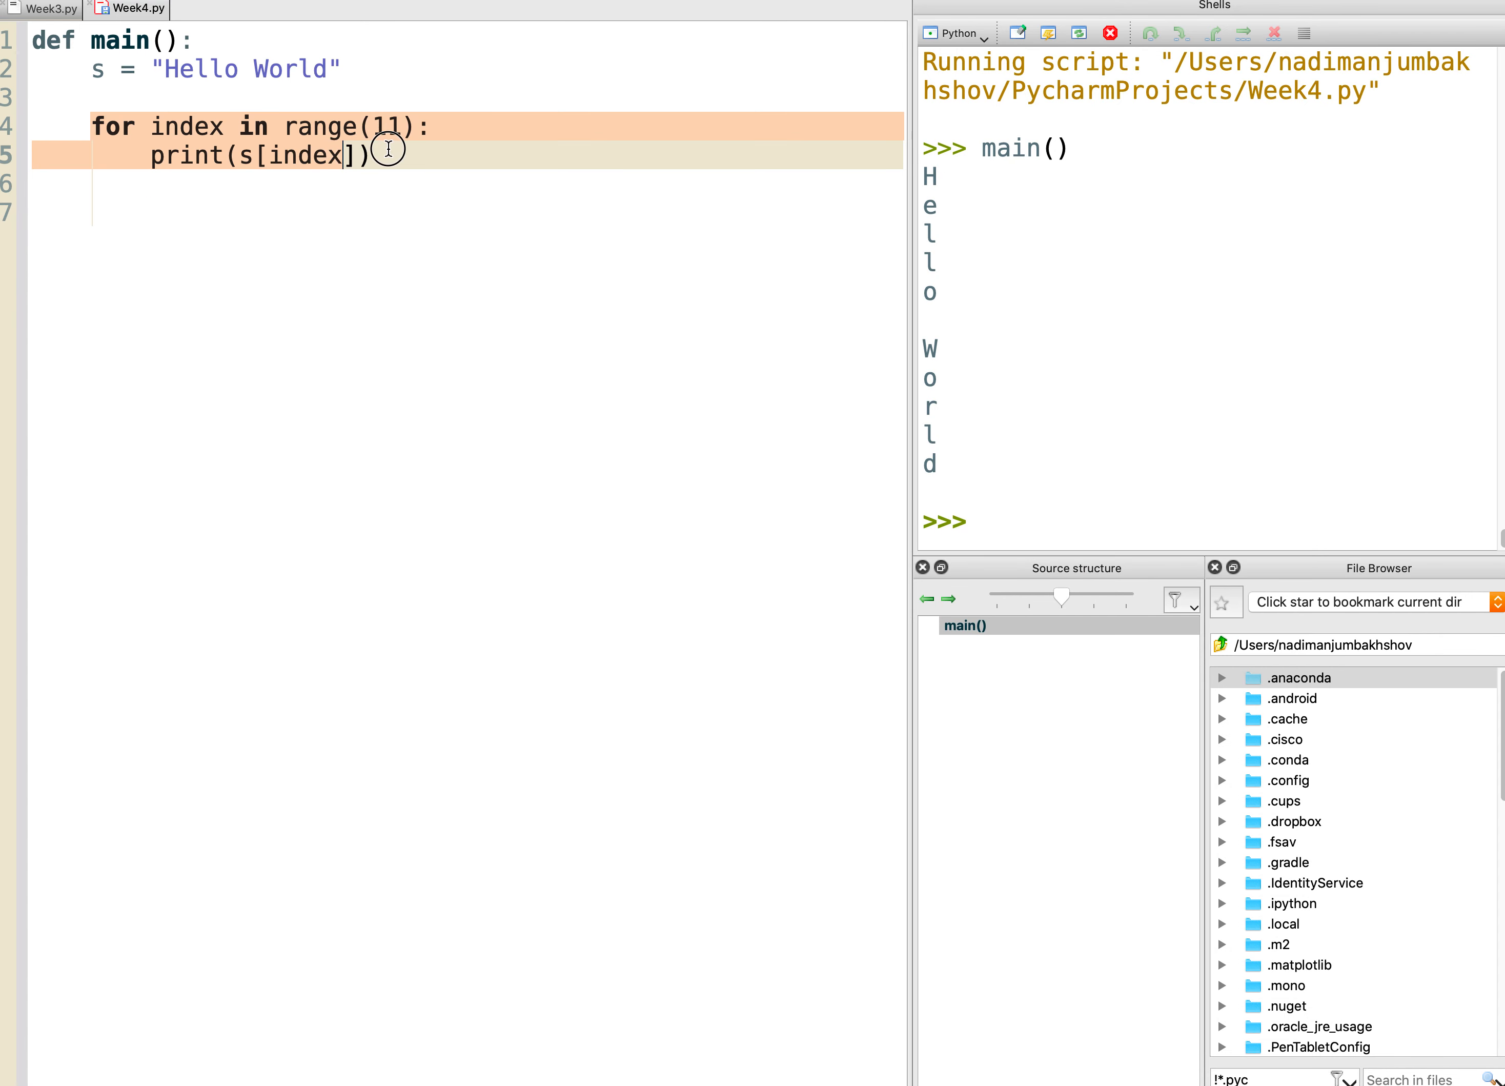
Change the loop to 'for ch in s: print(ch)' and rerun Week4.py in a new shell.
{"action": "double_click", "coordinate": [309, 156]}
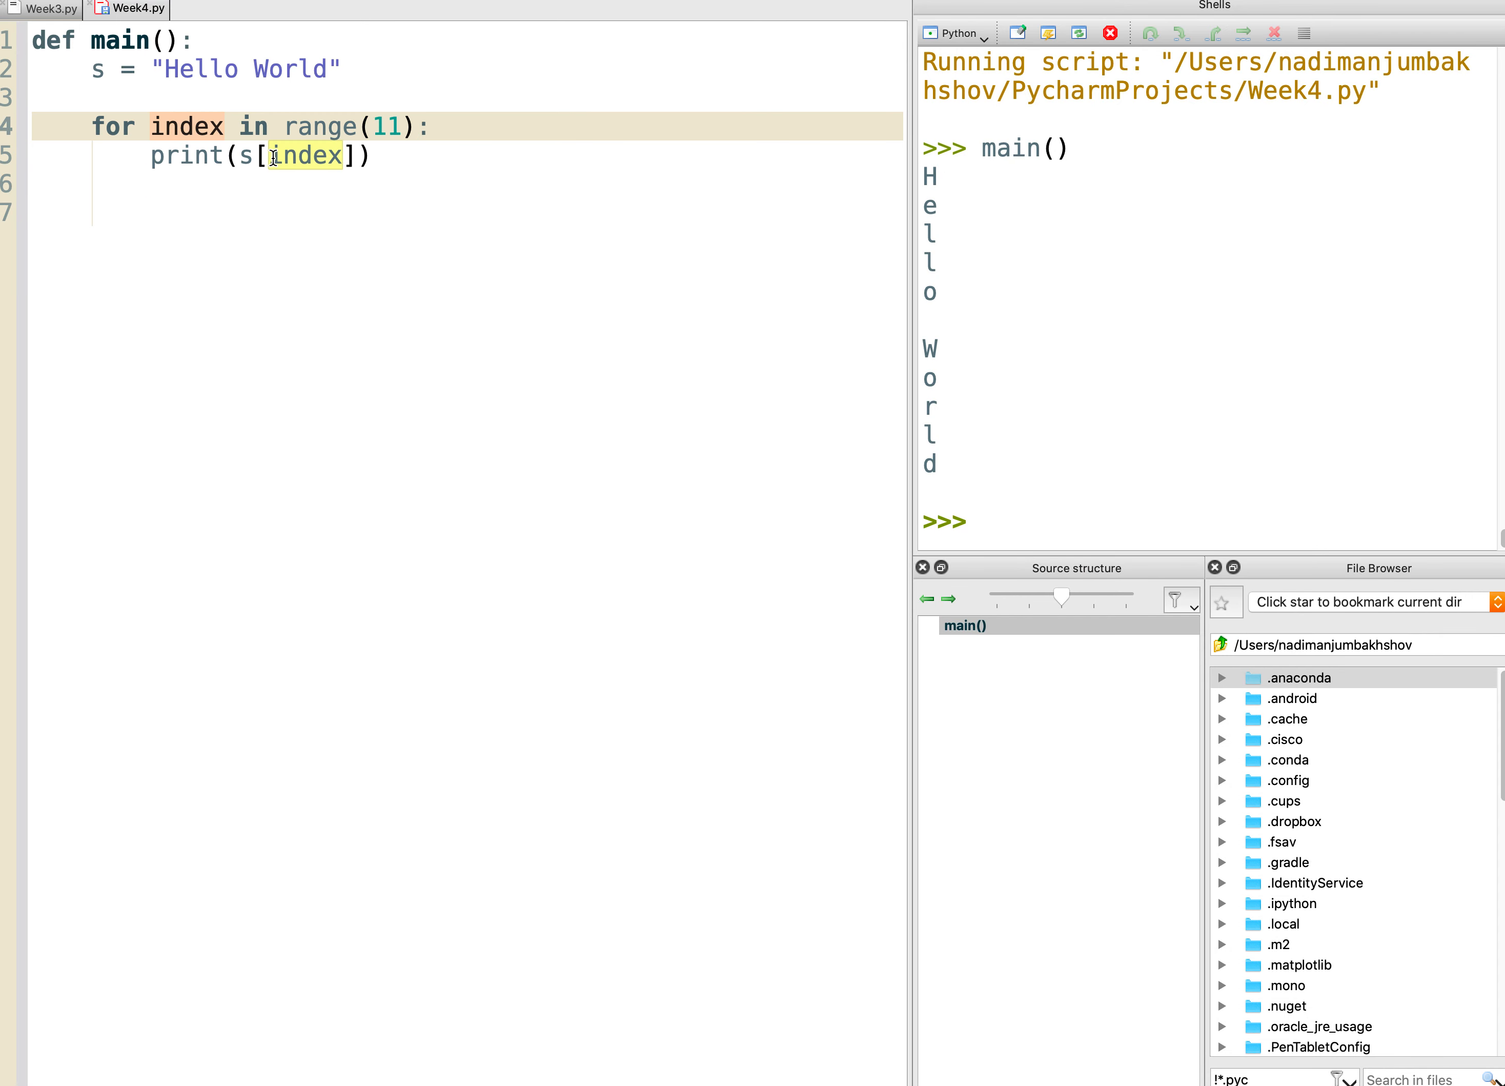
{"action": "type", "text": "ch in s:"}
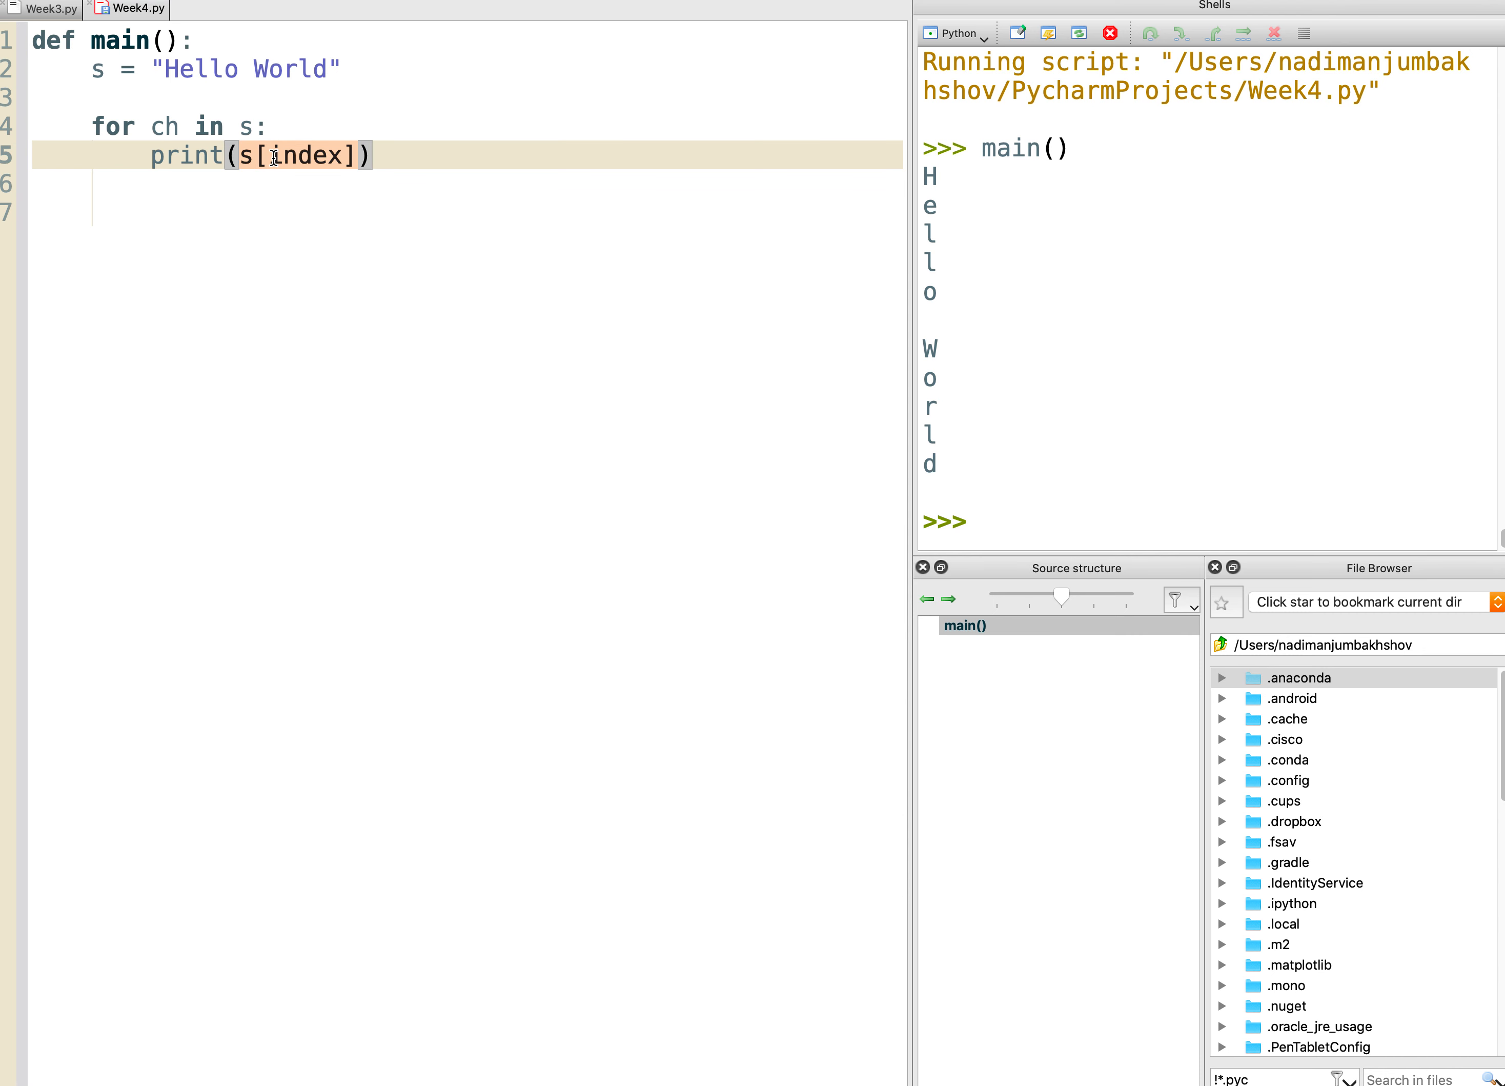
{"action": "type", "text": "ch)"}
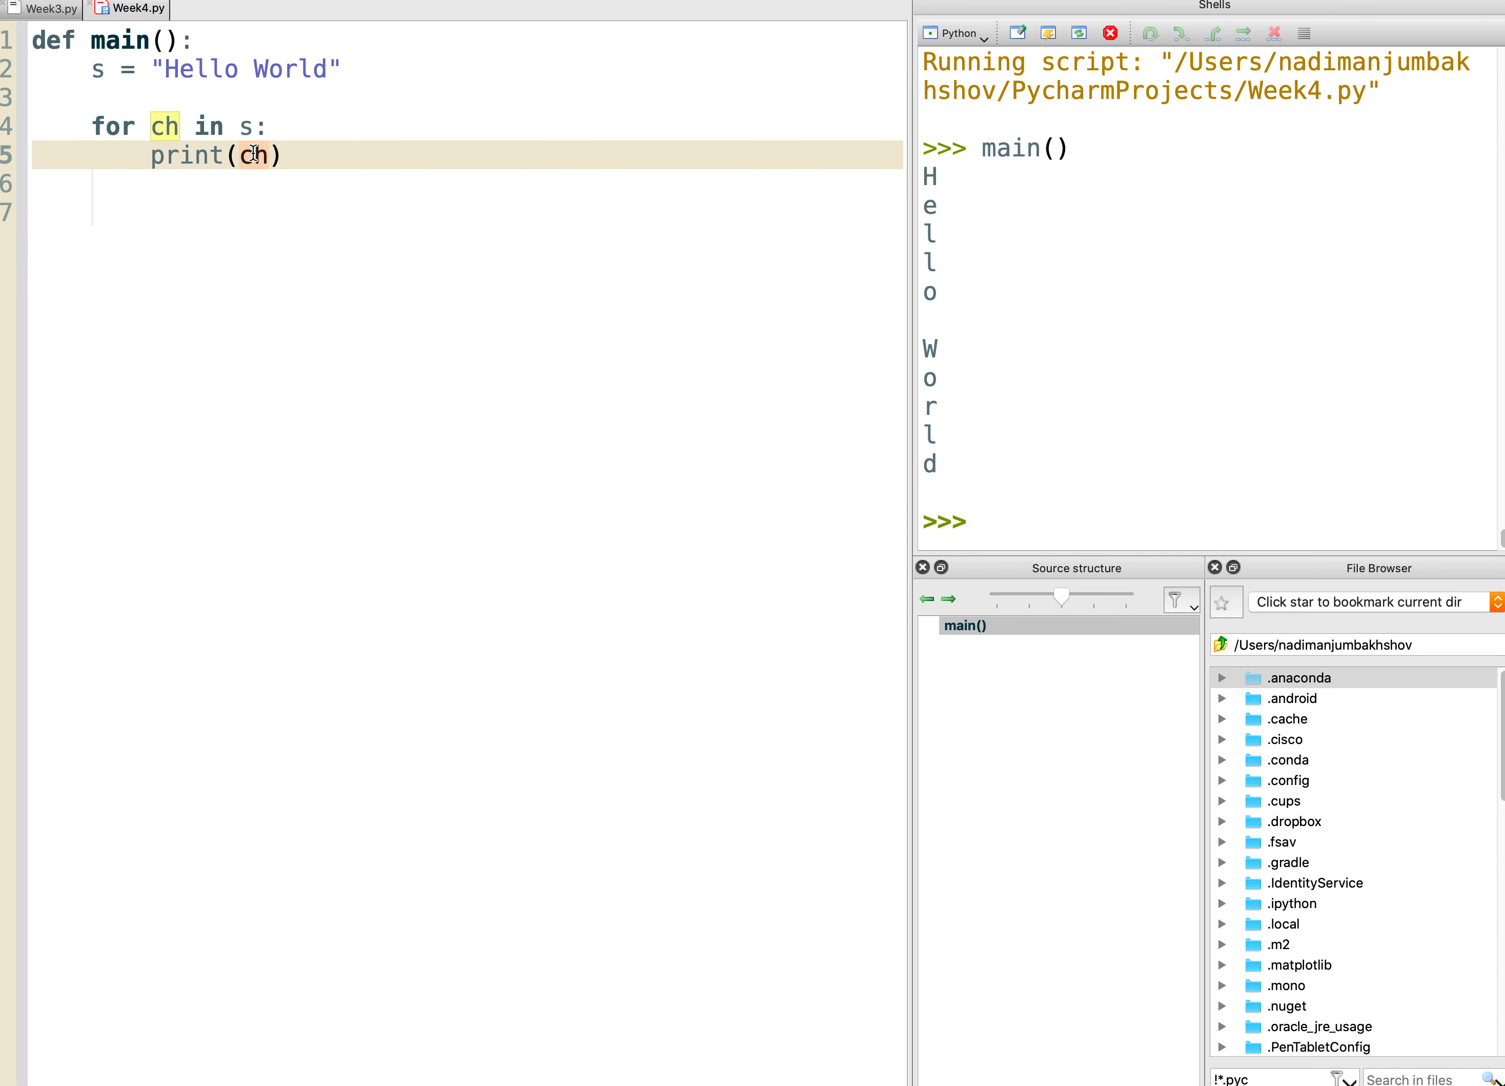
{"action": "right_click", "coordinate": [135, 7]}
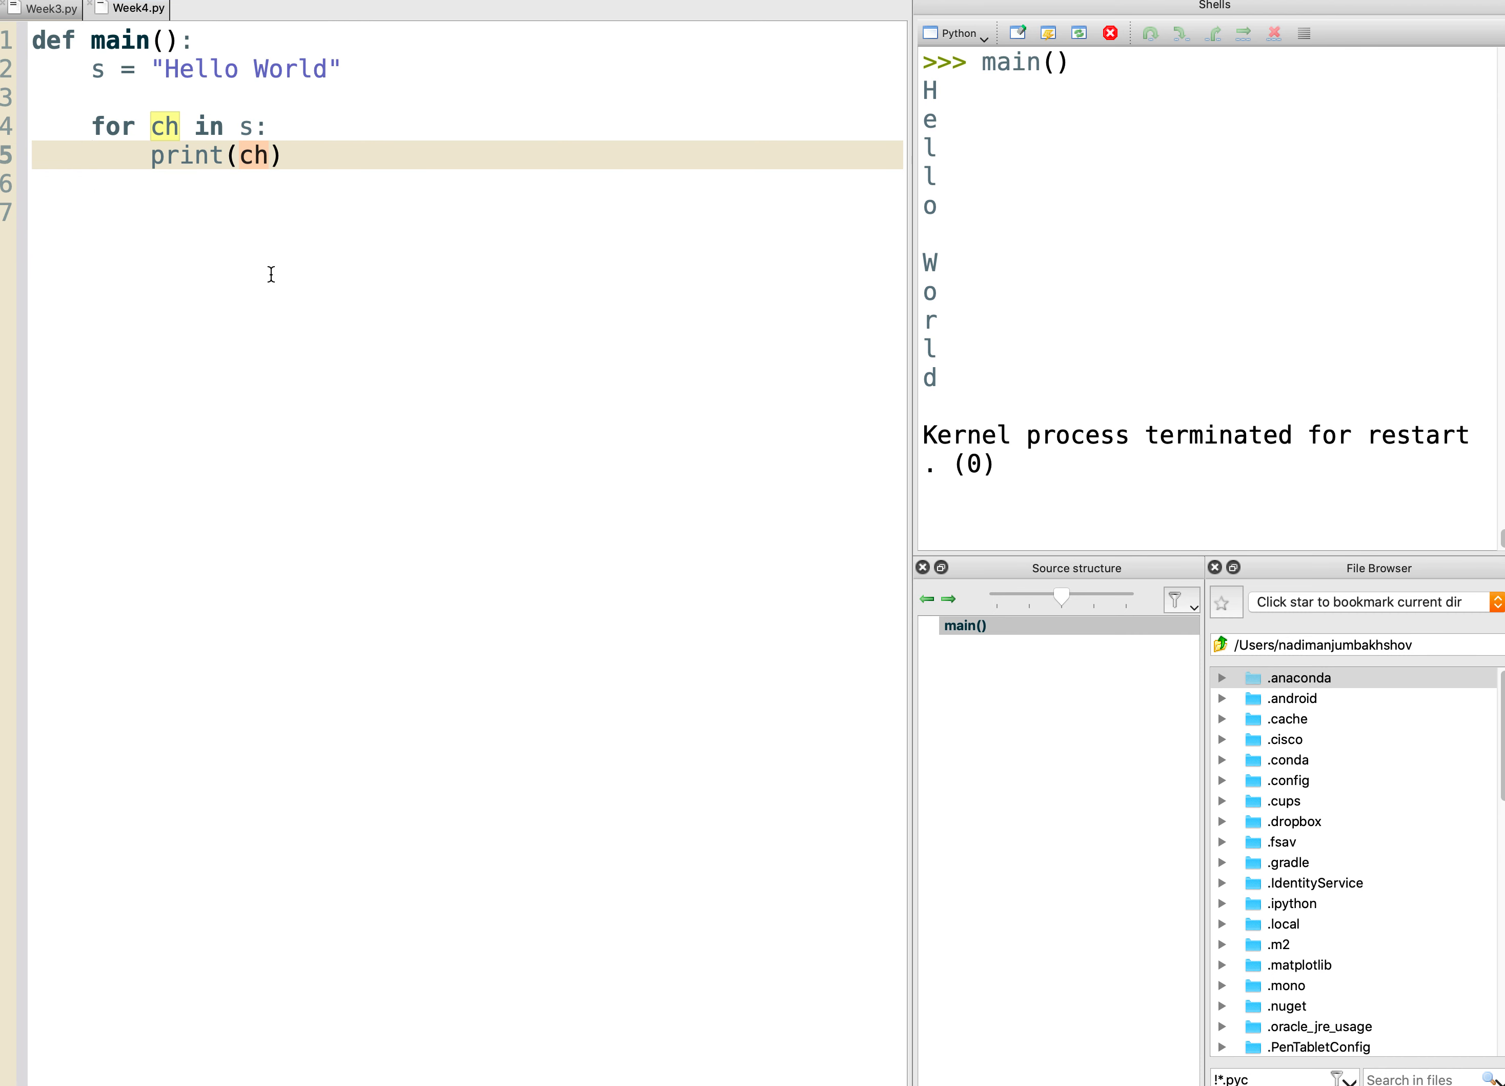
{"action": "mouse_move", "coordinate": [1016, 498]}
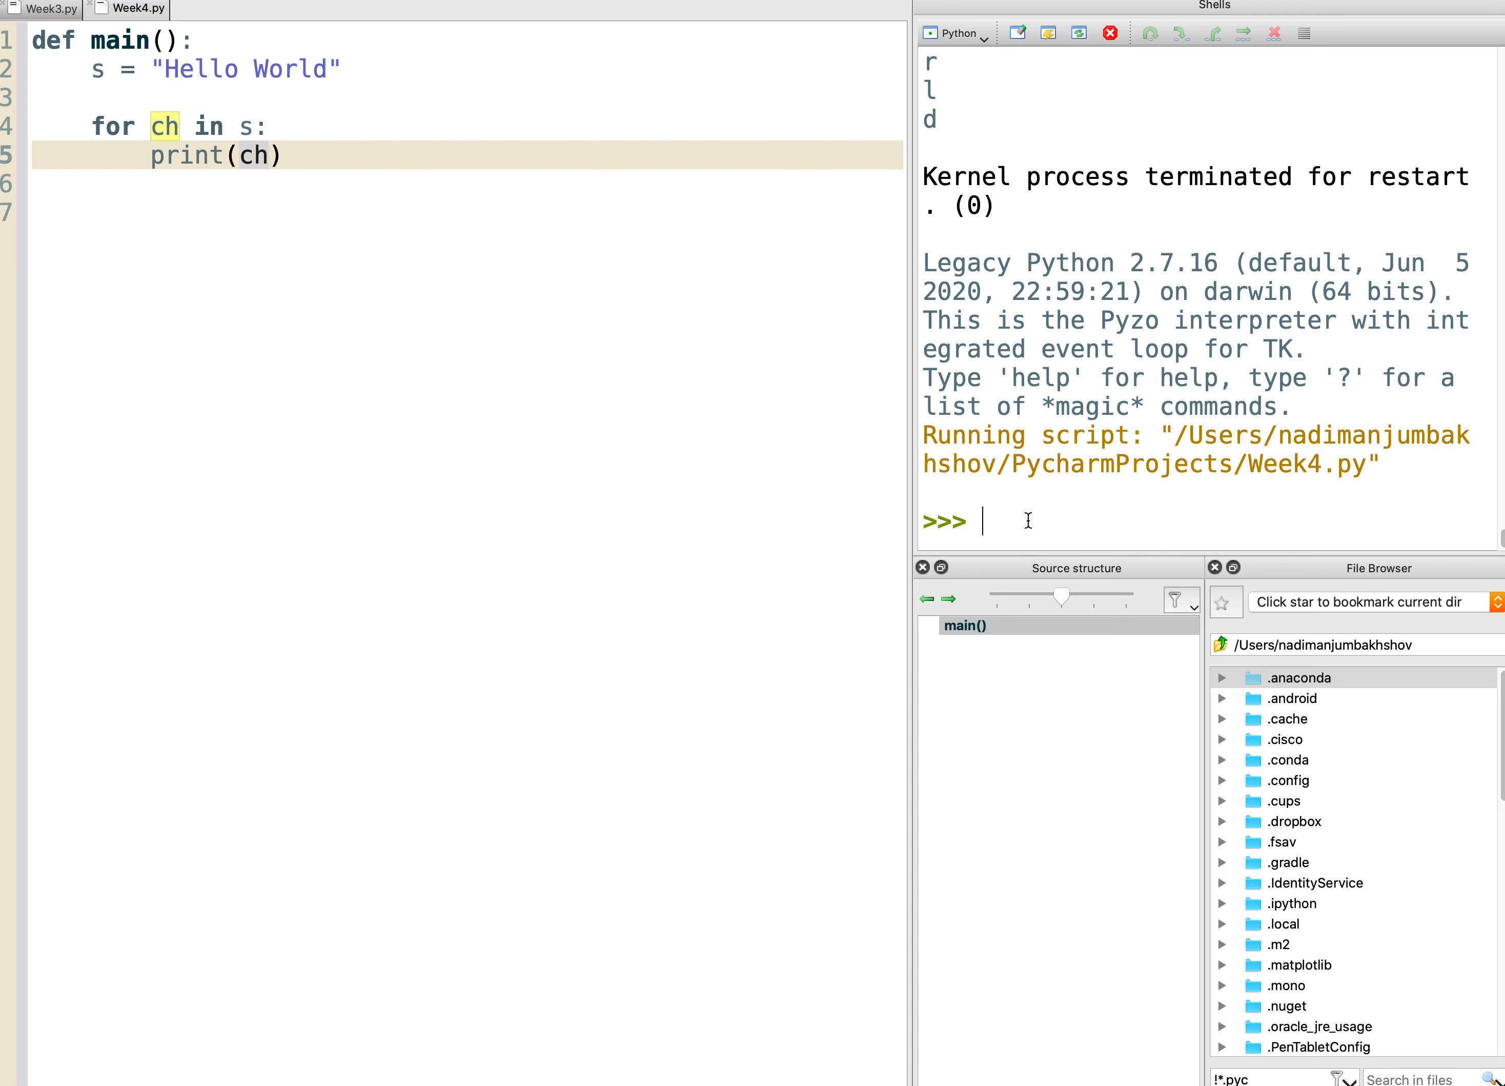
Call main() in the shell so Hello World prints one character per line.
{"action": "type", "text": "main()"}
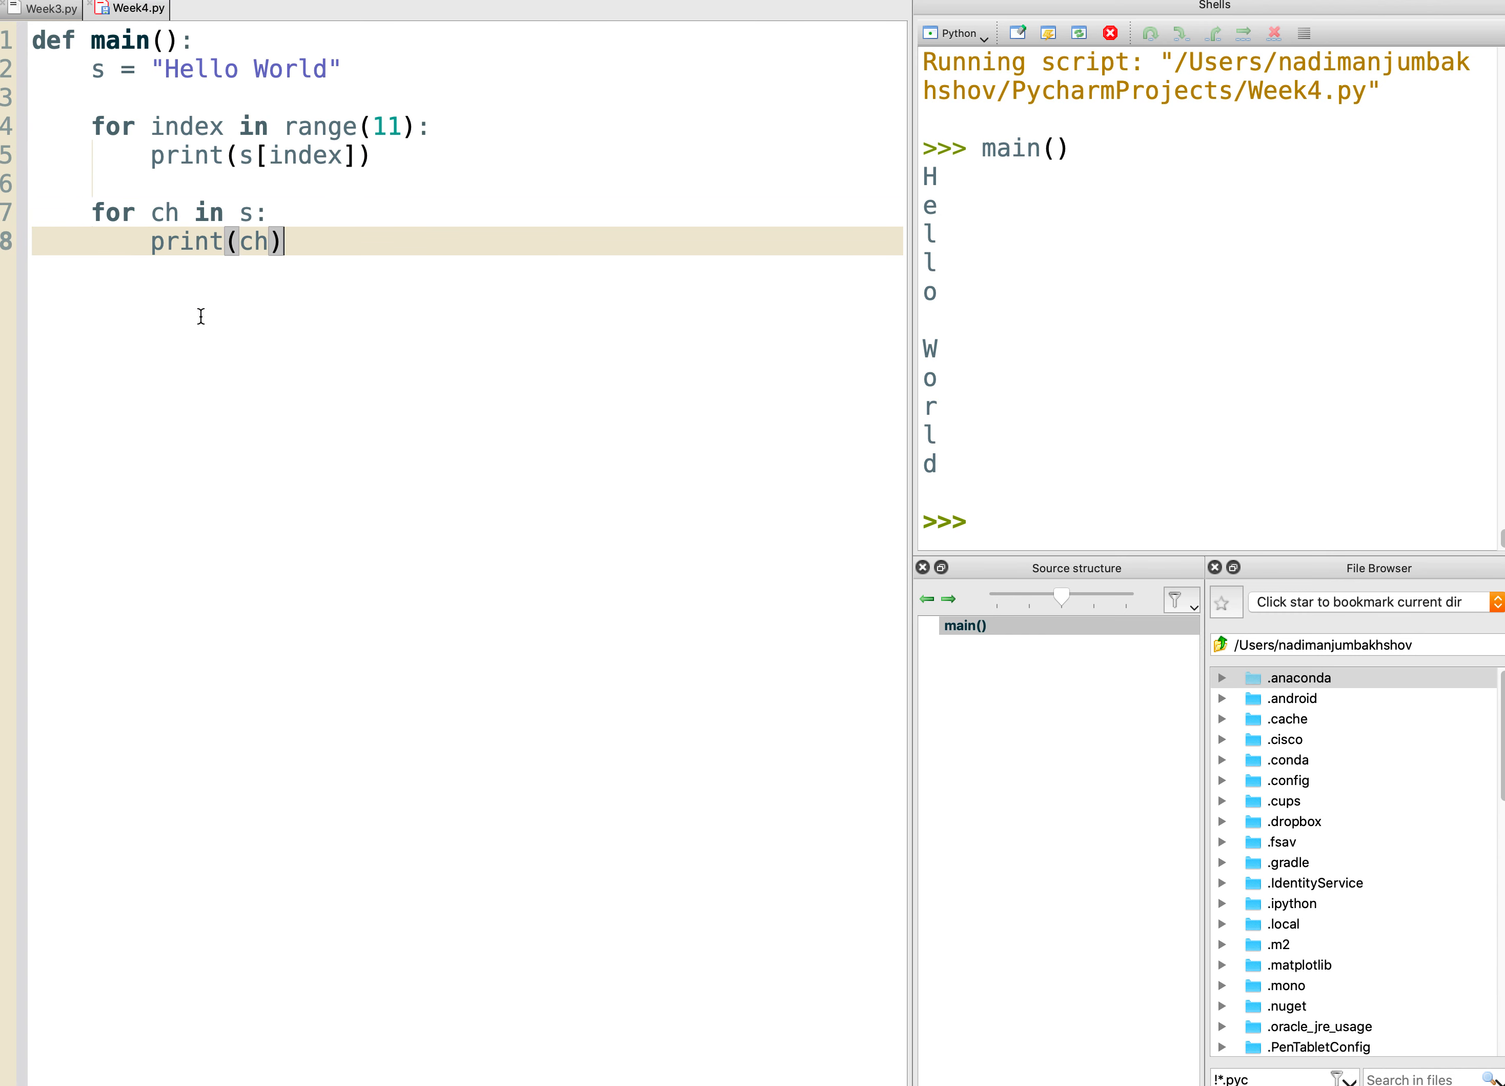
Re-enter 11 in range(11) and place the cursor after the s assignment for new code.
{"action": "left_click", "coordinate": [322, 126]}
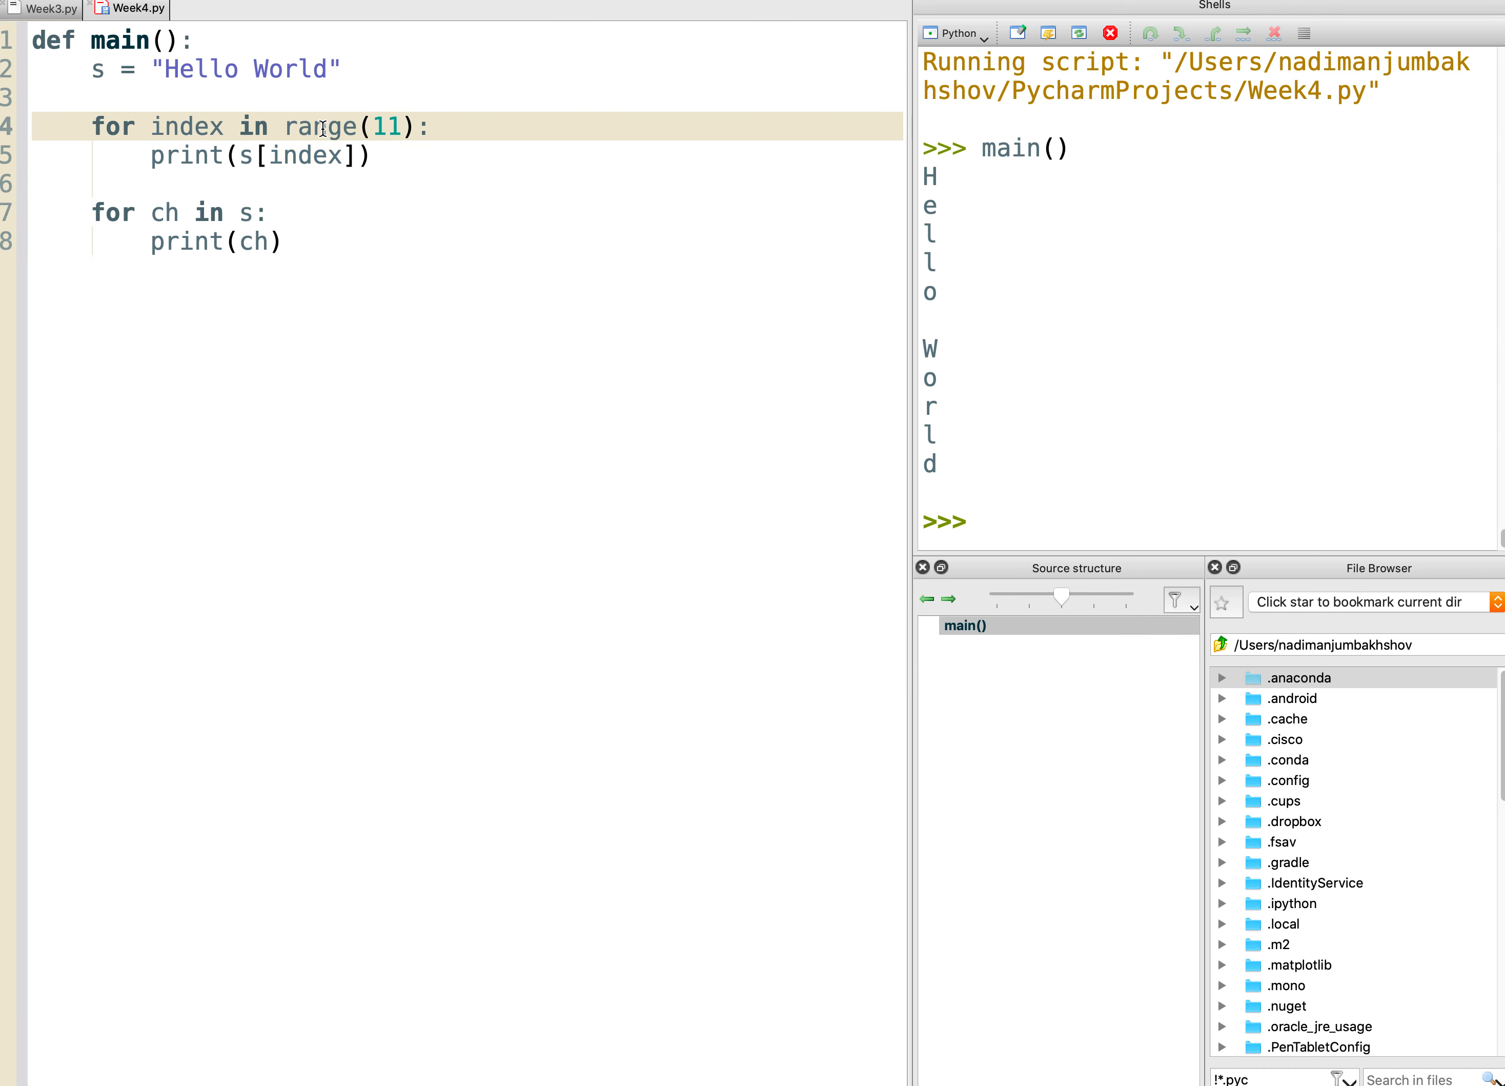
{"action": "double_click", "coordinate": [321, 126]}
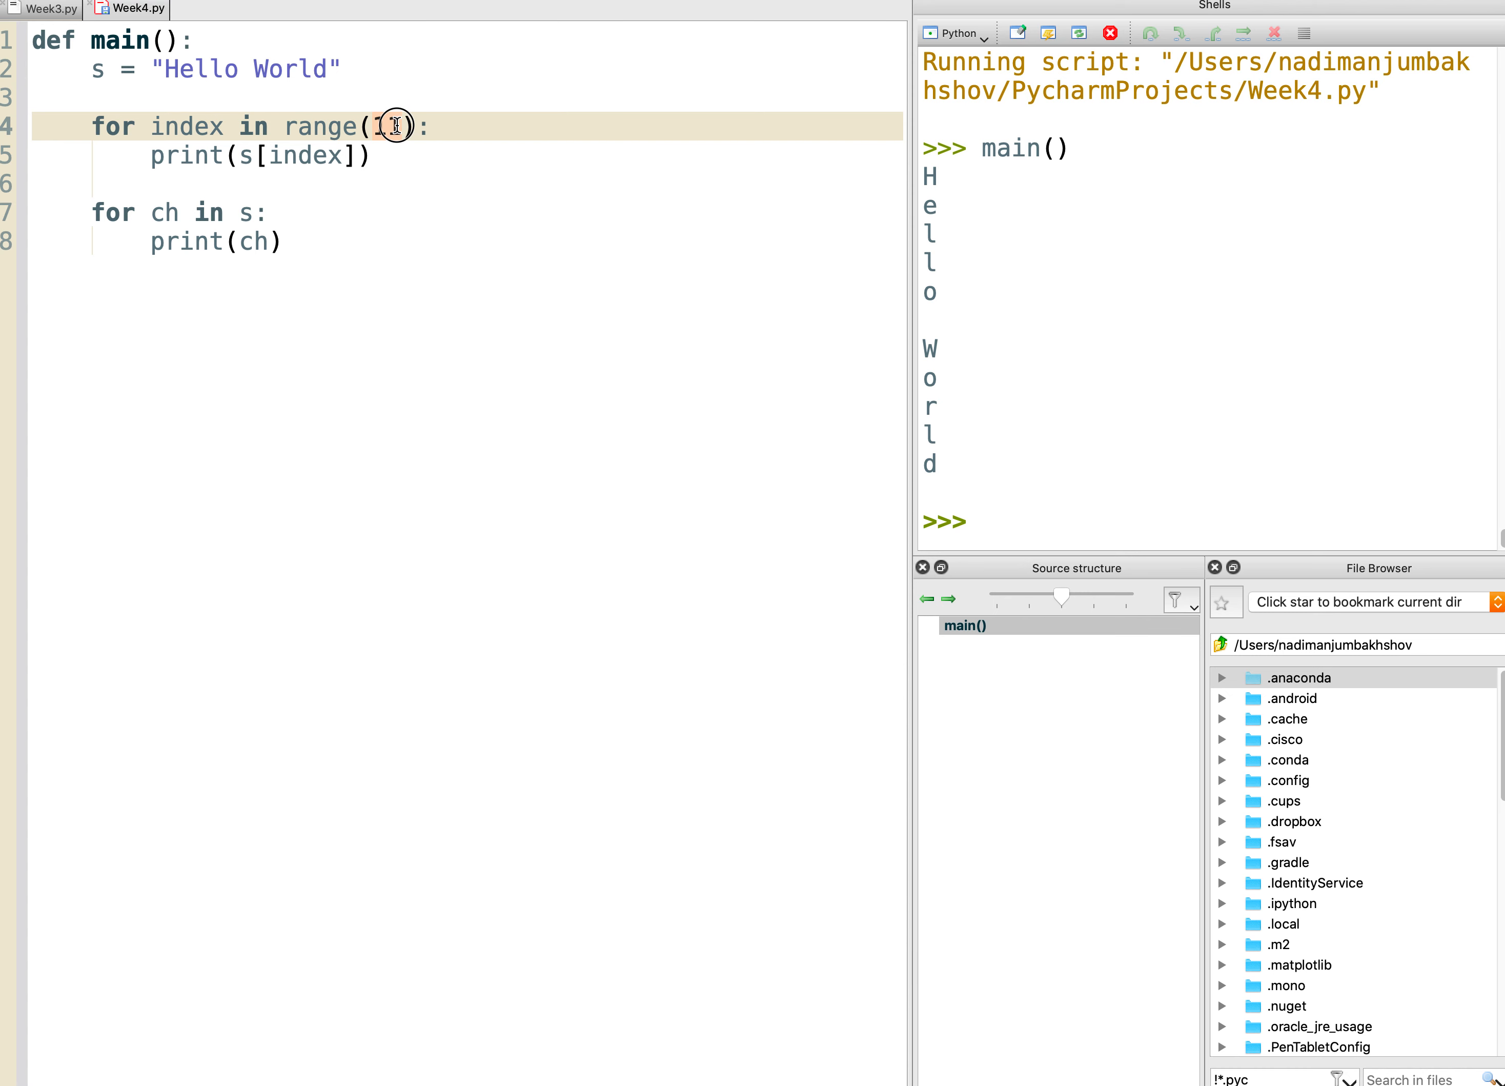
{"action": "type", "text": "11"}
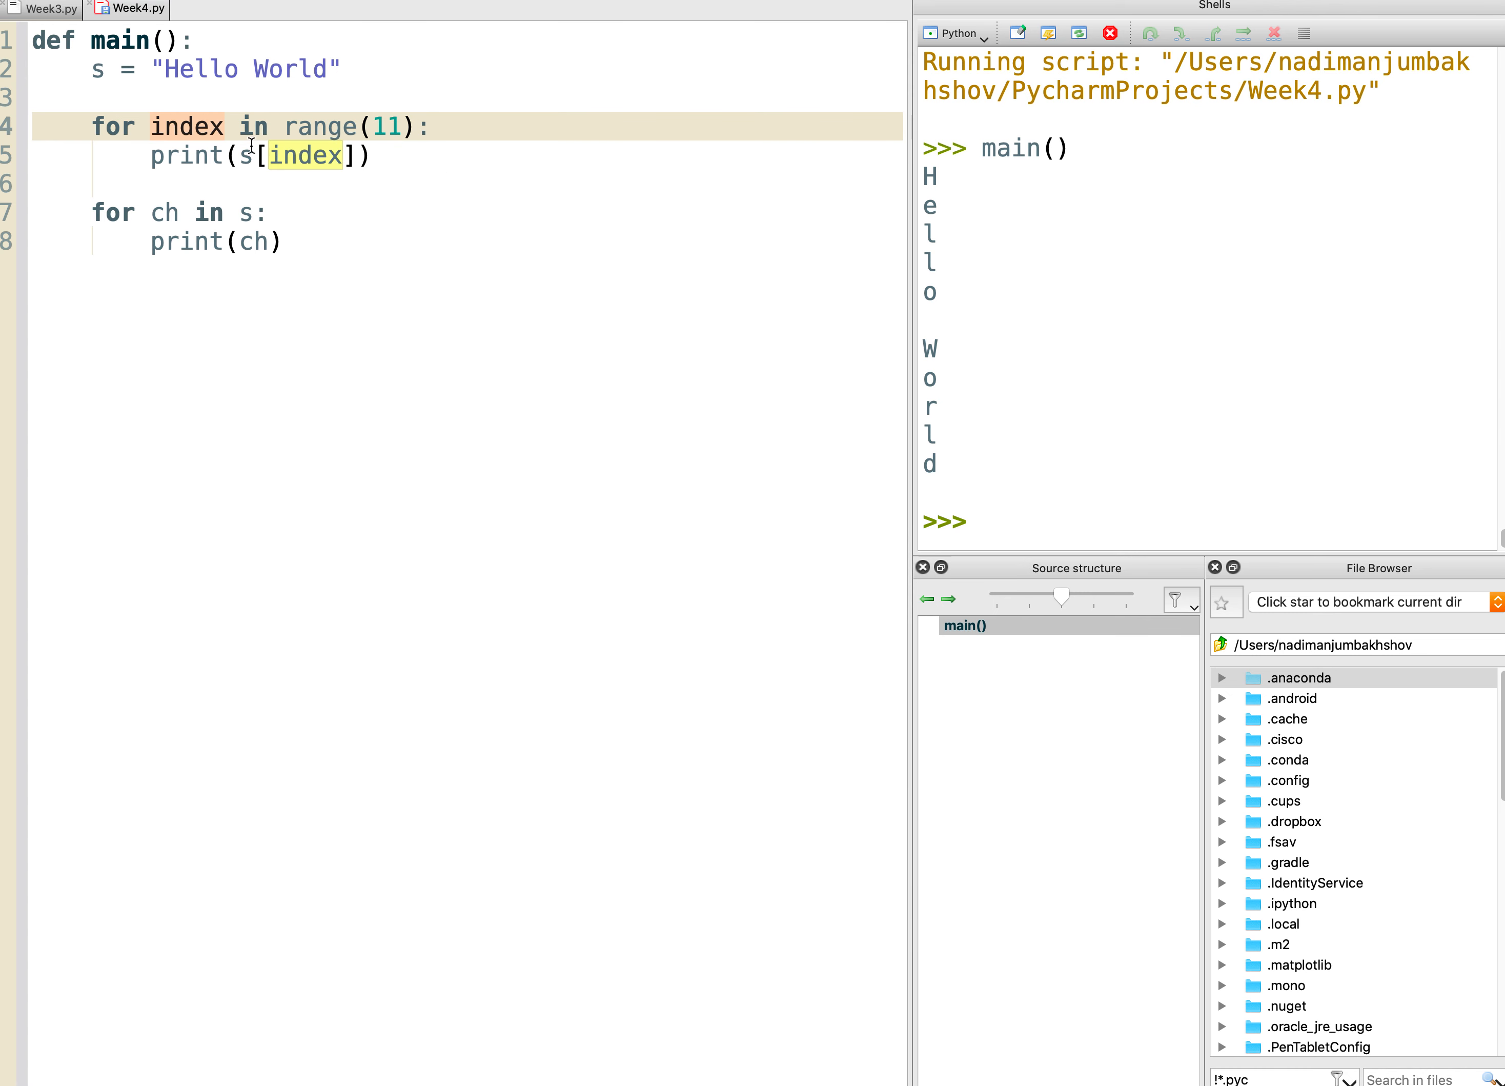
{"action": "mouse_move", "coordinate": [173, 69]}
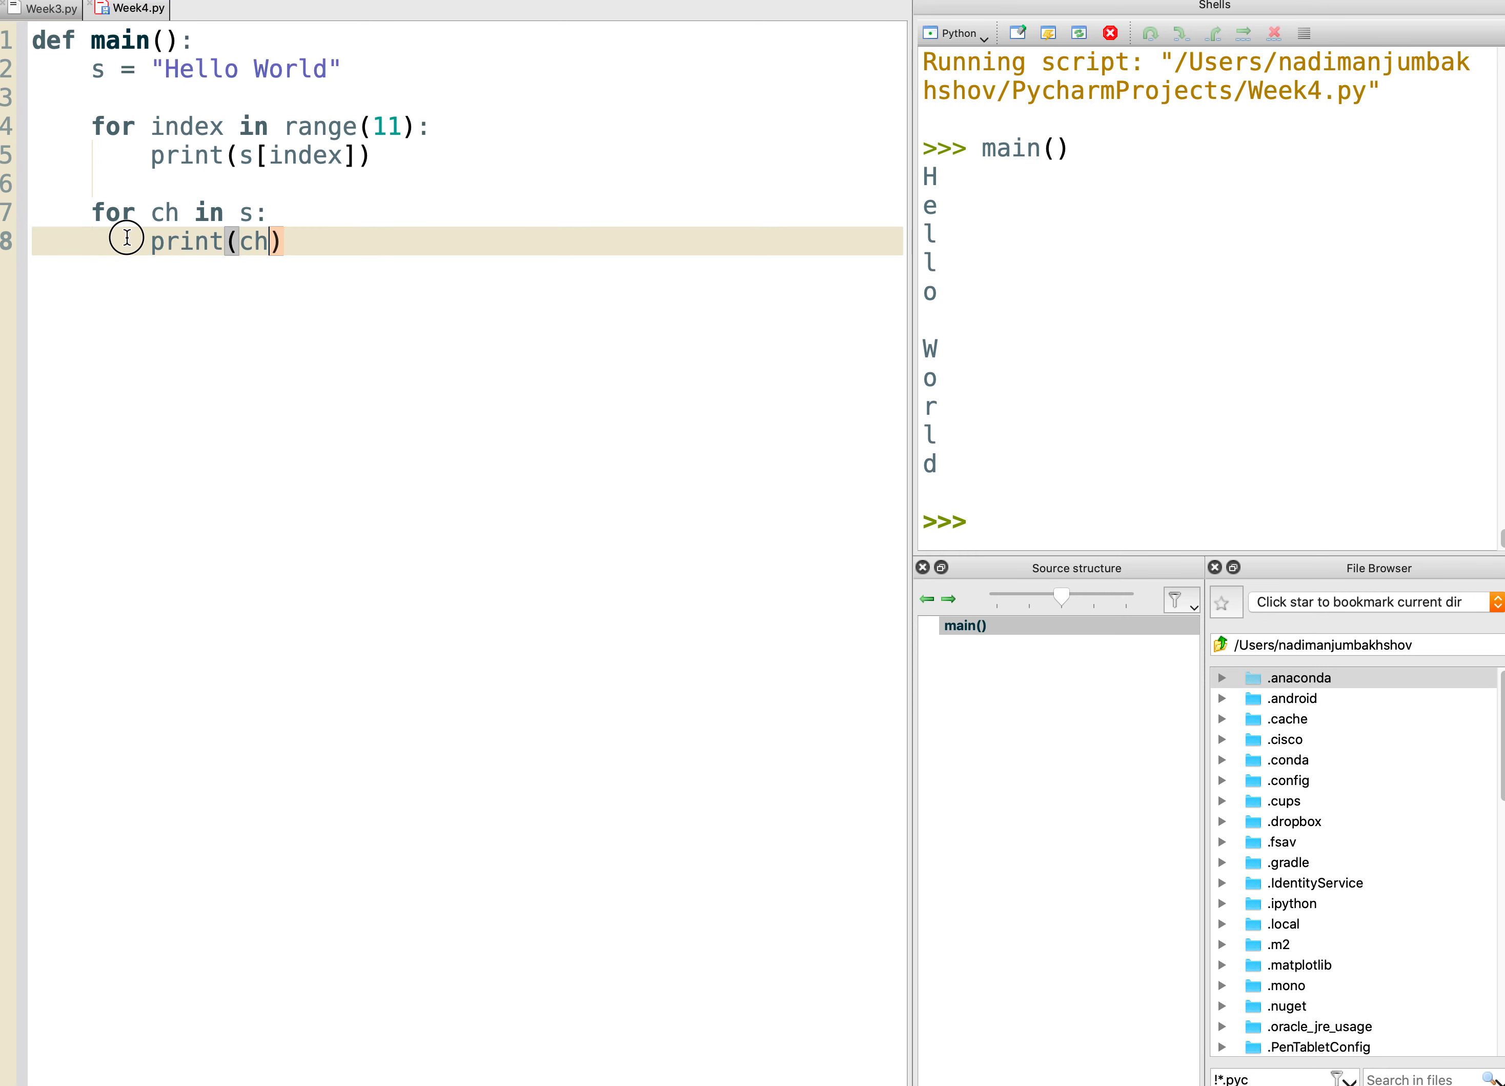
{"action": "left_click", "coordinate": [97, 96]}
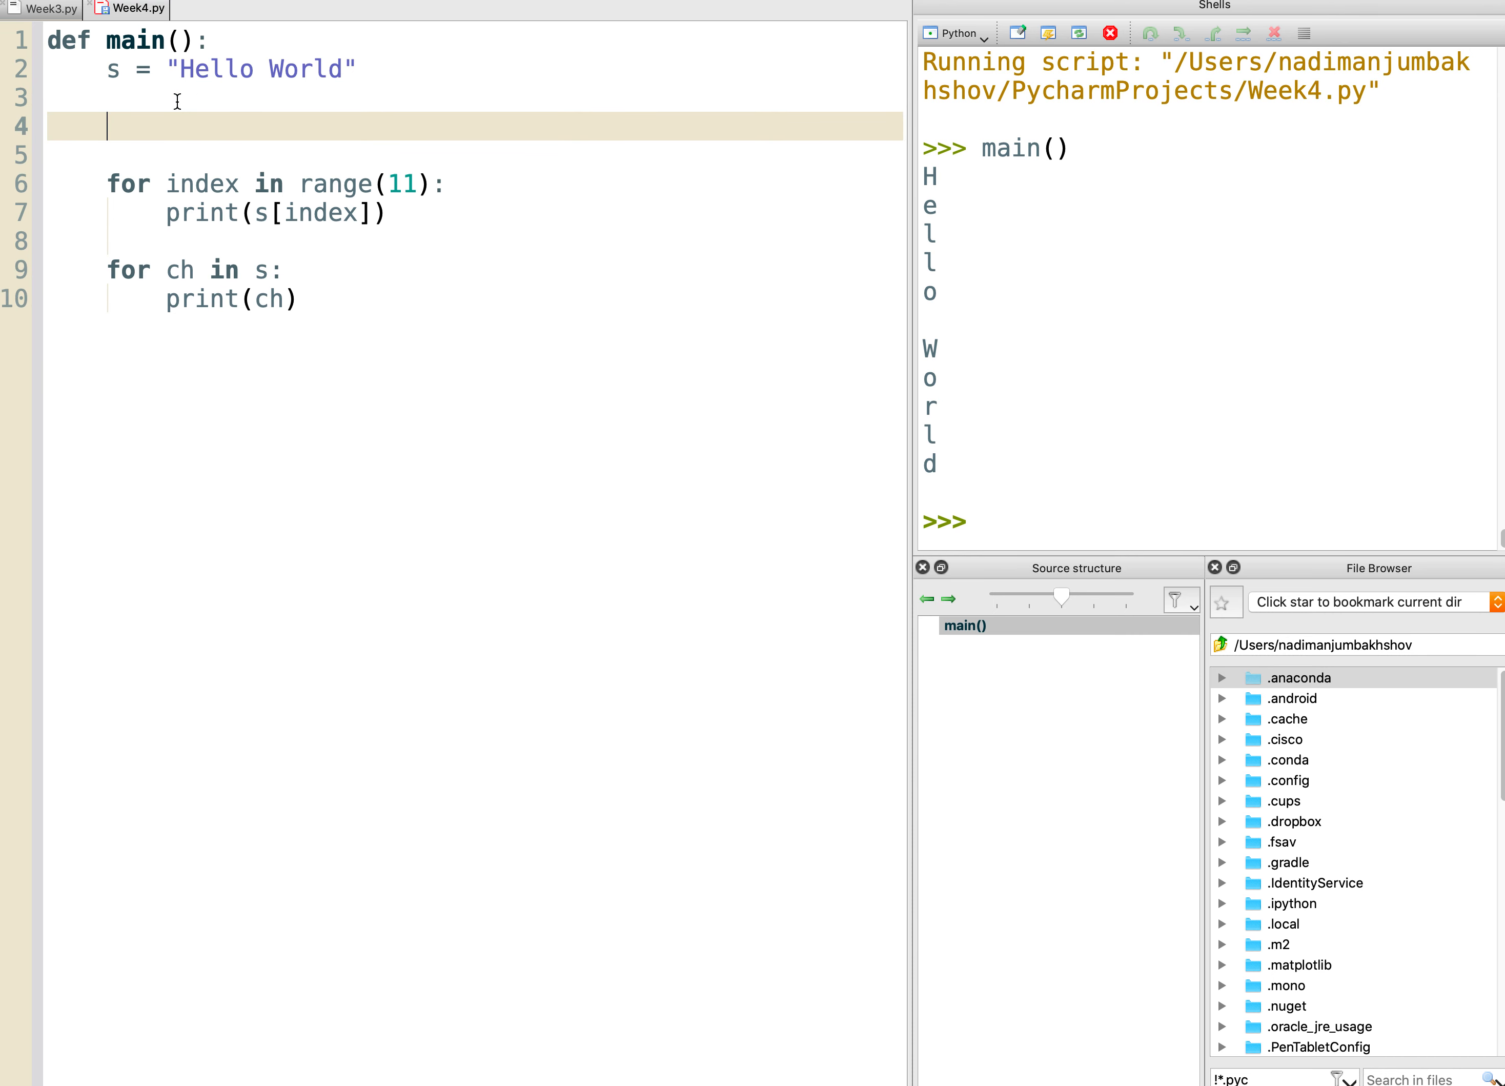
Assign l = [0,1,2,3,5,7,11,13] inside main() below the s assignment.
{"action": "type", "text": "l ="}
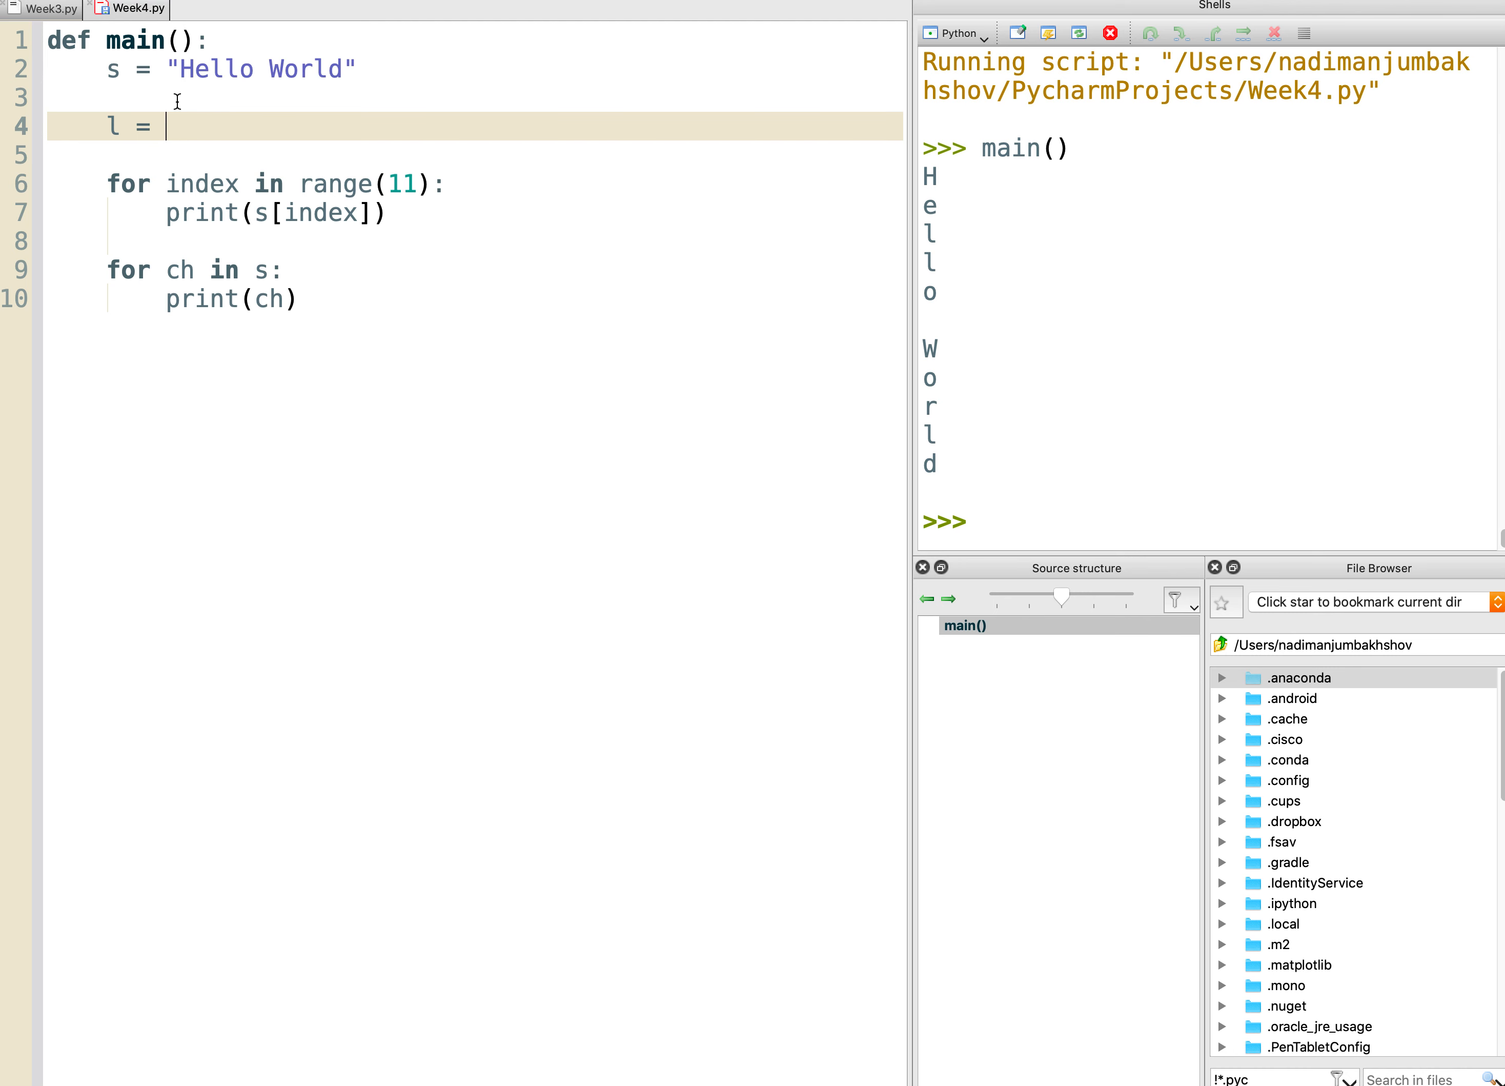
{"action": "type", "text": "[]"}
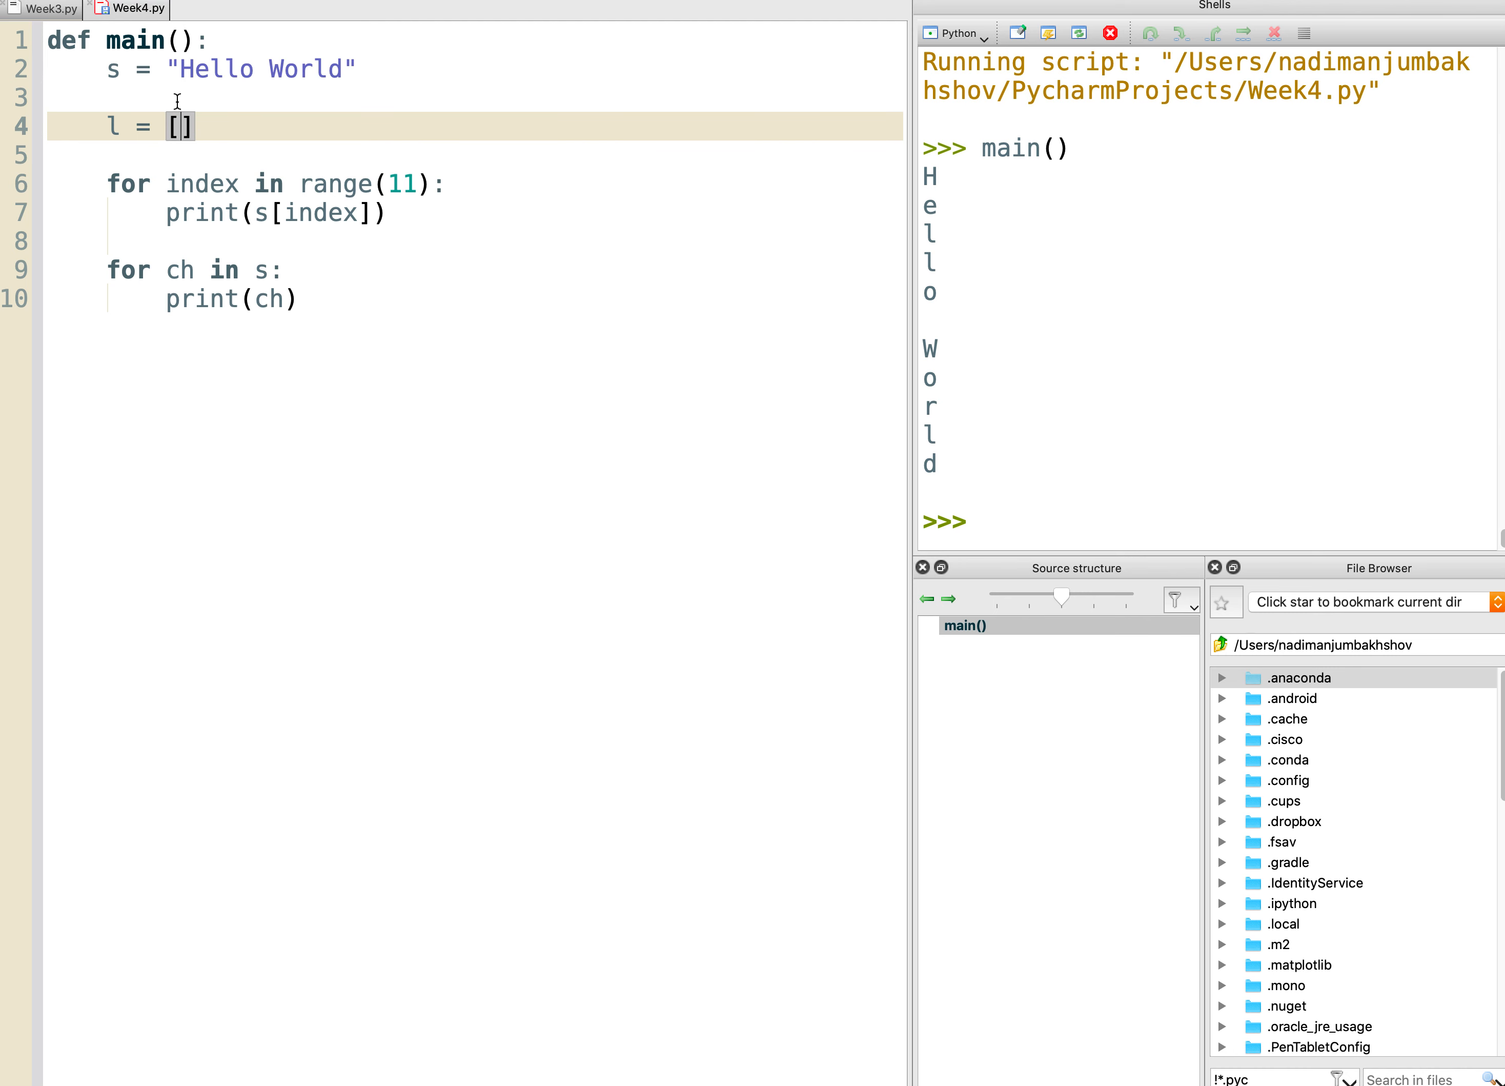
{"action": "type", "text": "0,1,2"}
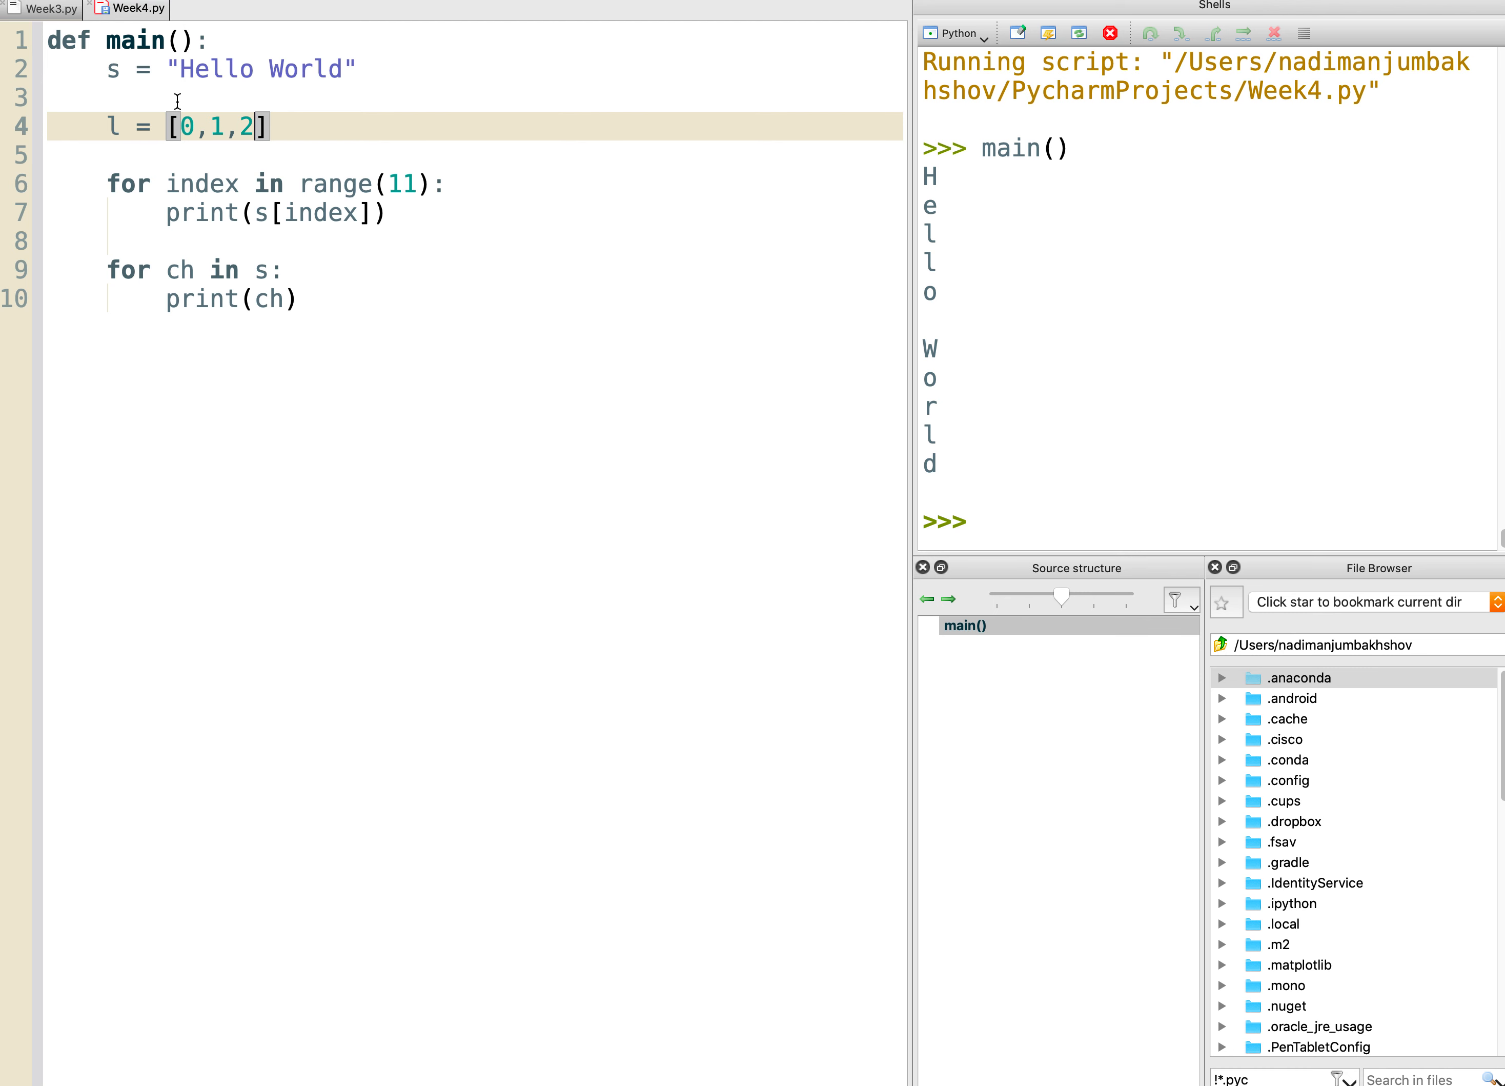
{"action": "key", "text": "BackSpace"}
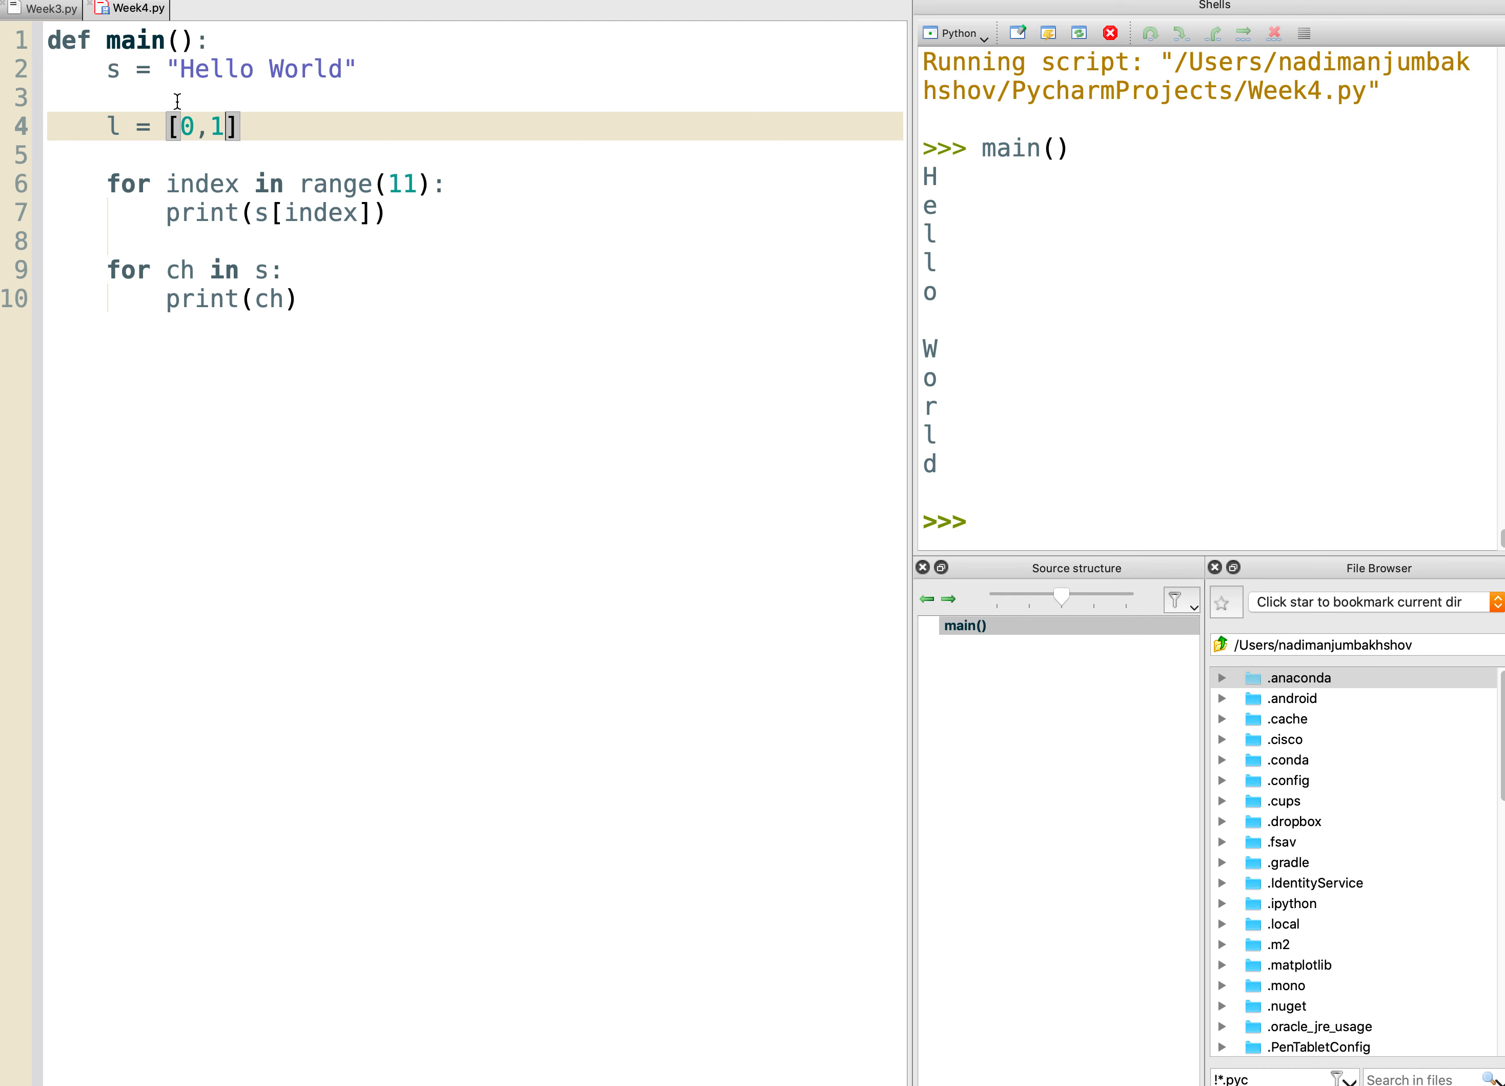
{"action": "type", "text": ",2,3"}
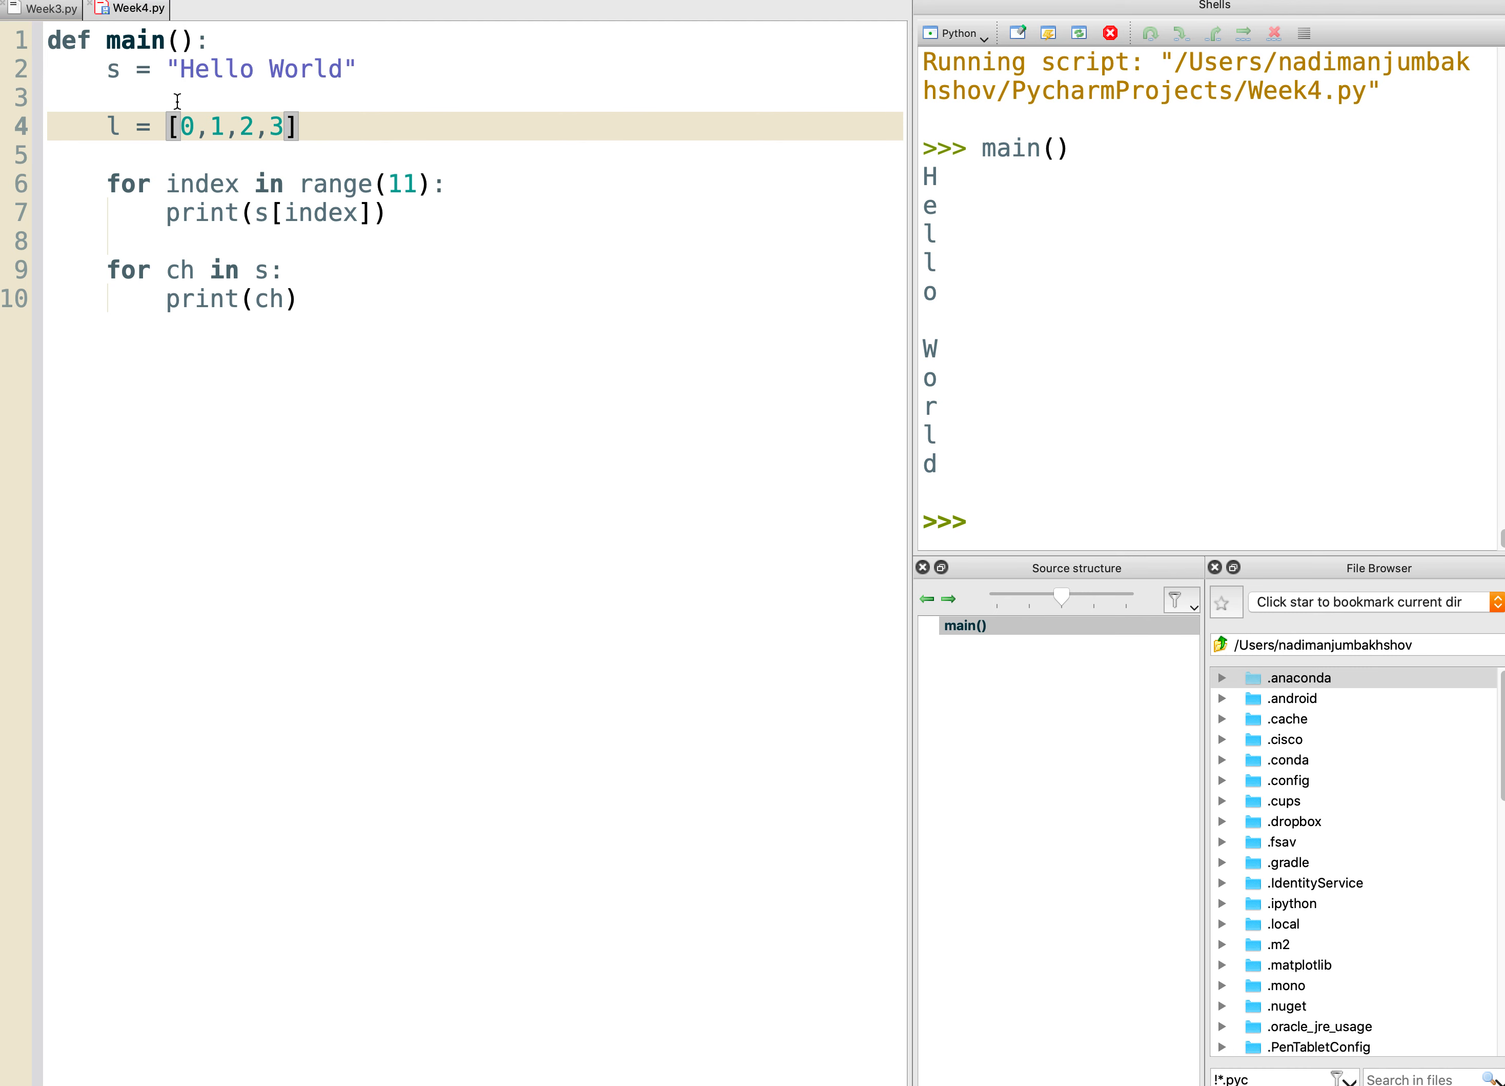
{"action": "type", "text": ",5"}
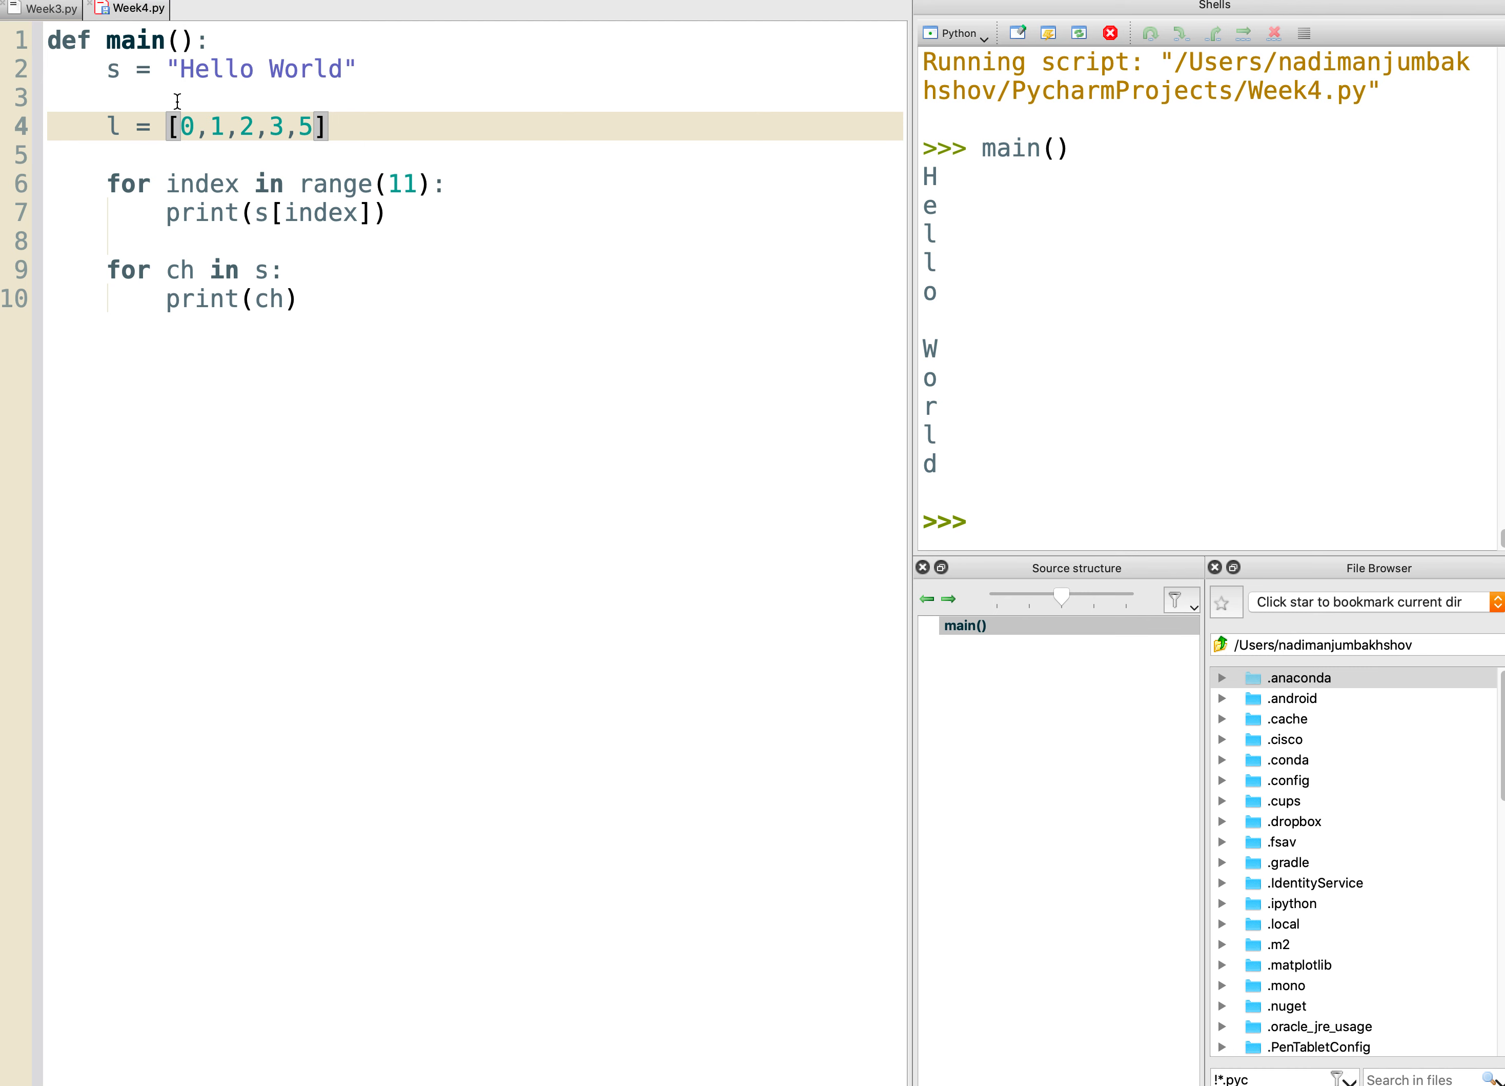
{"action": "type", "text": "7,"}
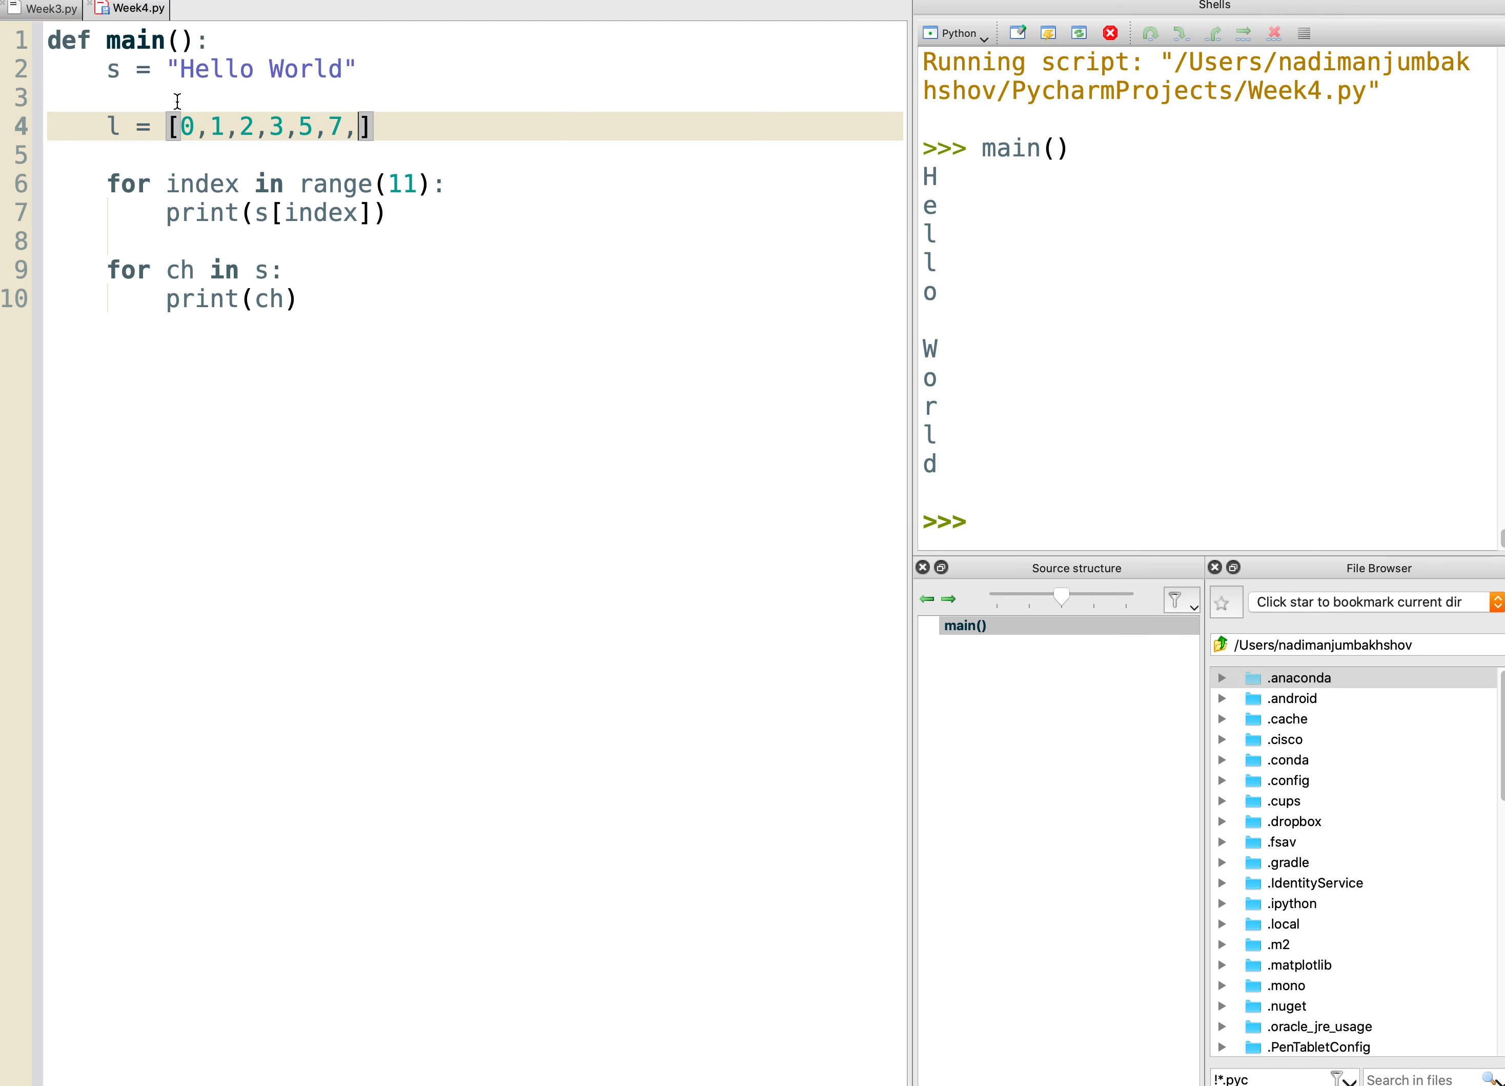
{"action": "type", "text": "11"}
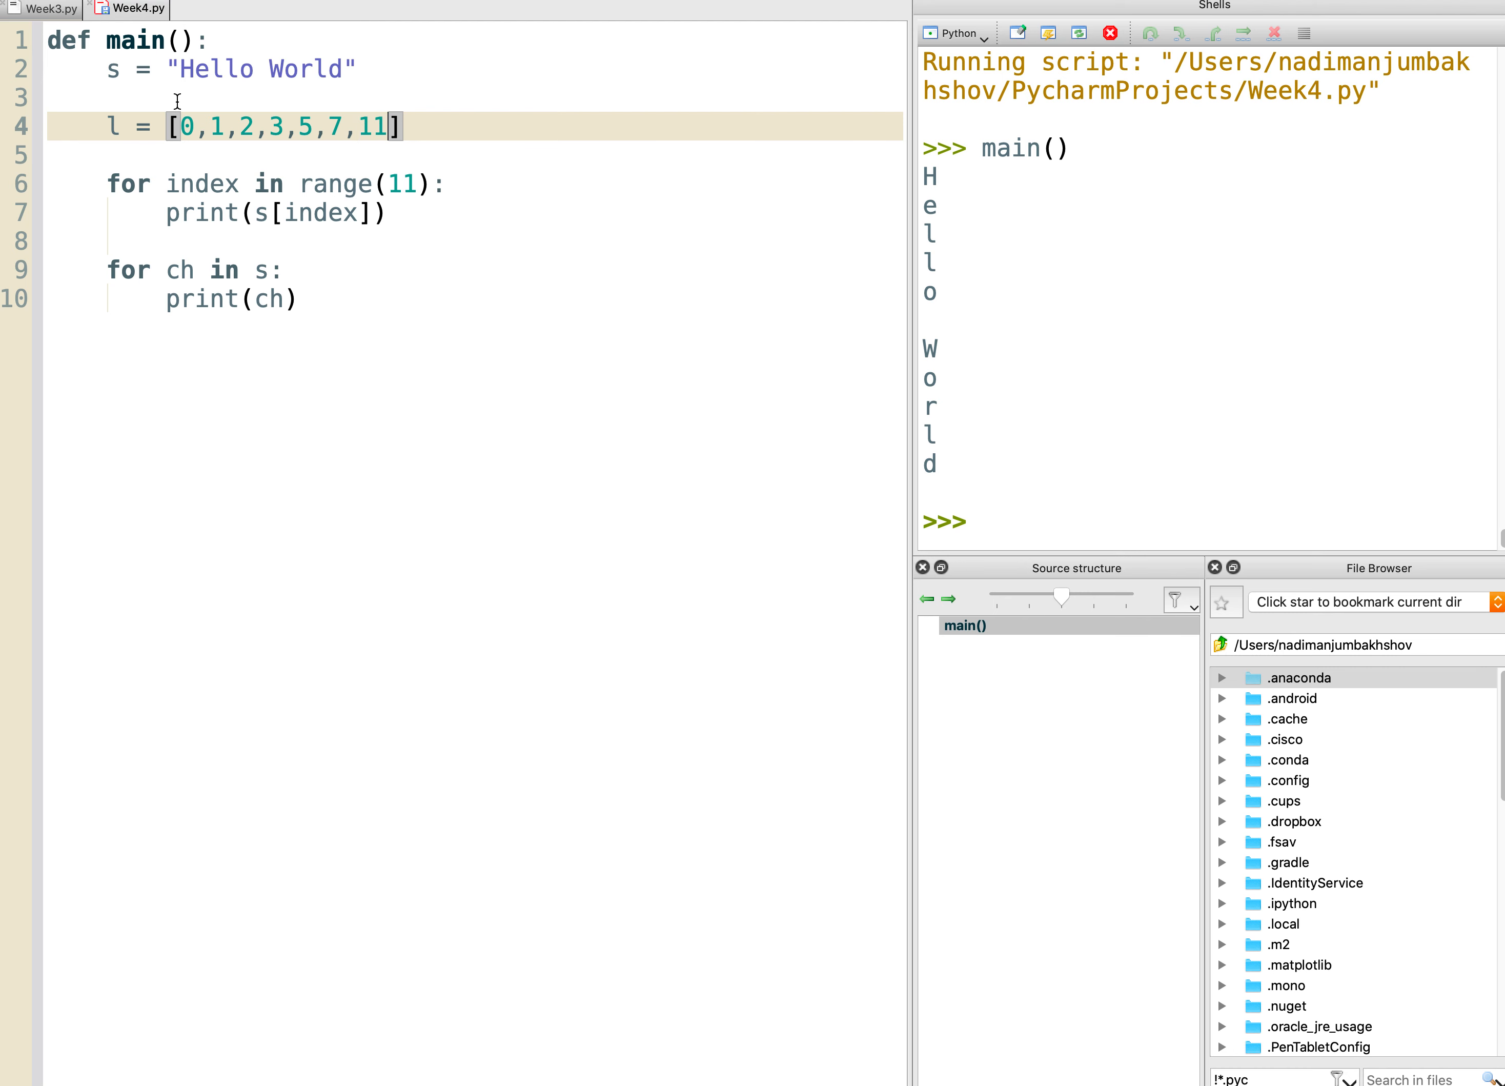
{"action": "type", "text": ",13"}
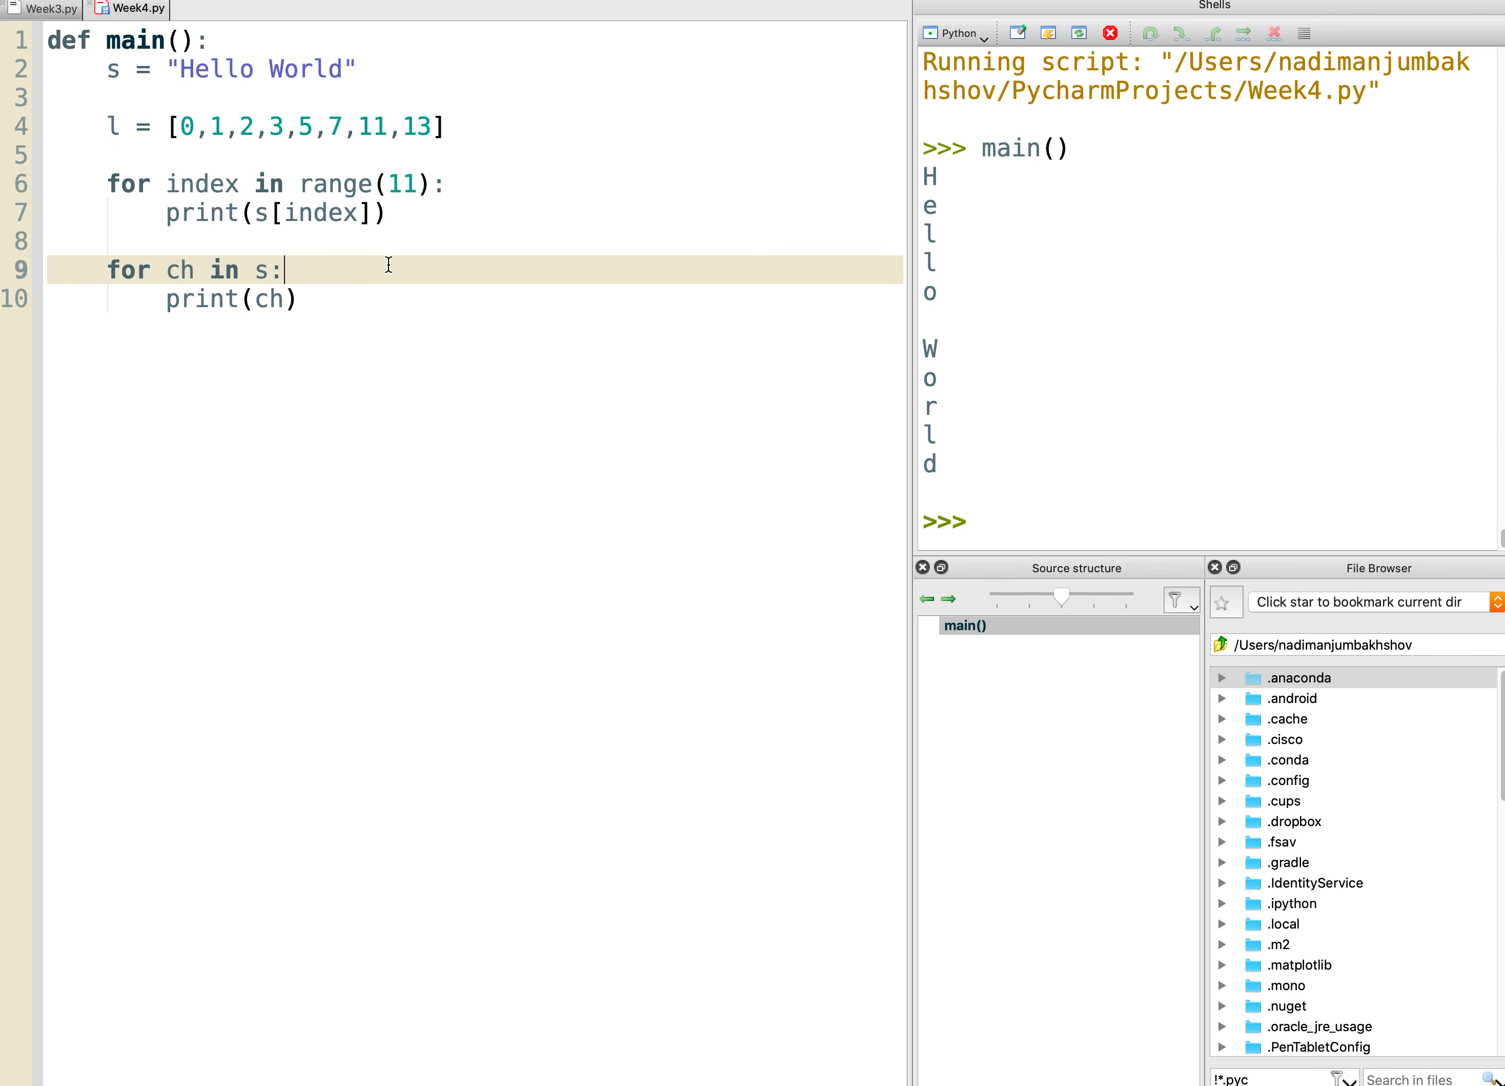
{"action": "mouse_move", "coordinate": [459, 123]}
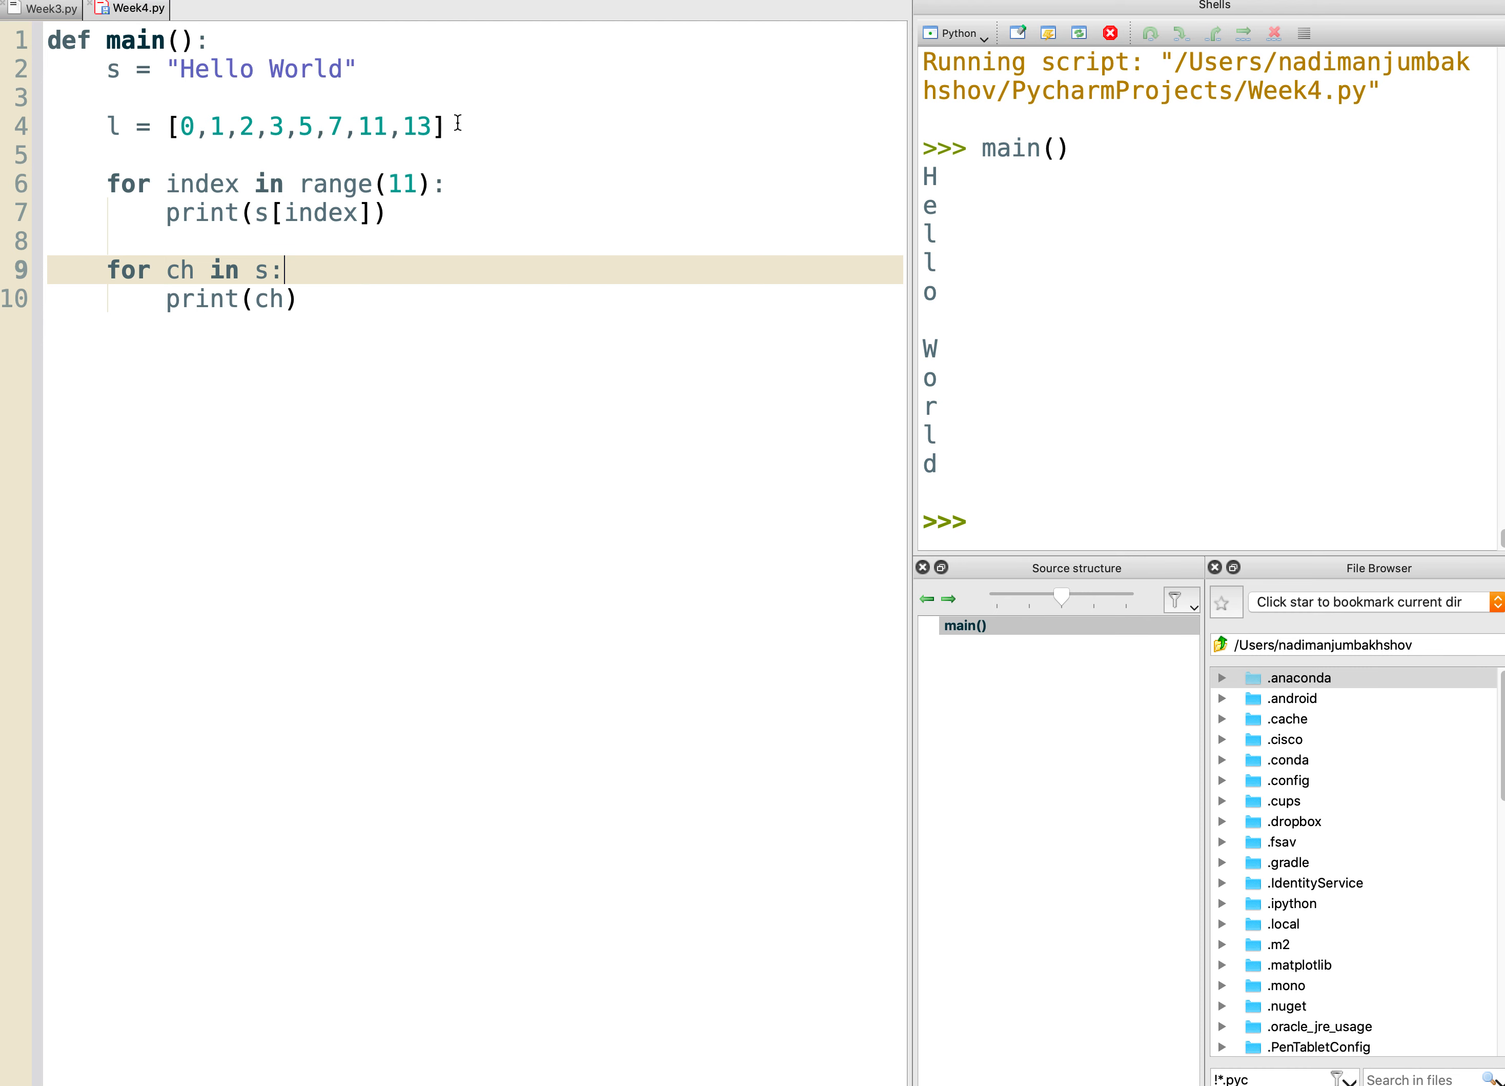
{"action": "mouse_move", "coordinate": [223, 126]}
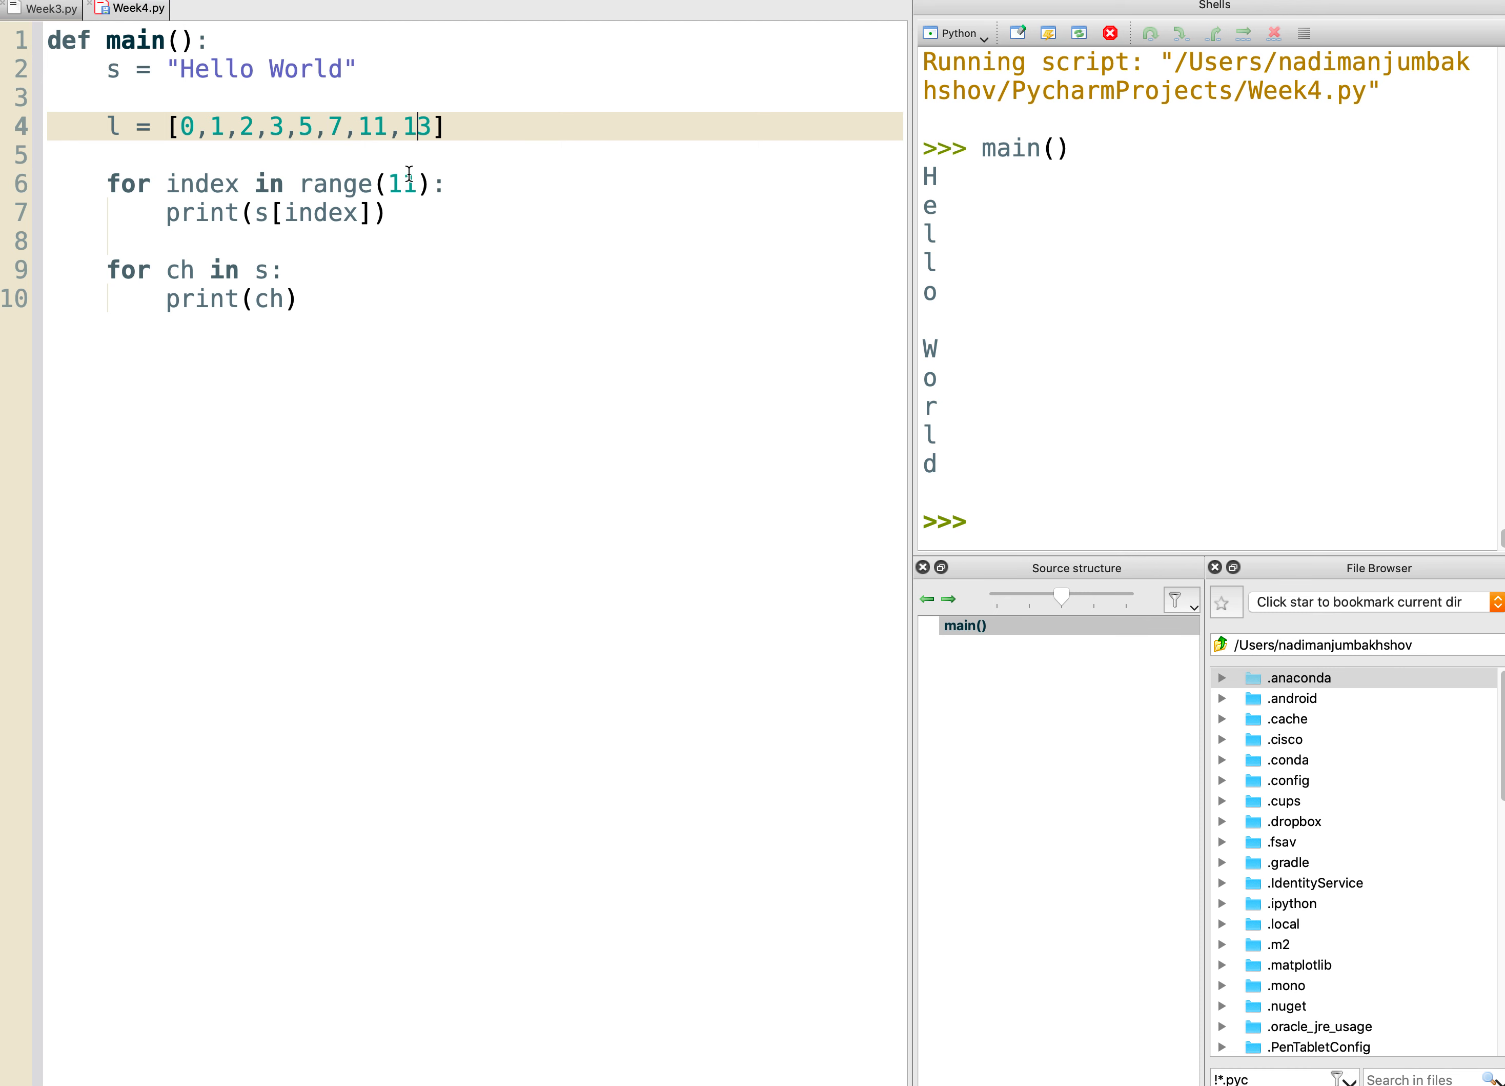
Change range(11) to range(8) and print l[index] instead of s[index].
{"action": "type", "text": "8"}
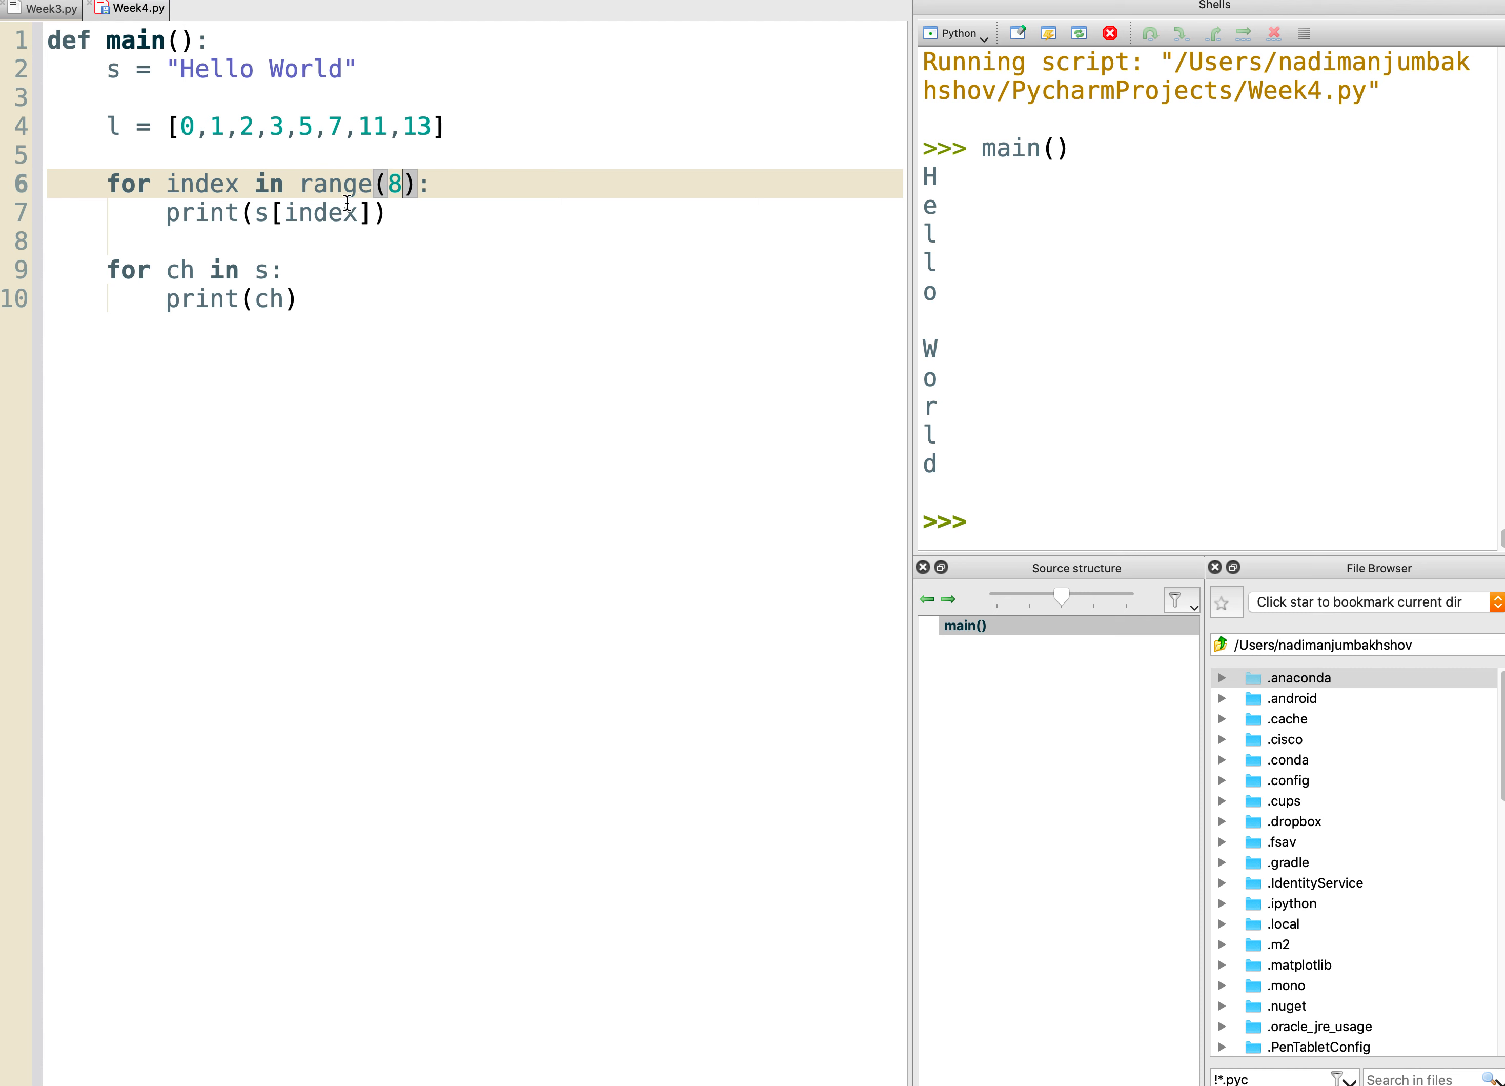
{"action": "left_click", "coordinate": [267, 212]}
{"action": "type", "text": "l"}
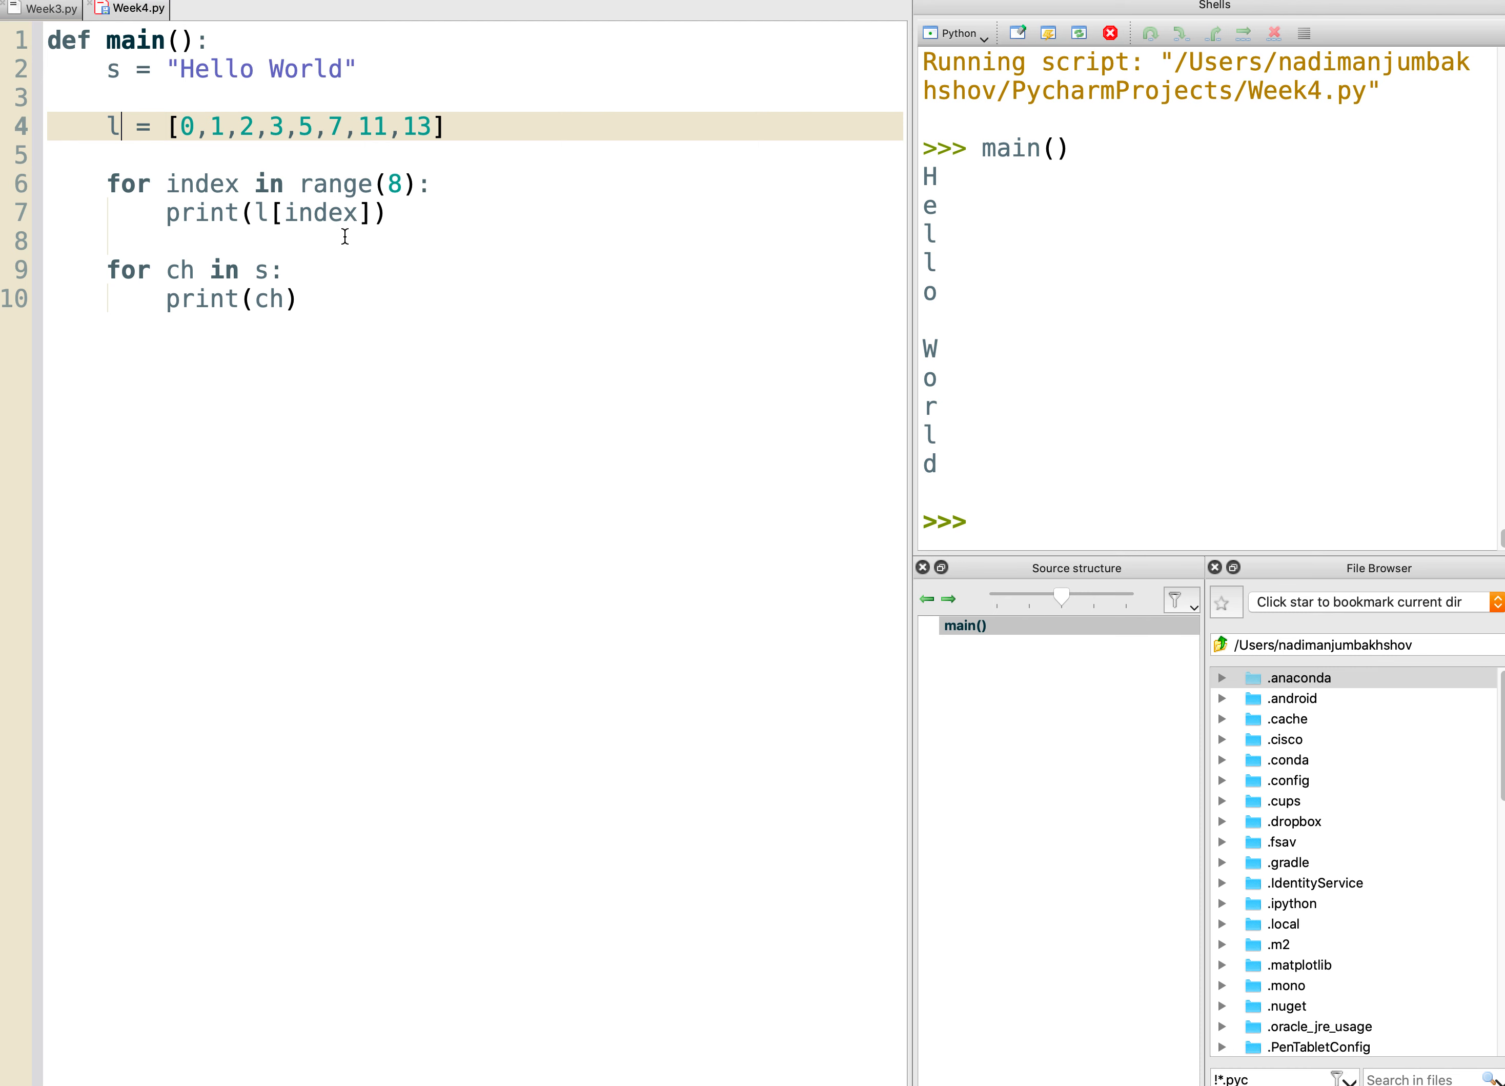
{"action": "mouse_move", "coordinate": [99, 268]}
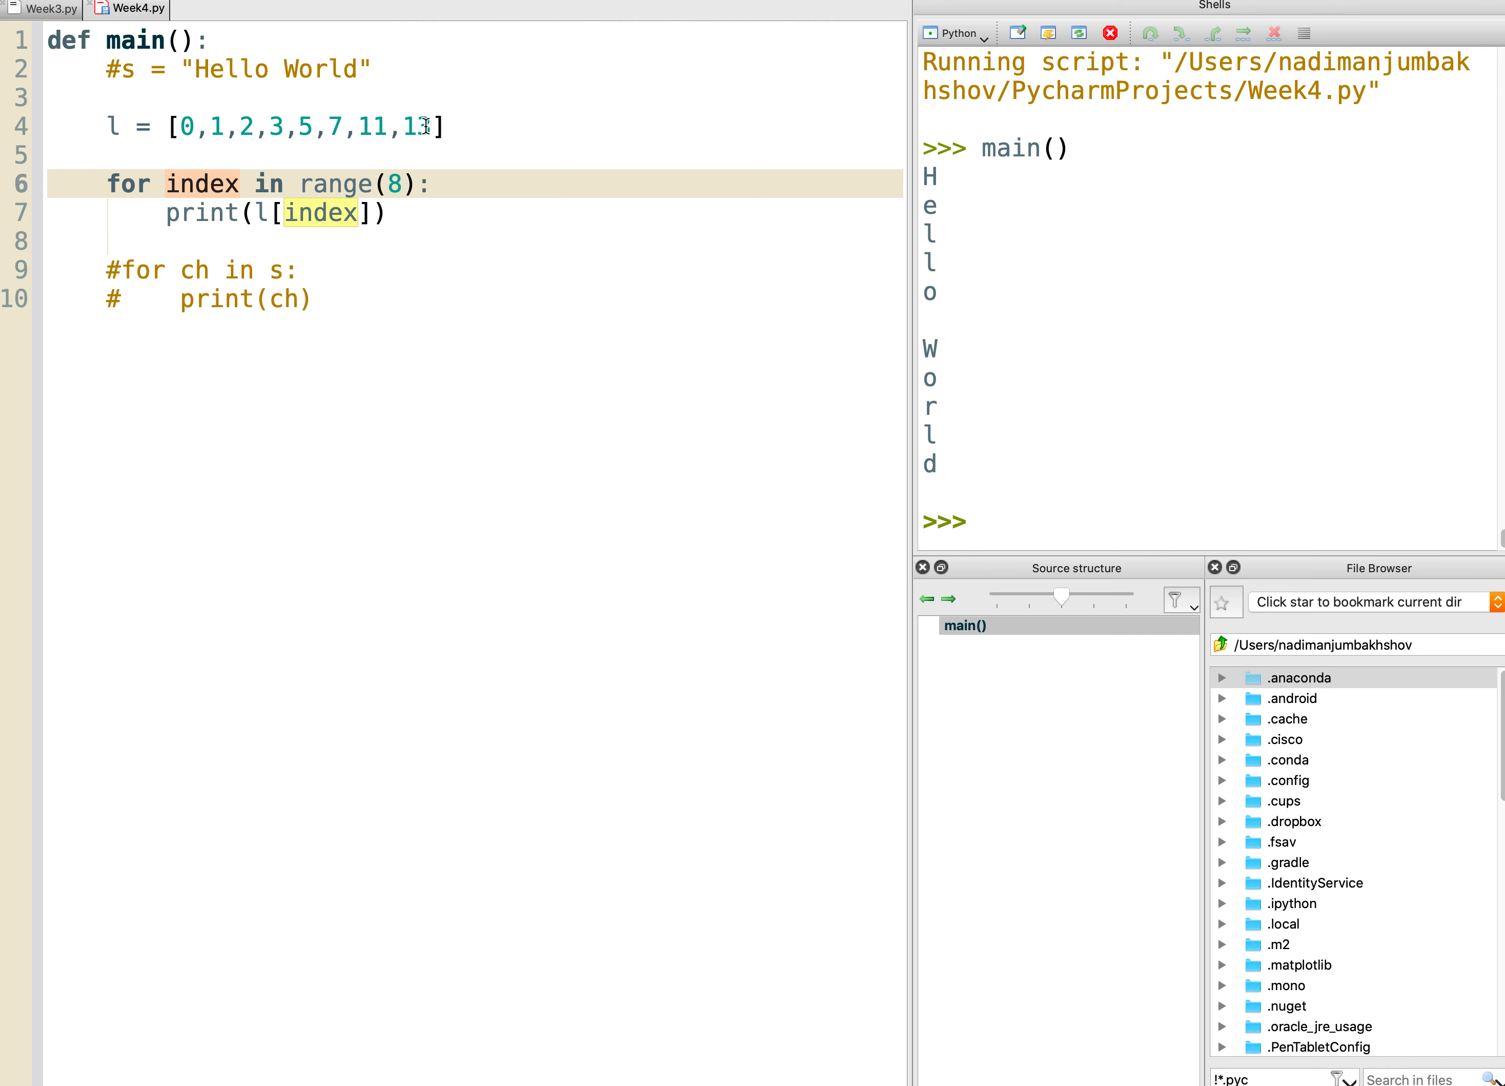
Rerun Week4.py in a fresh shell and call main() to print 0, 1, 2, 3, 5, 7, 11, 13.
{"action": "right_click", "coordinate": [131, 8]}
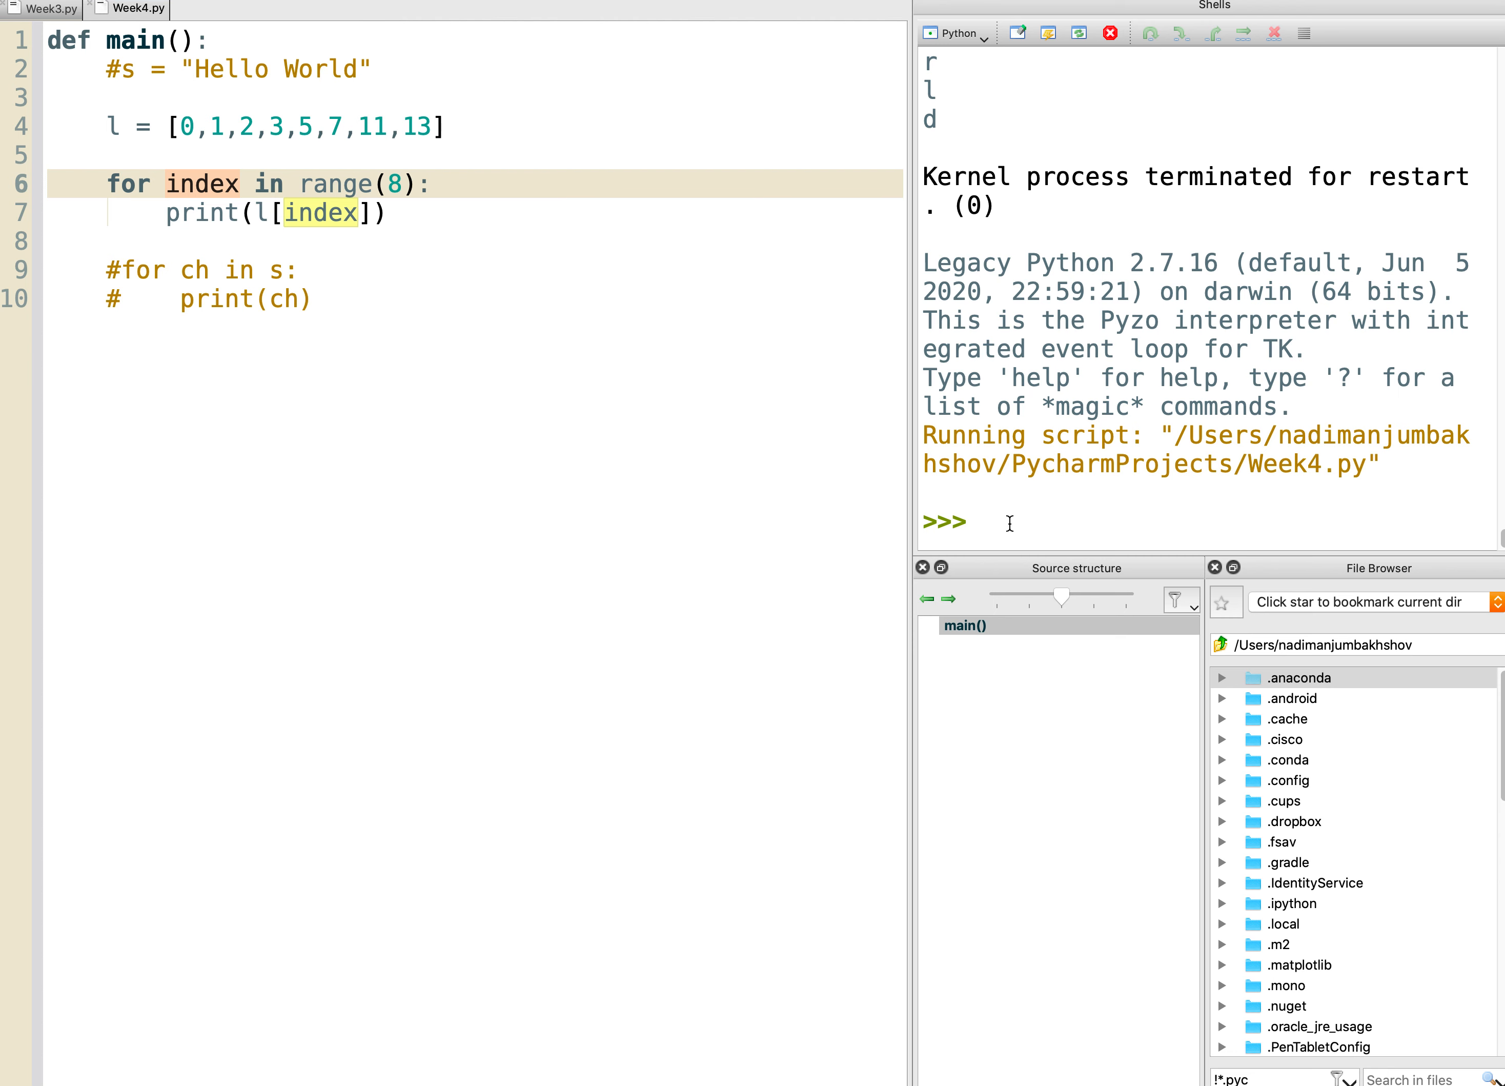
{"action": "type", "text": "main("}
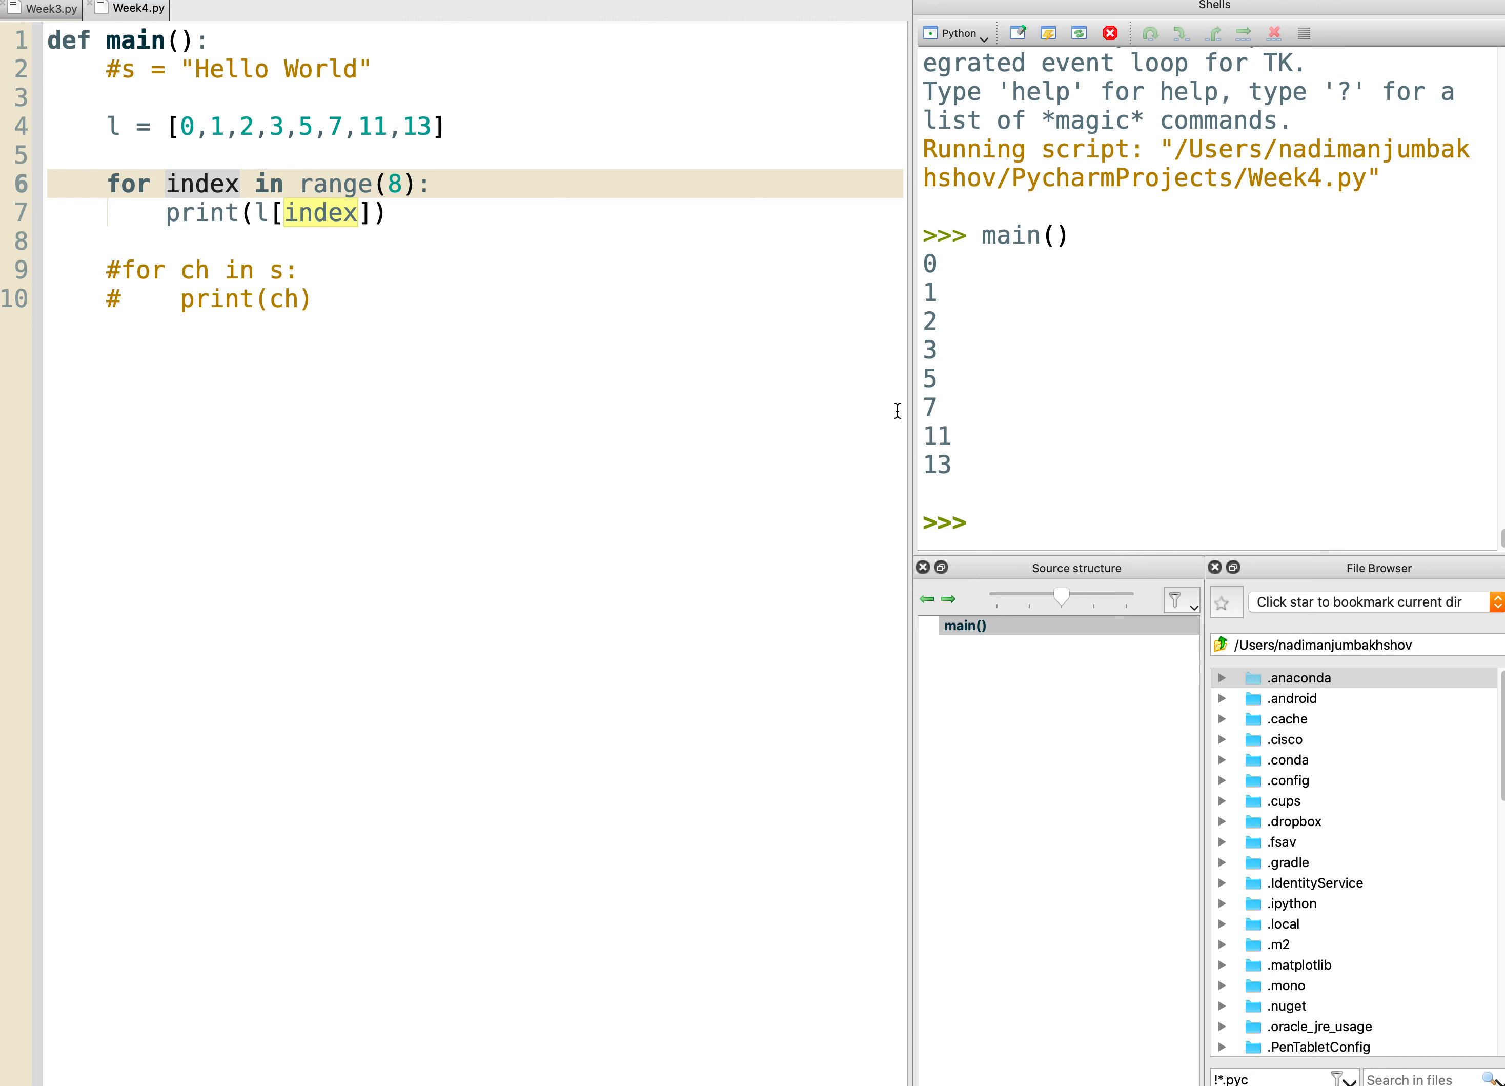
{"action": "mouse_move", "coordinate": [216, 68]}
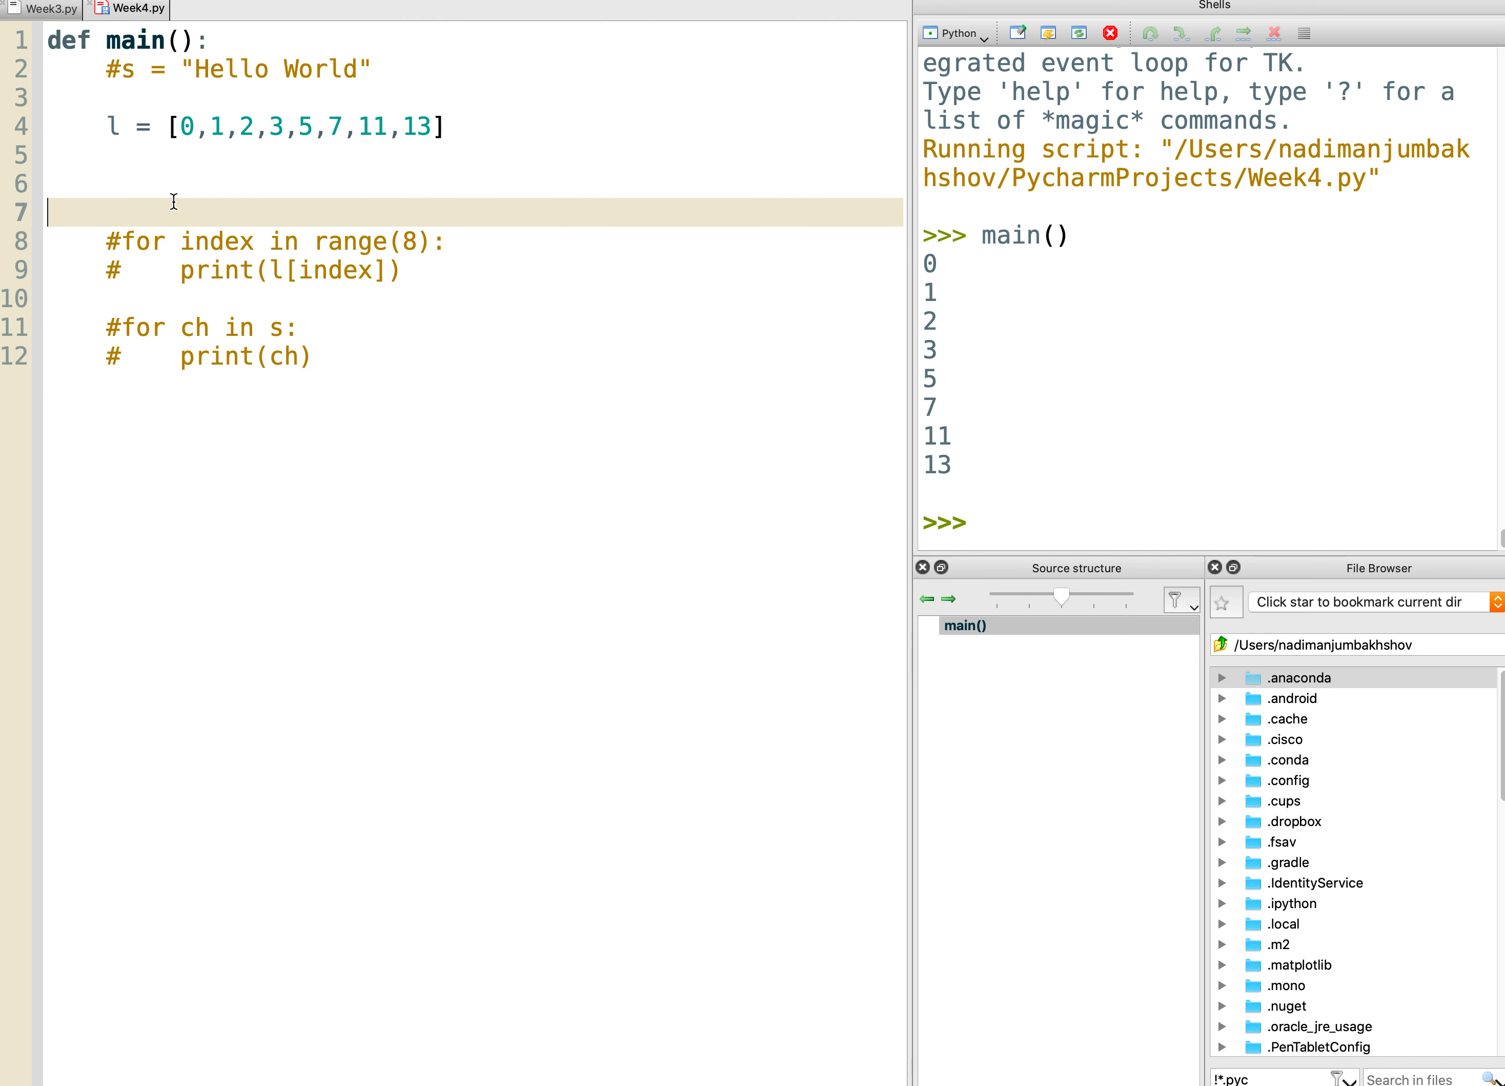
Add print(l[4]) below the list in main().
{"action": "type", "text": "prin"}
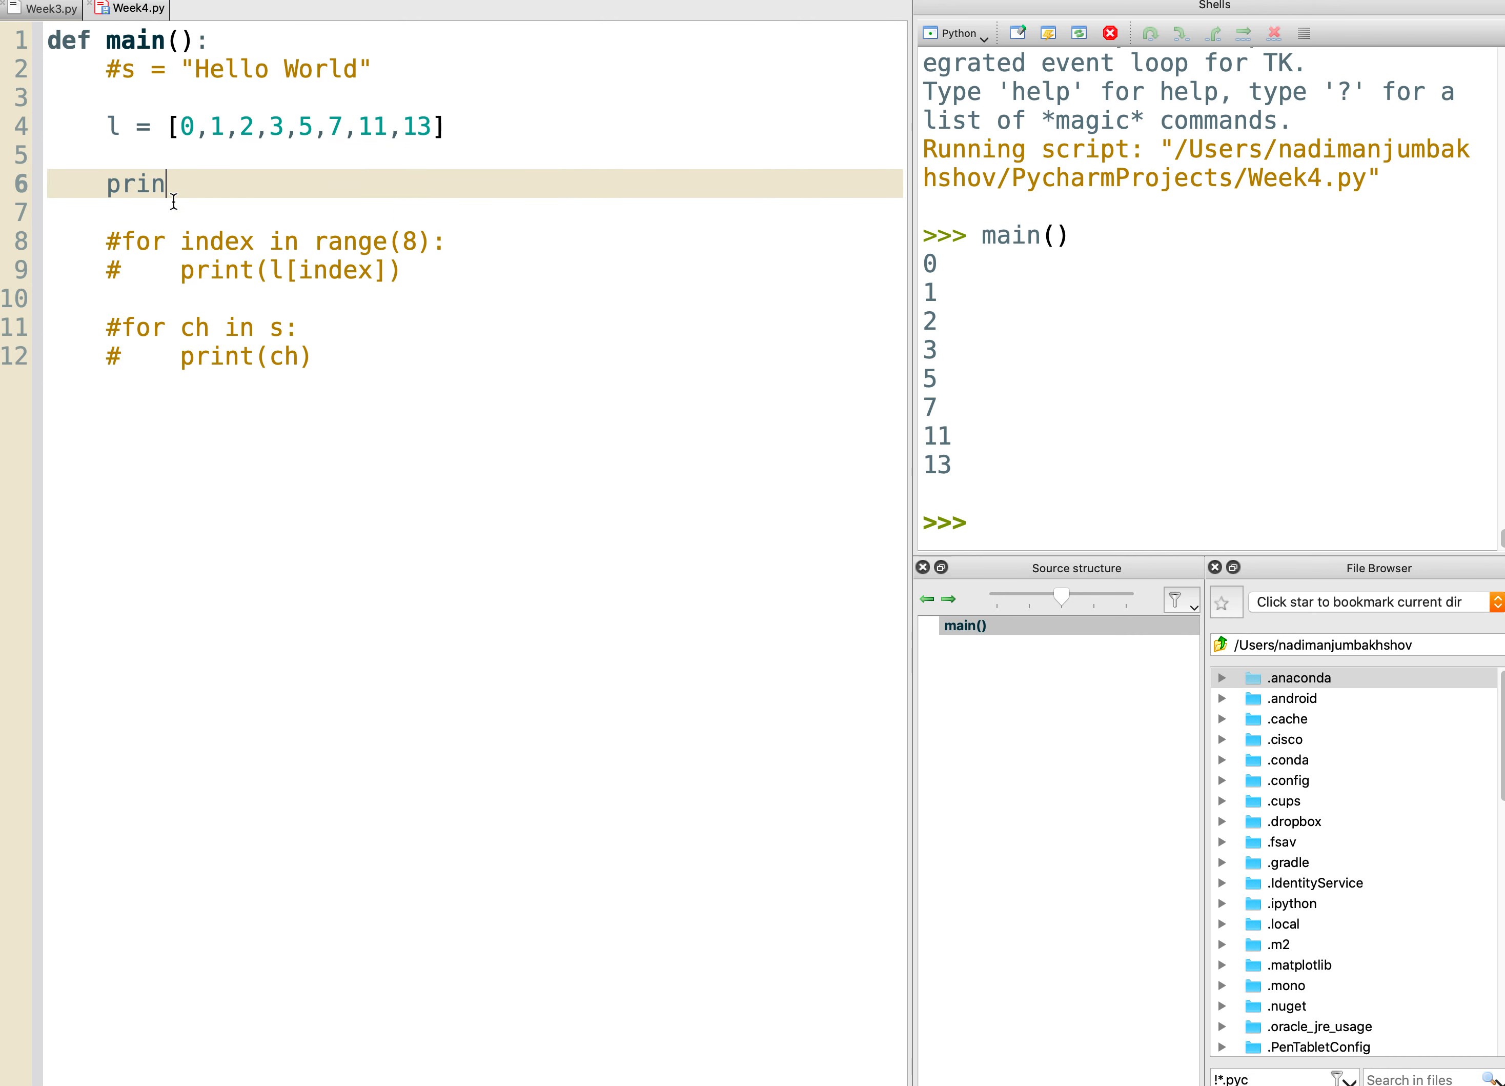
{"action": "type", "text": "t("}
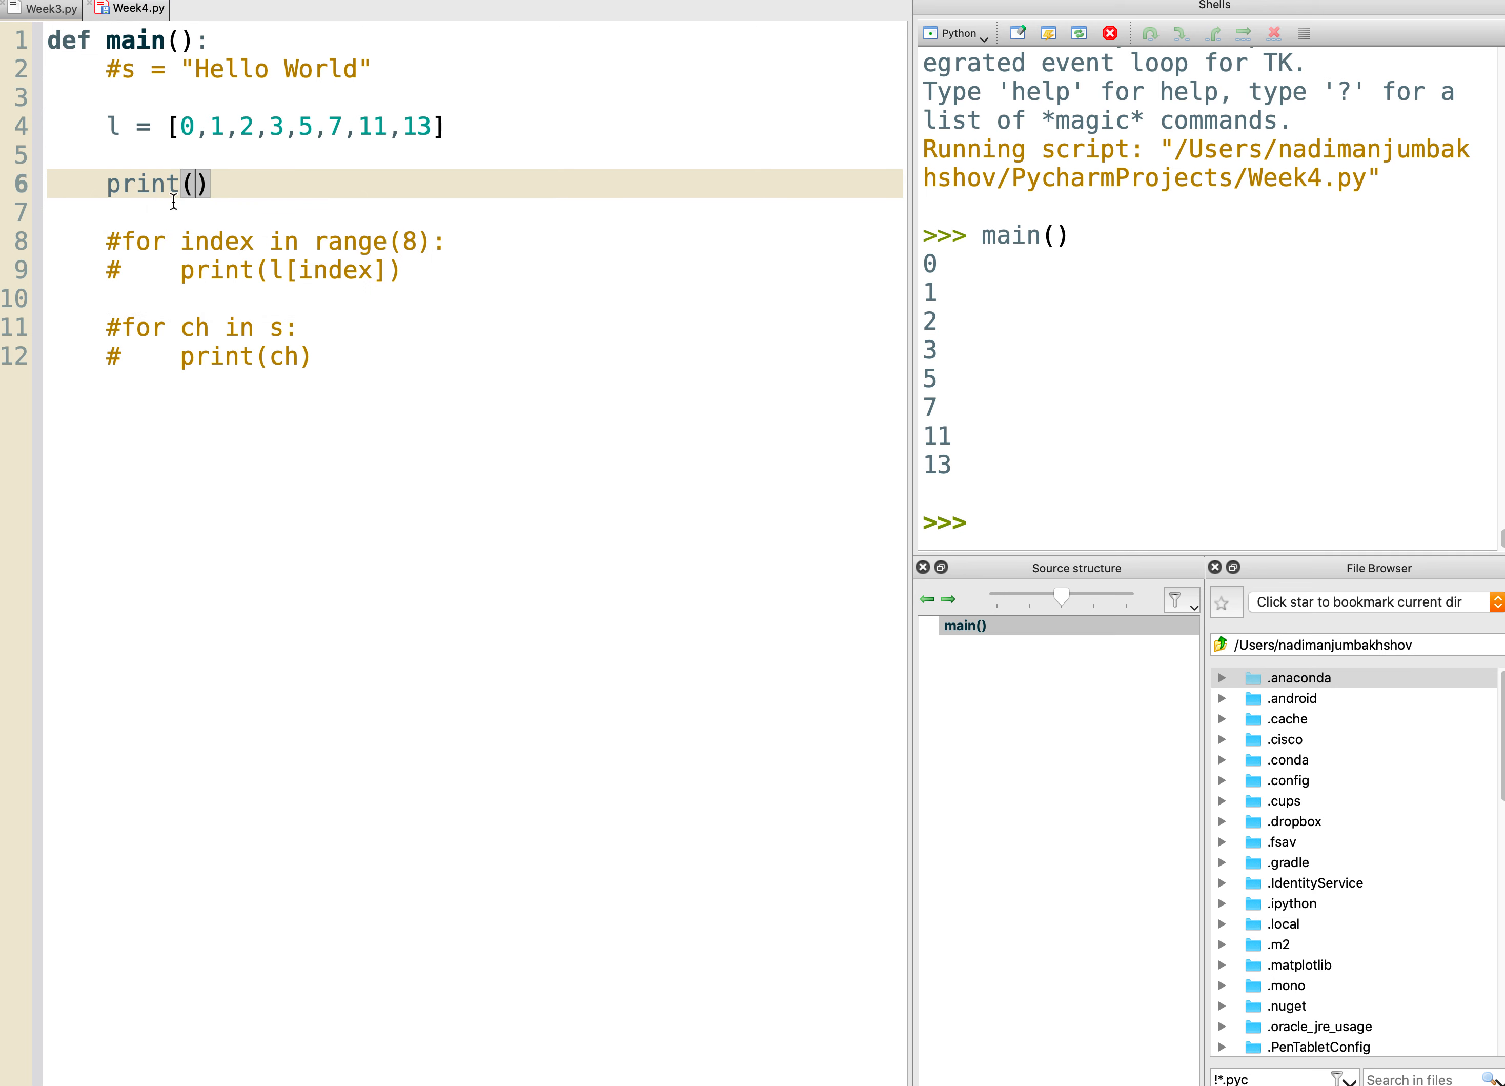
{"action": "type", "text": "l[]"}
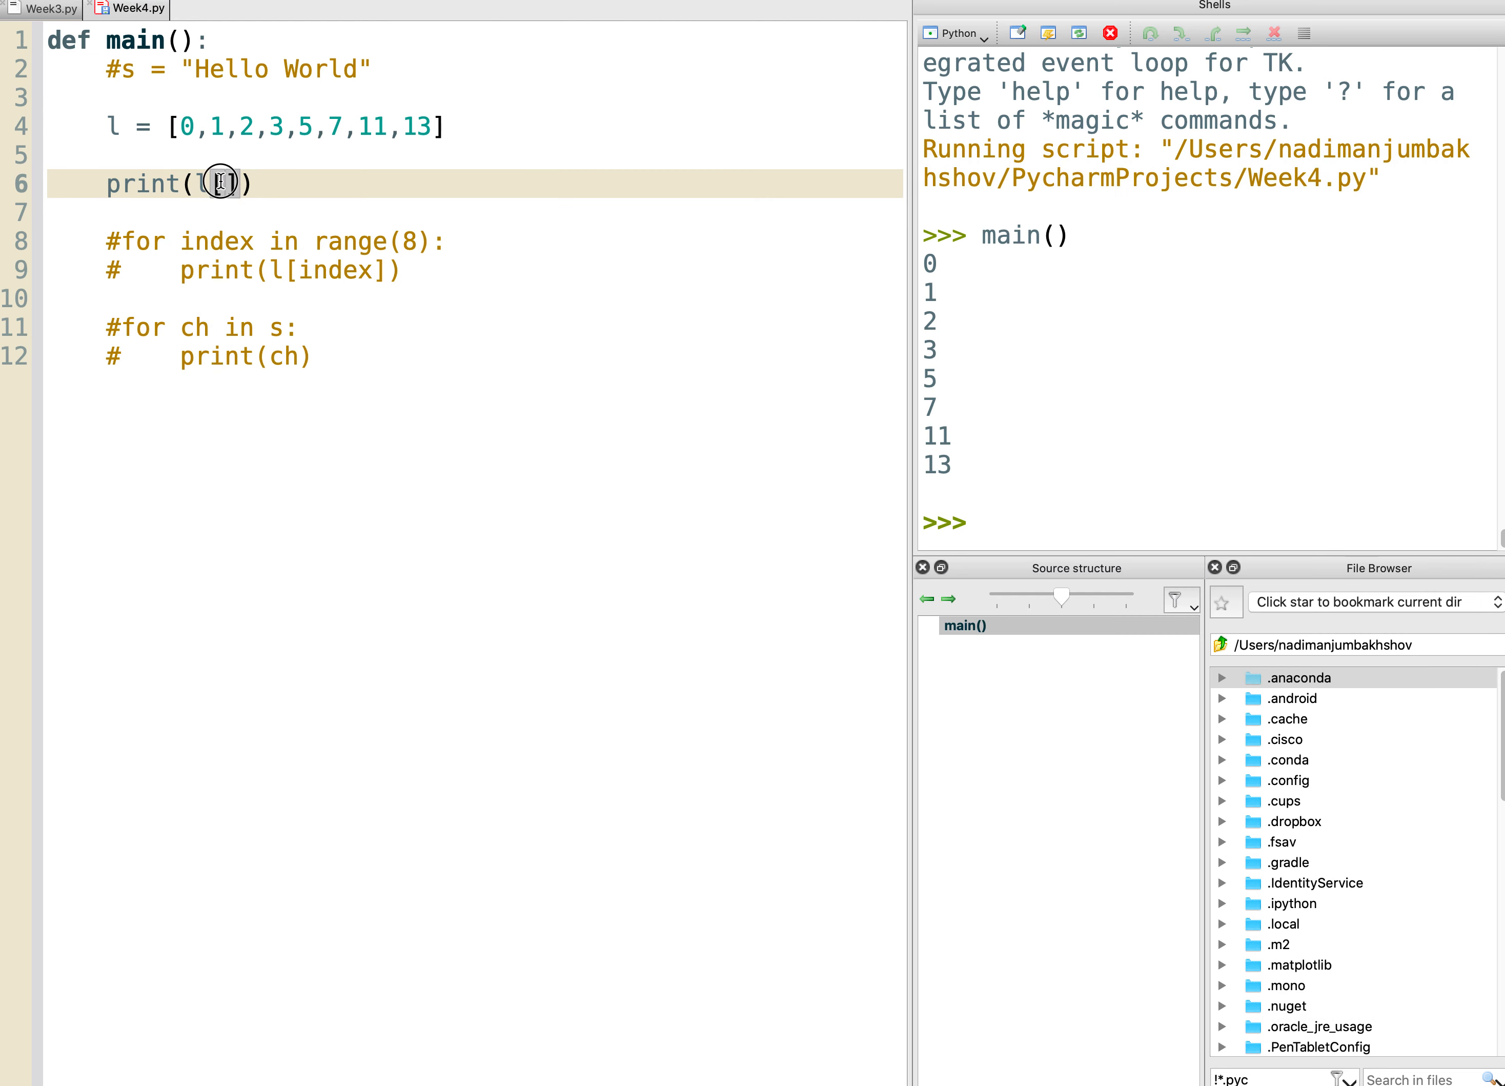
{"action": "type", "text": "[4]"}
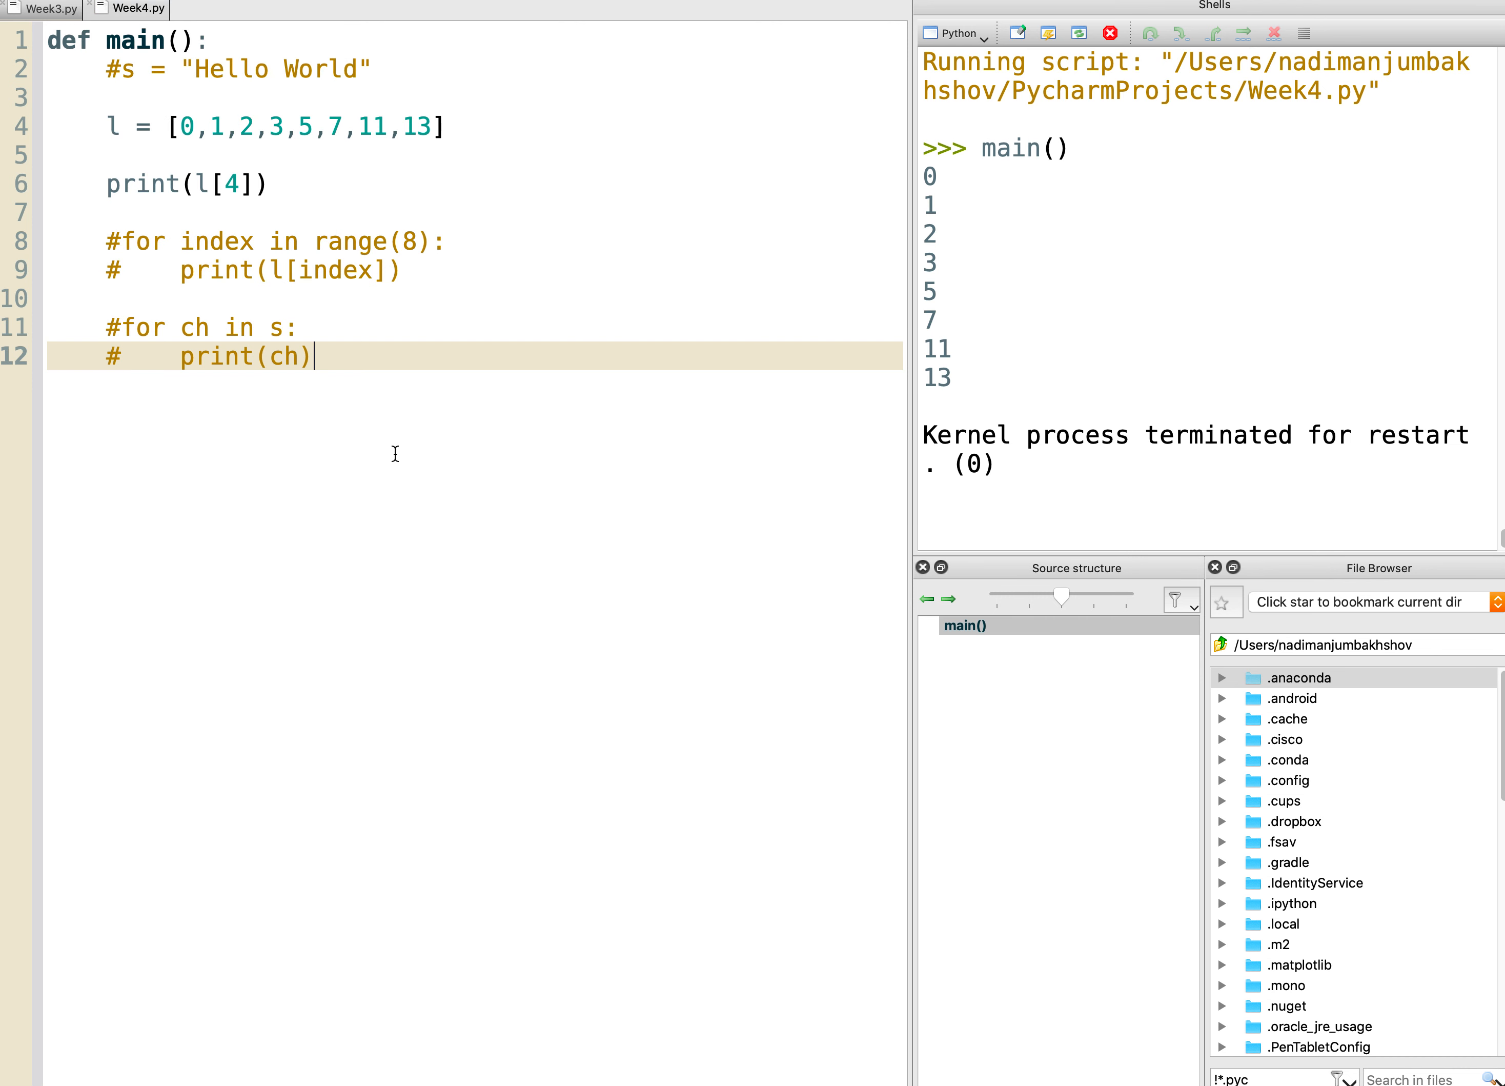
{"action": "mouse_move", "coordinate": [602, 421]}
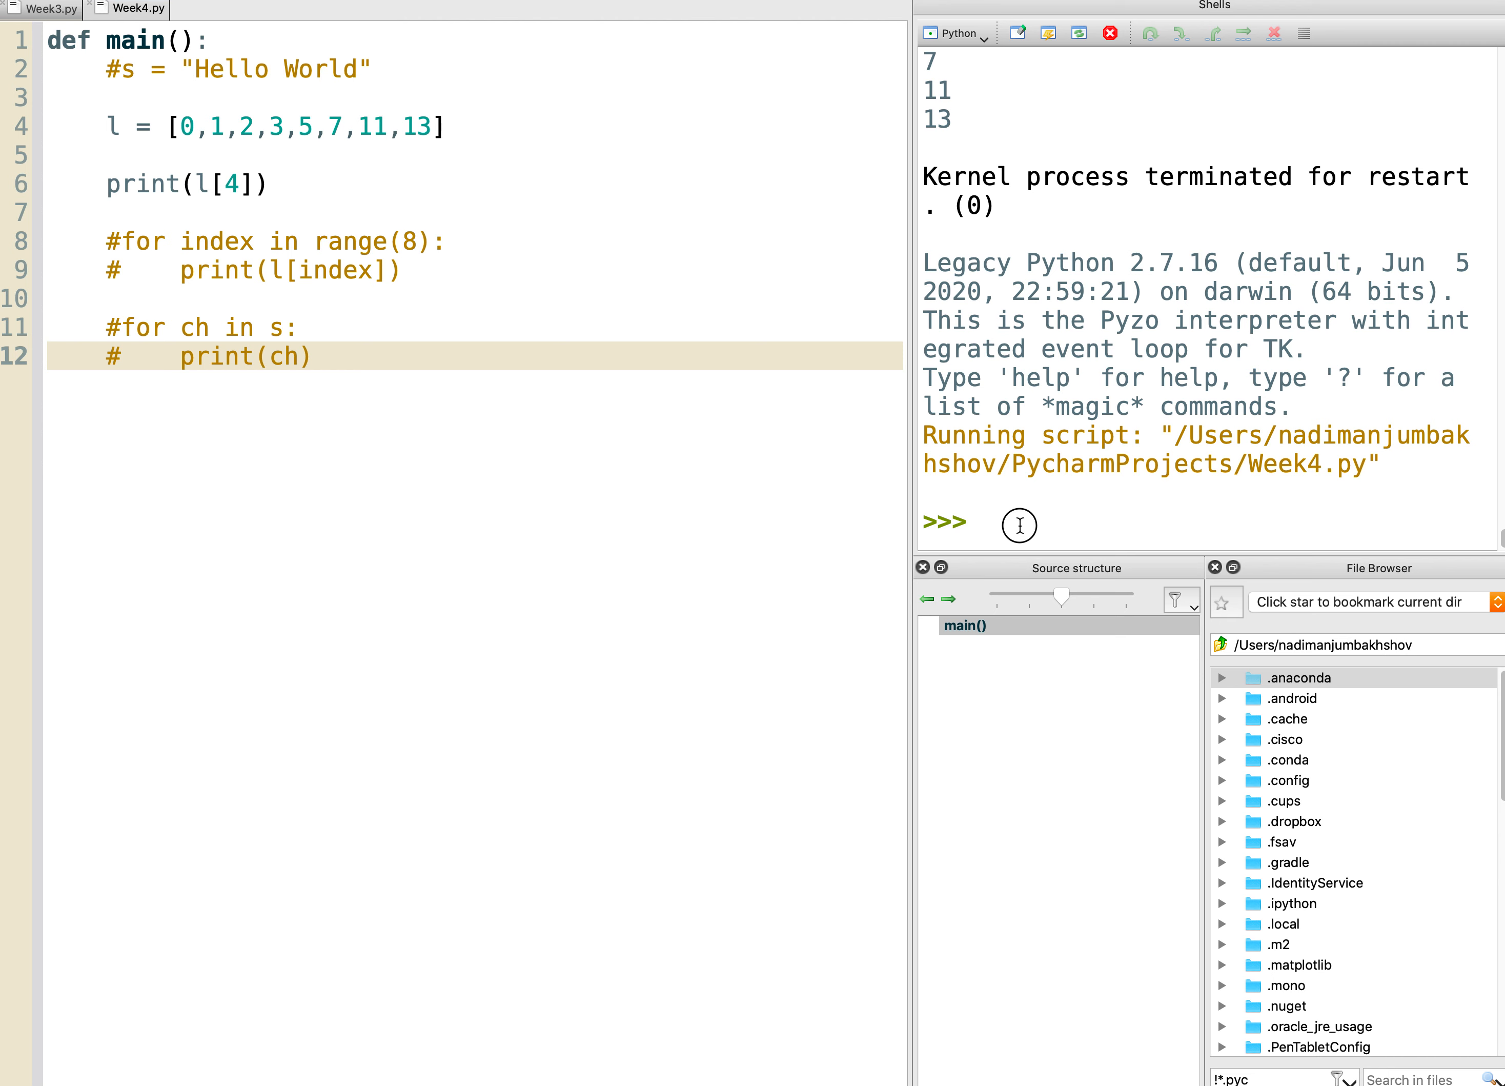
Call main() to print l[4] as 5, then change the index to l[5].
{"action": "type", "text": "main("}
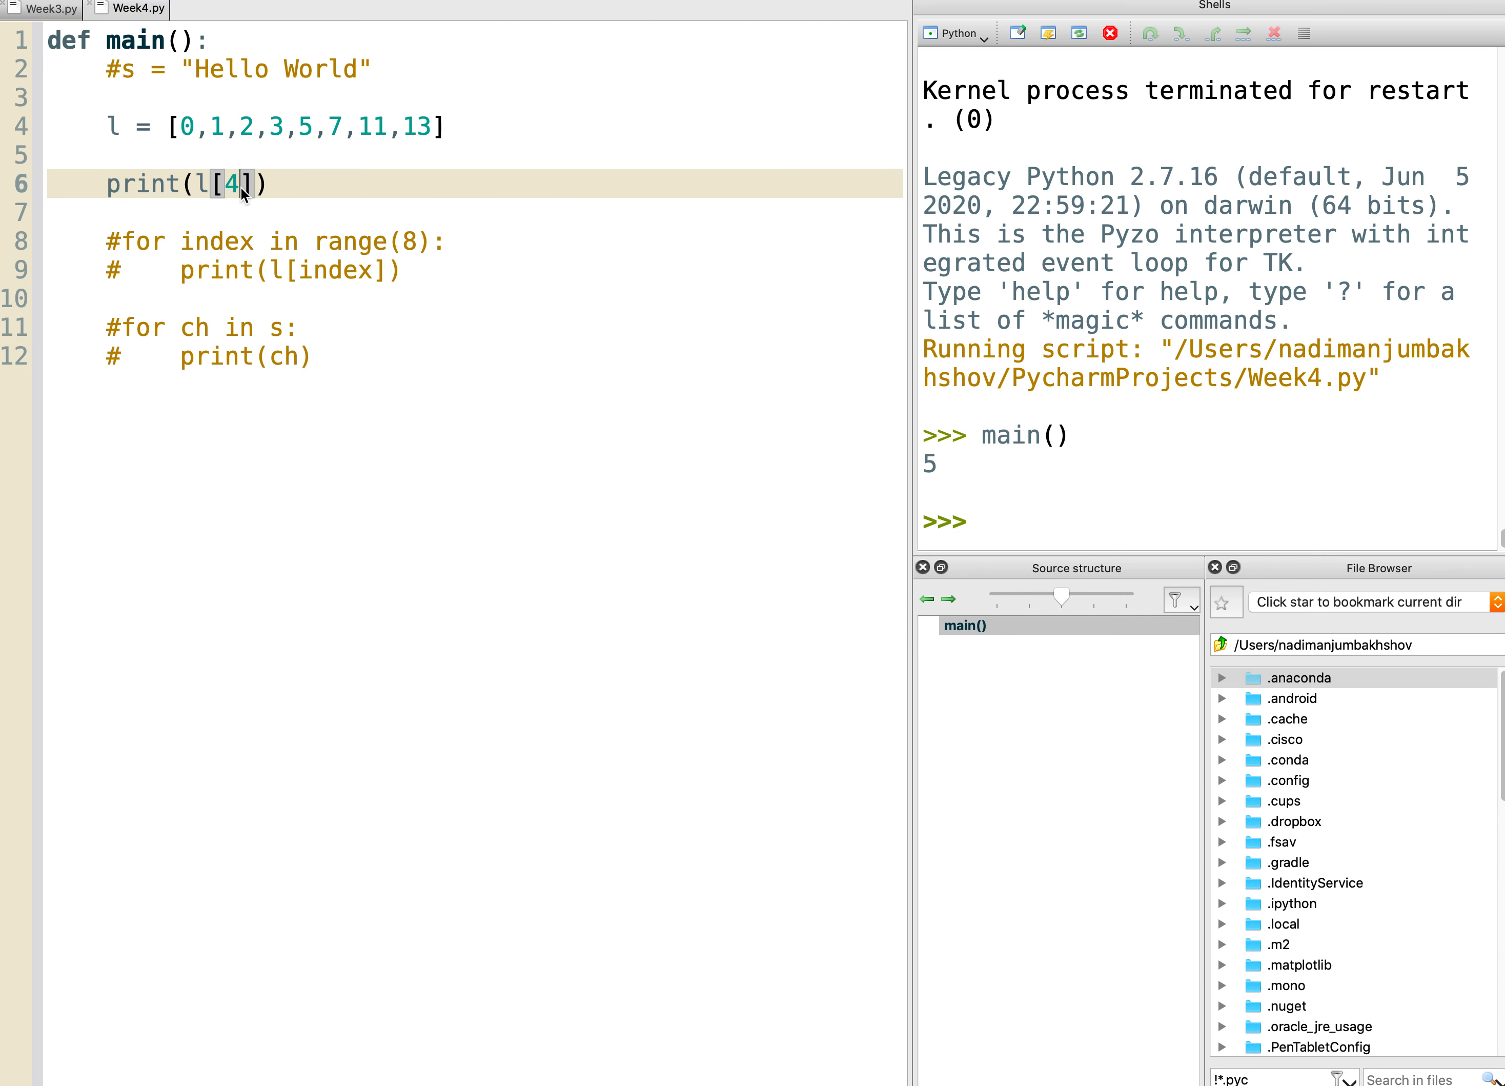
{"action": "double_click", "coordinate": [226, 185]}
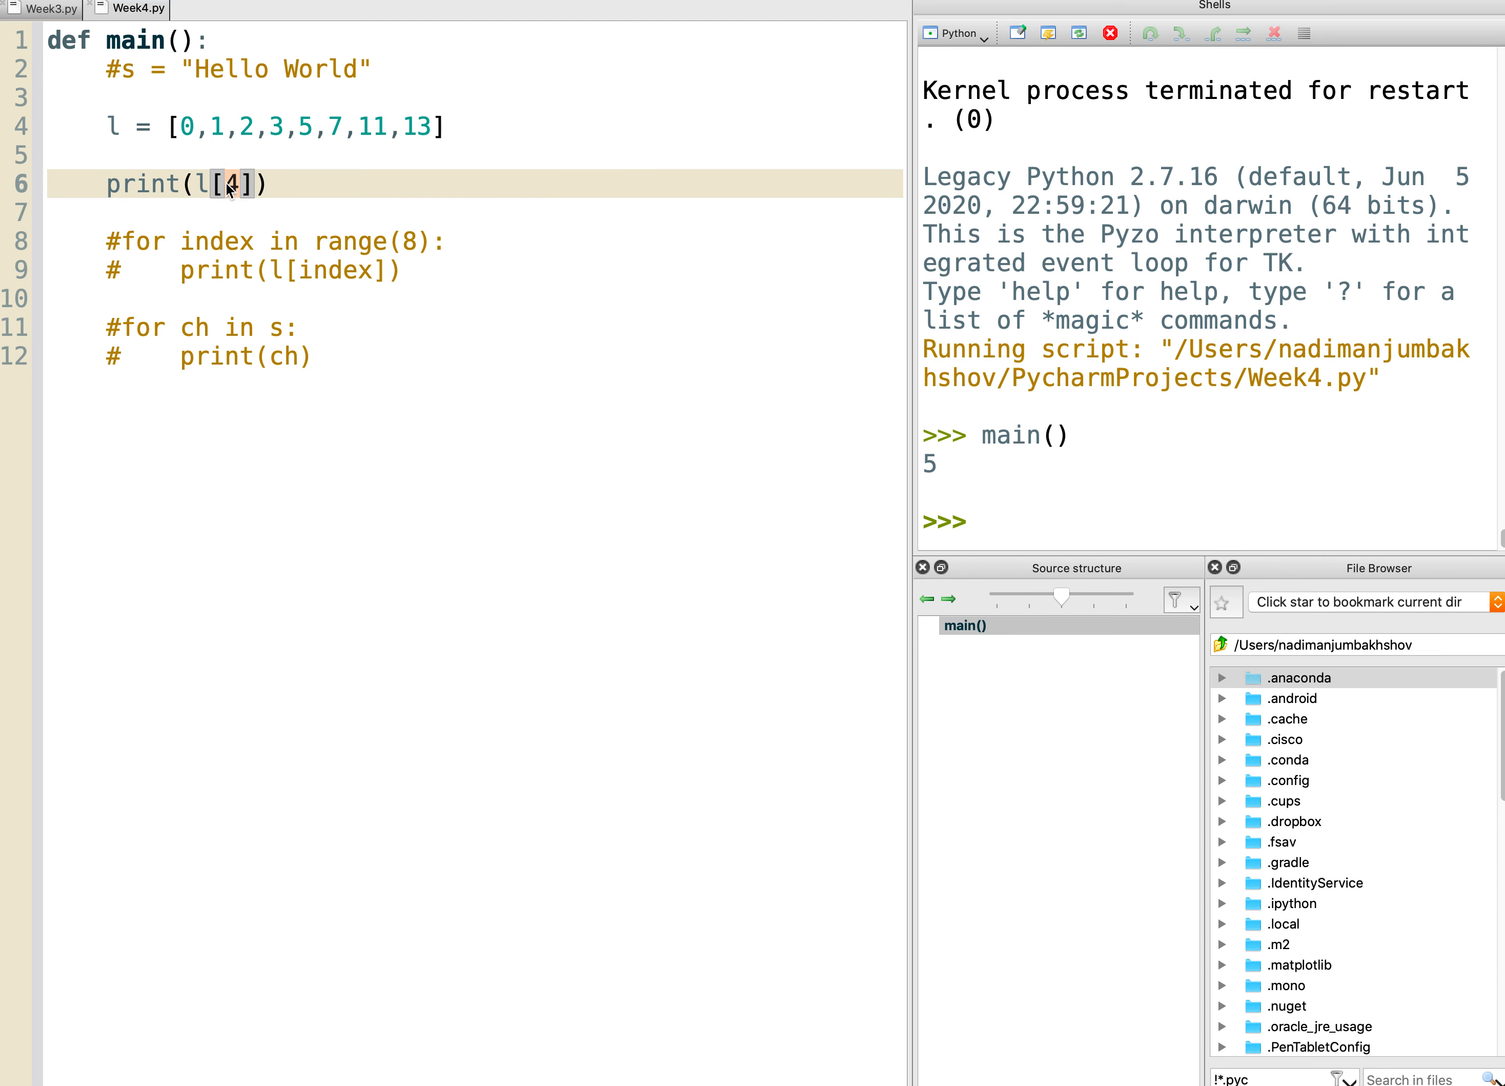
{"action": "type", "text": "5"}
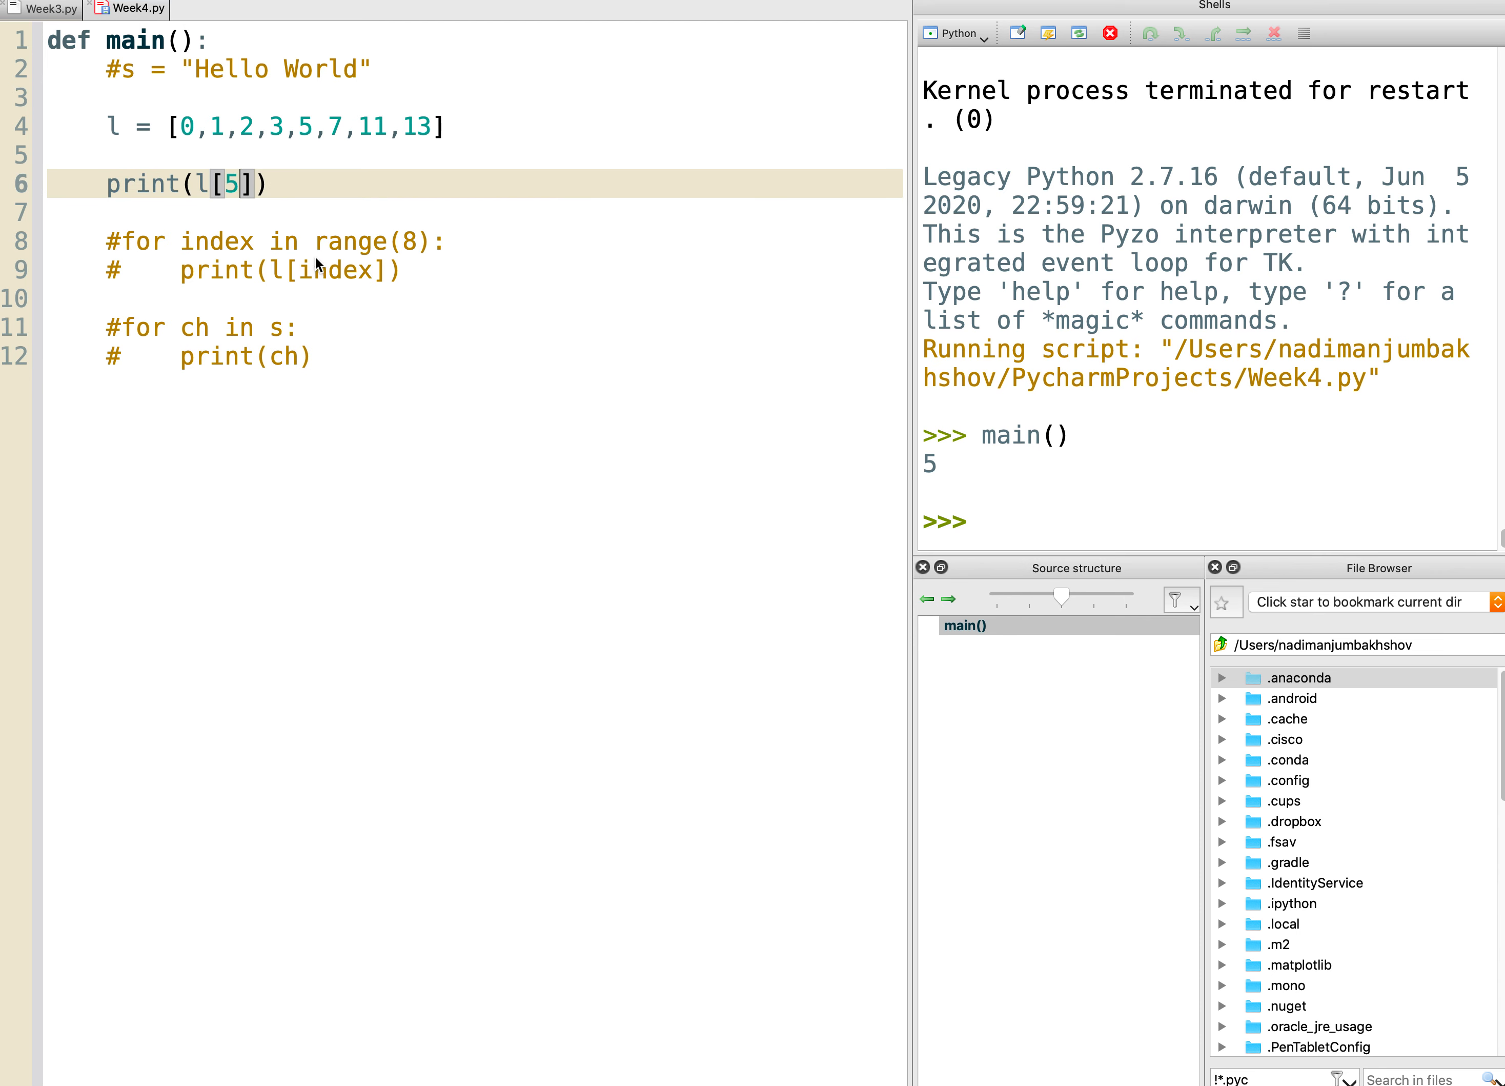
Run Week4.py as a script and call main() to print 7, then reopen the run options.
{"action": "right_click", "coordinate": [128, 9]}
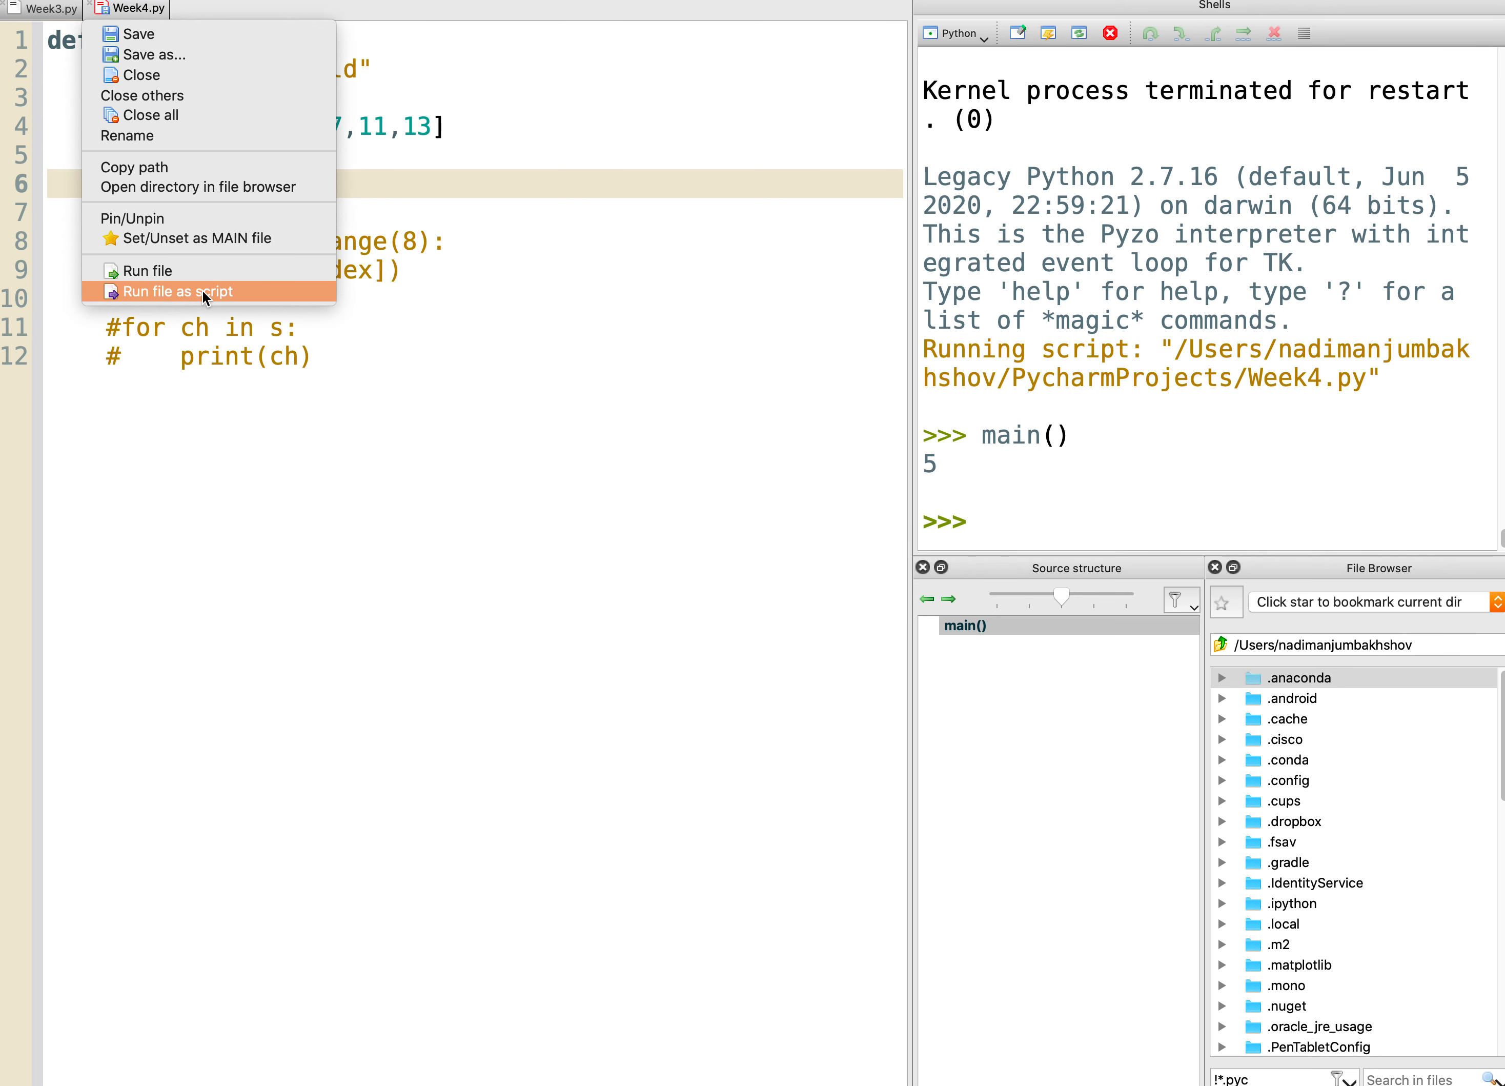
{"action": "left_click", "coordinate": [177, 292]}
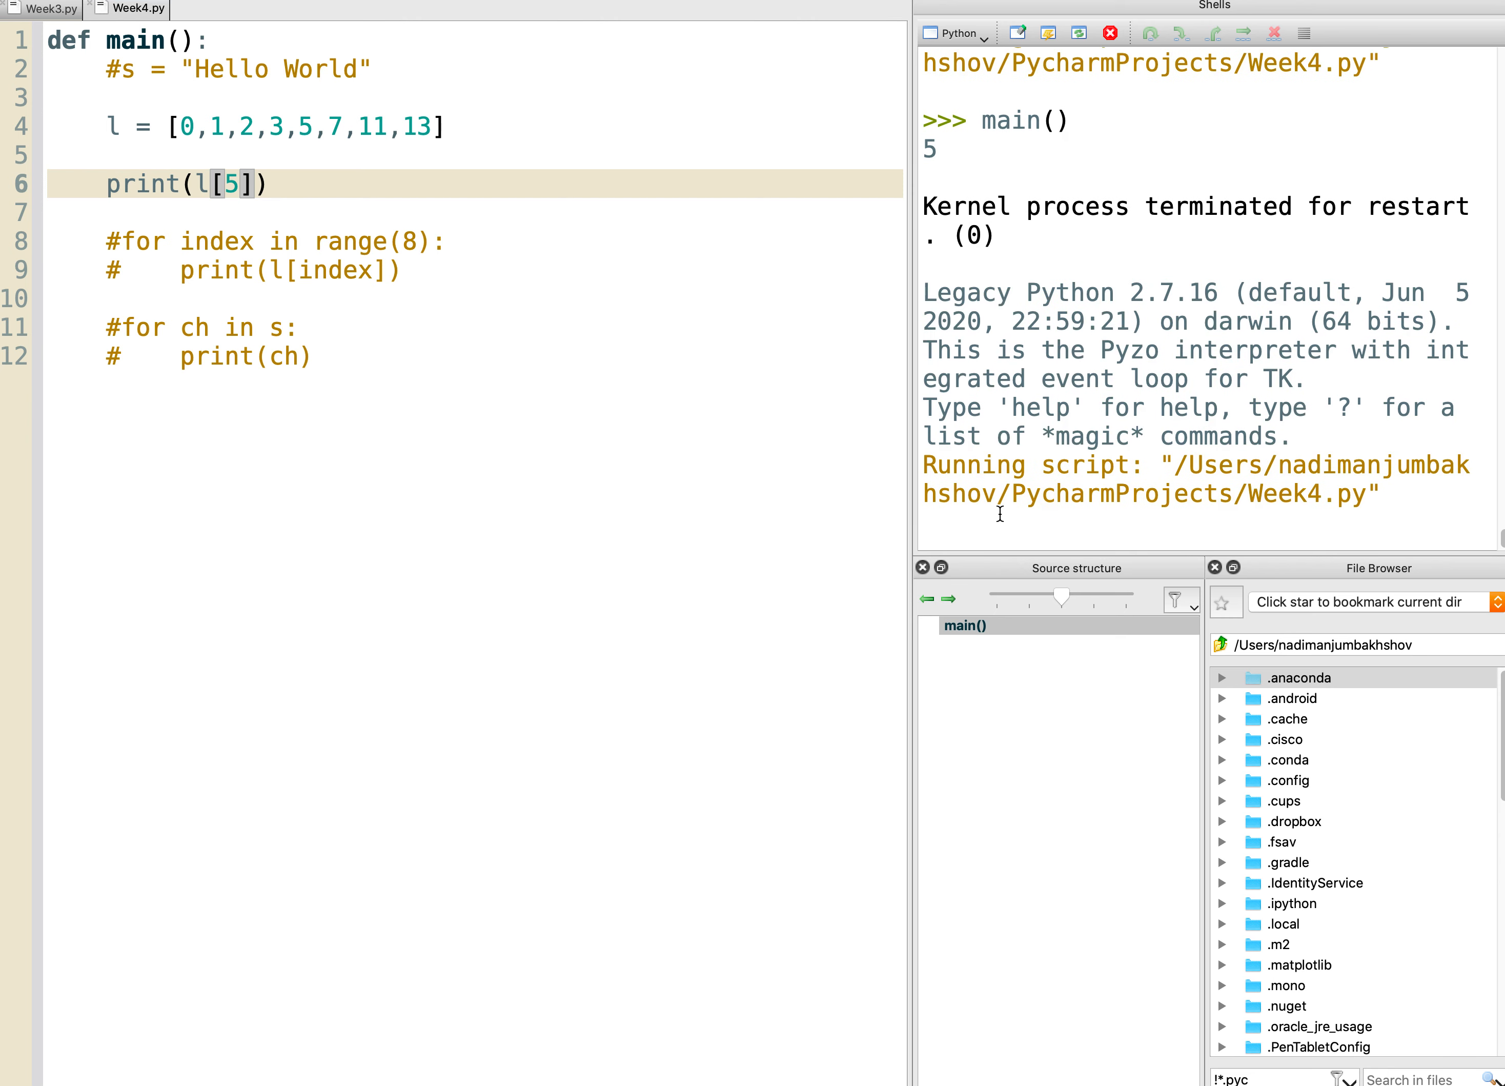
{"action": "type", "text": "main("}
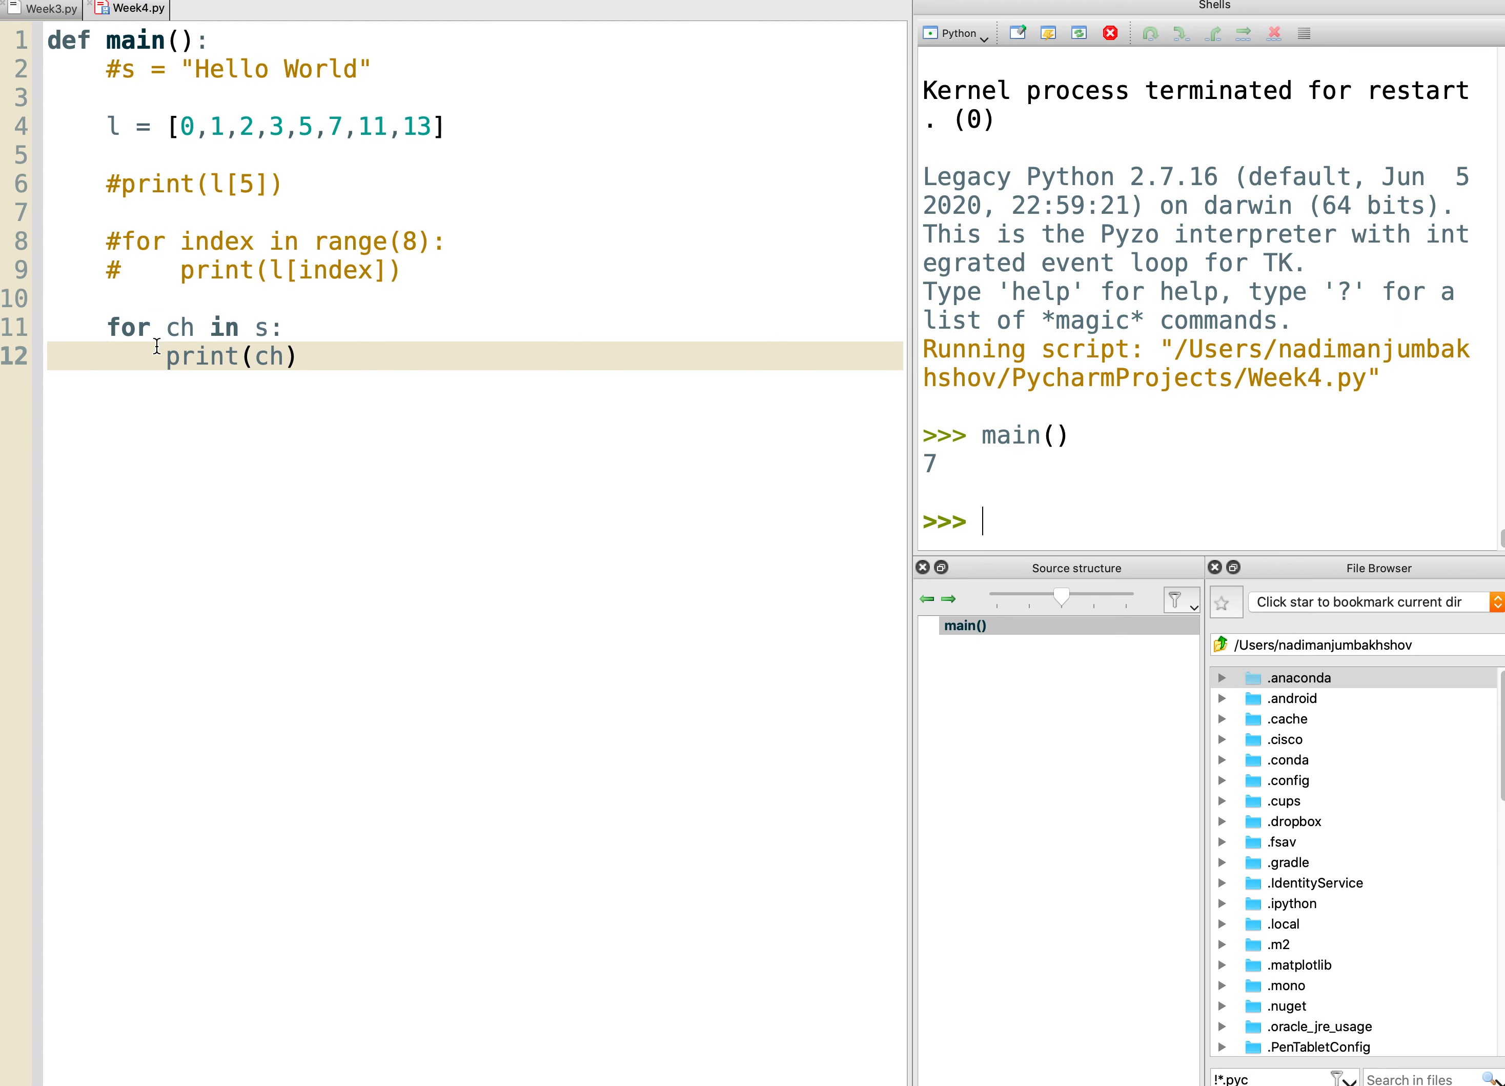
{"action": "right_click", "coordinate": [135, 9]}
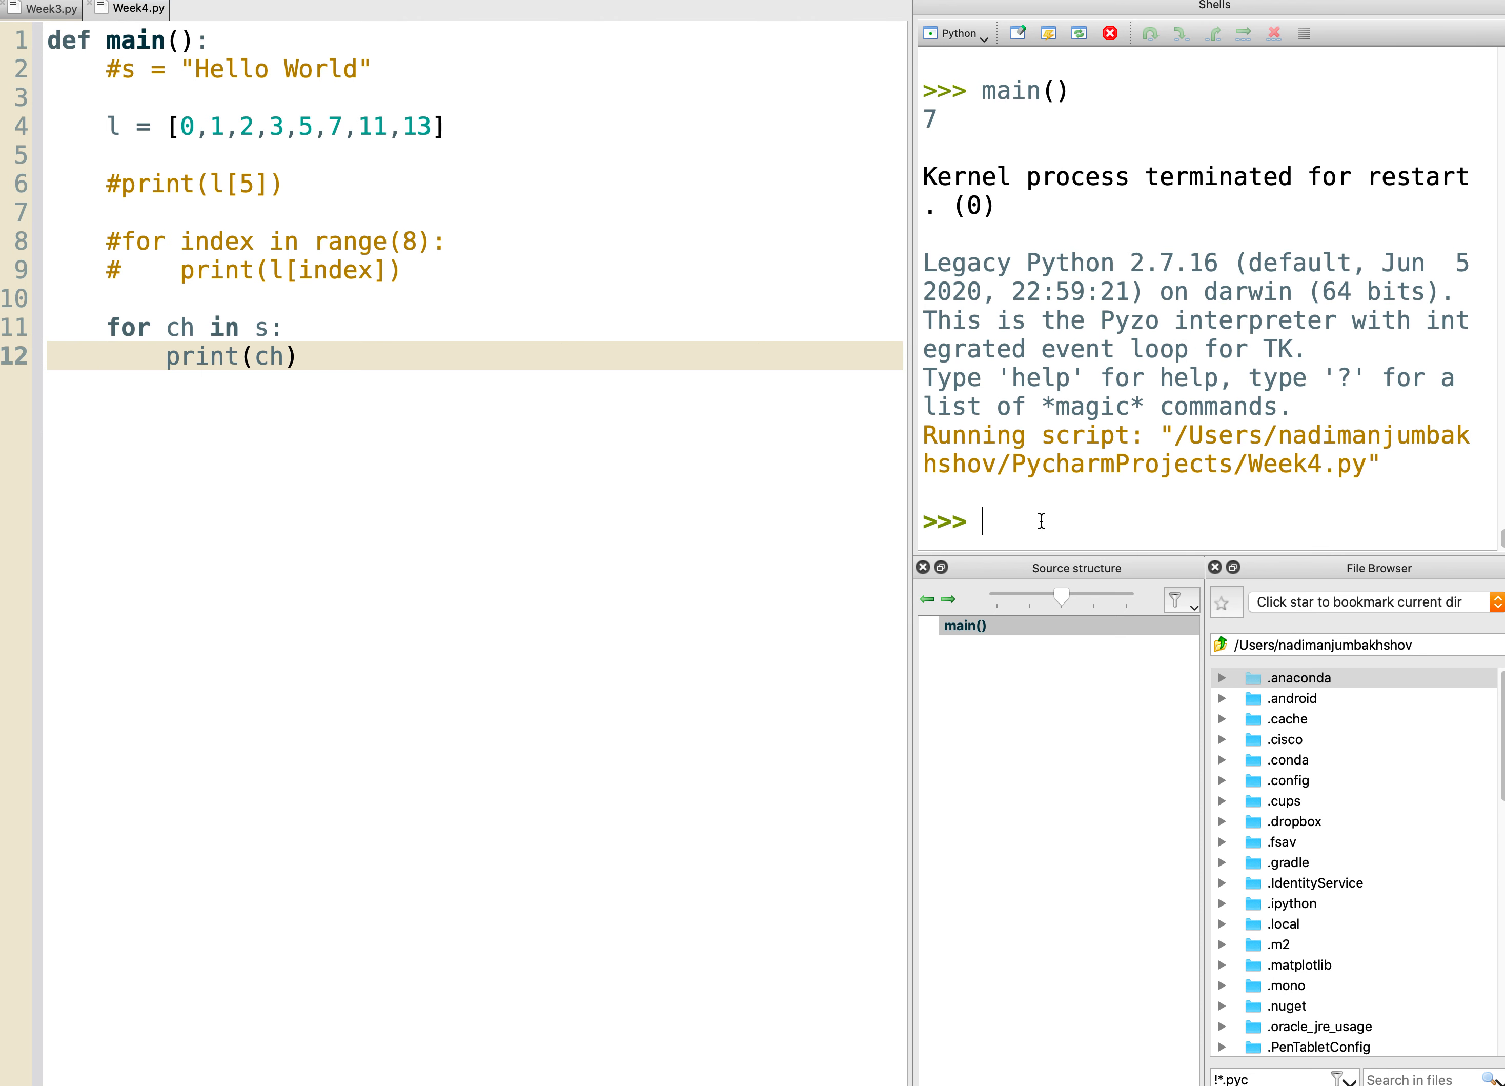
Call main(), hit the NameError for s, then rerun the script with s = "Hello World" uncommented and call main() again.
{"action": "type", "text": "main("}
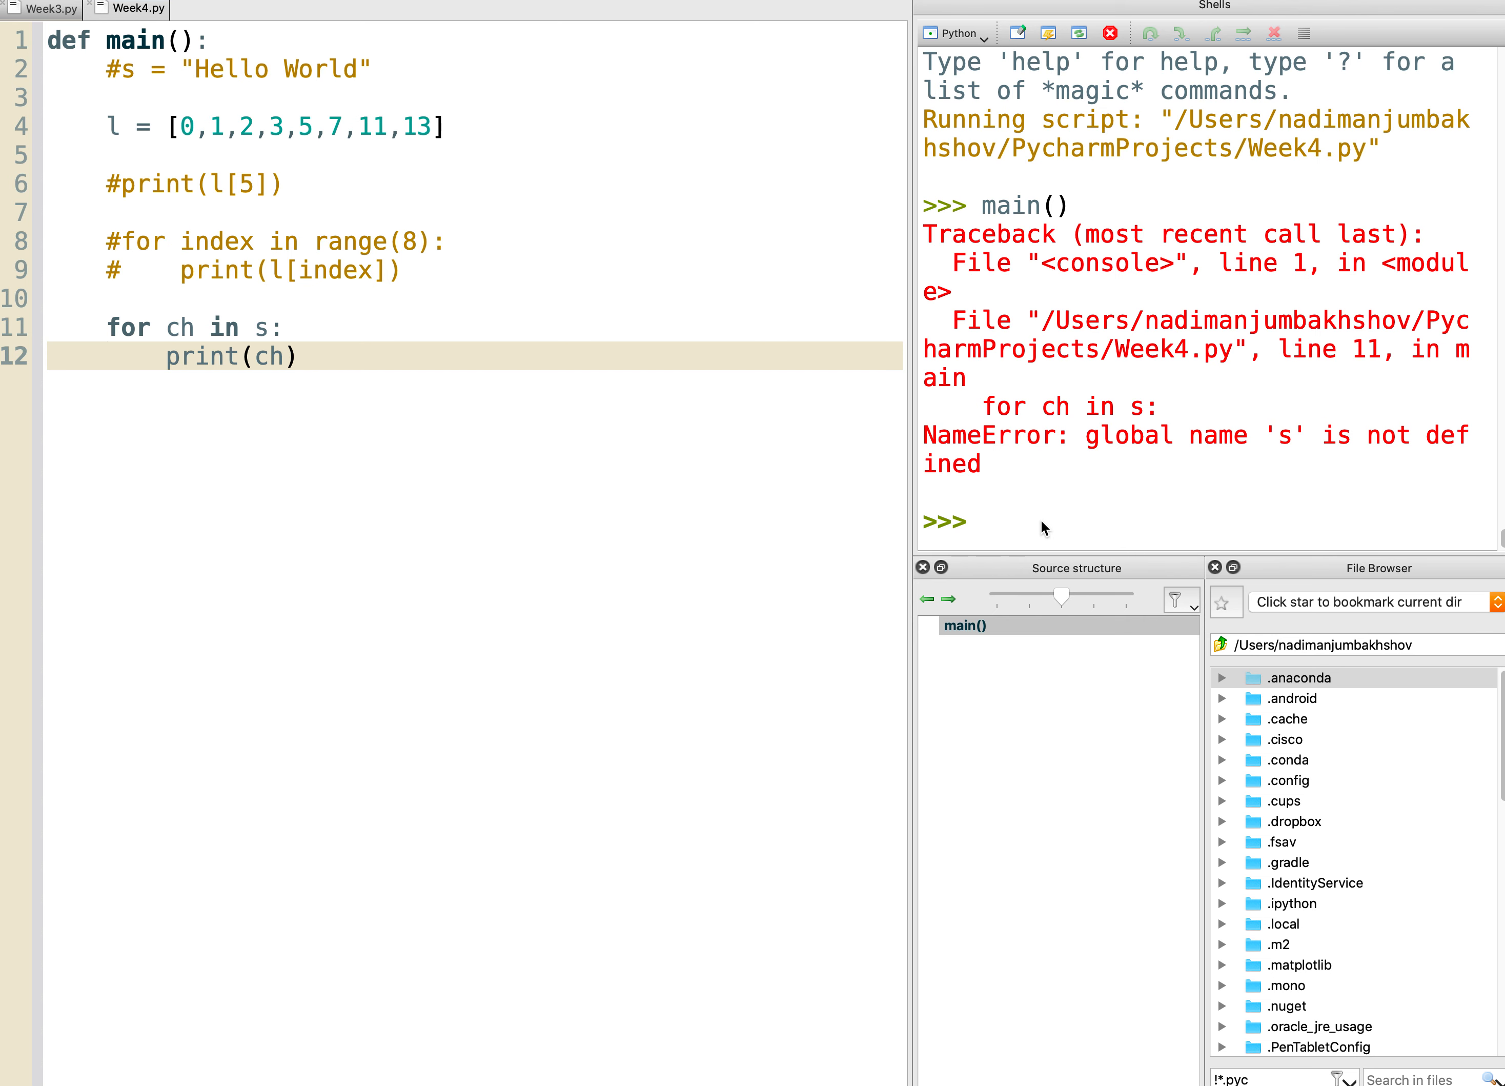
{"action": "mouse_move", "coordinate": [310, 421]}
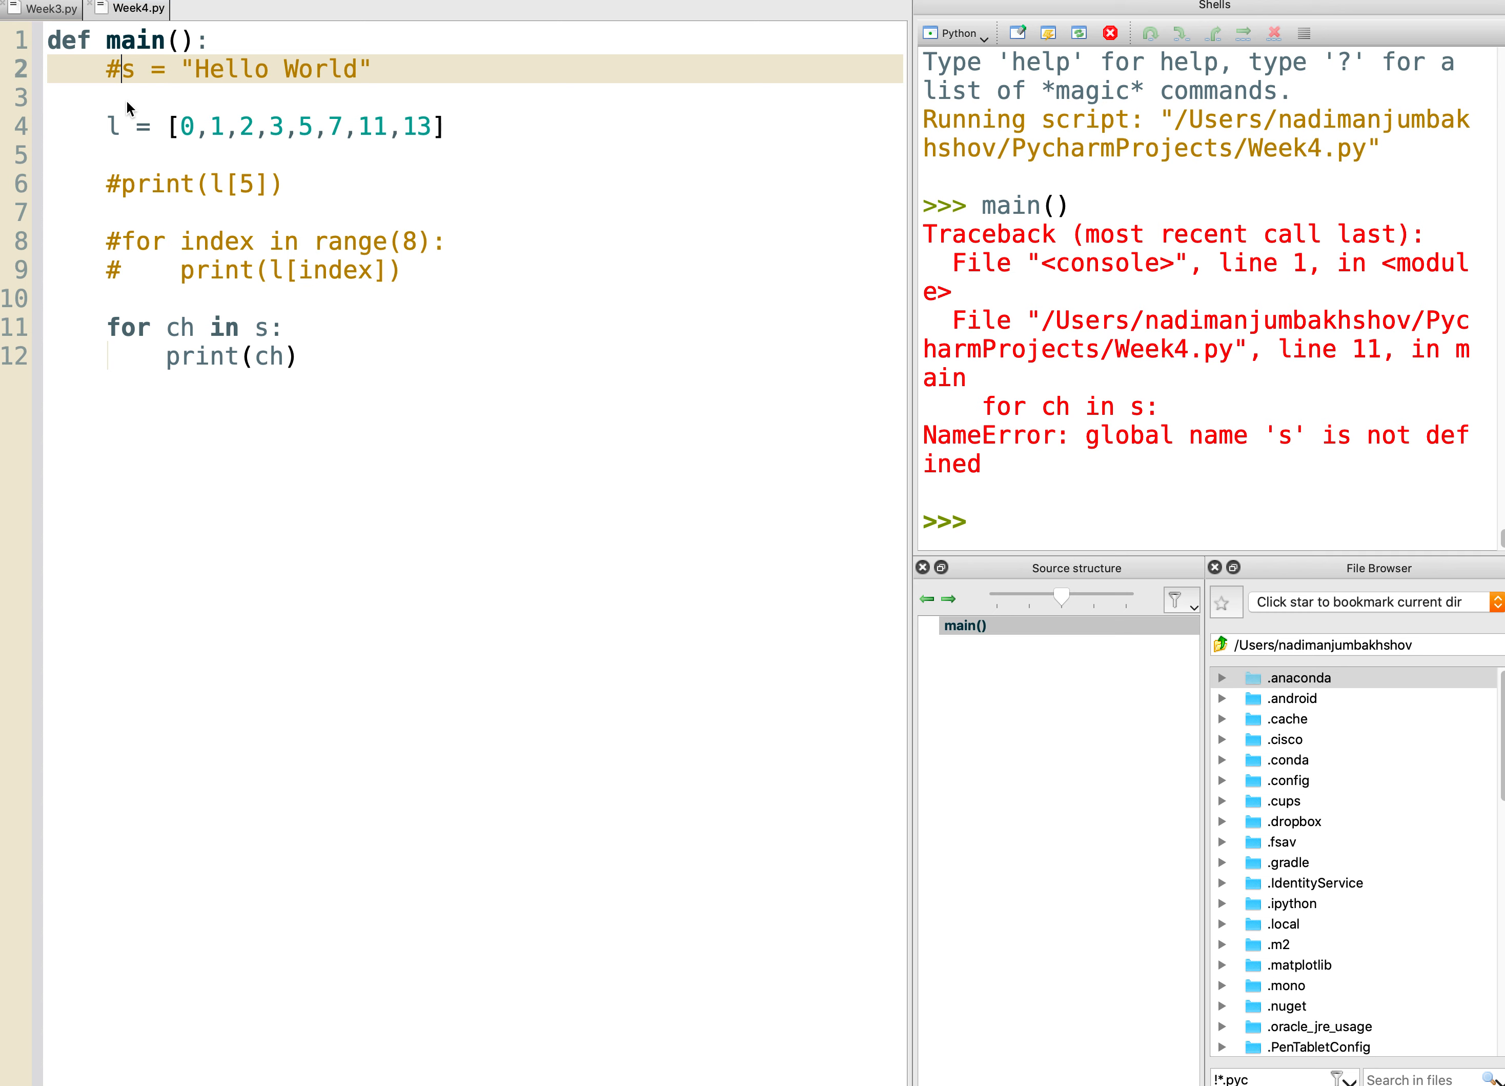
{"action": "right_click", "coordinate": [138, 8]}
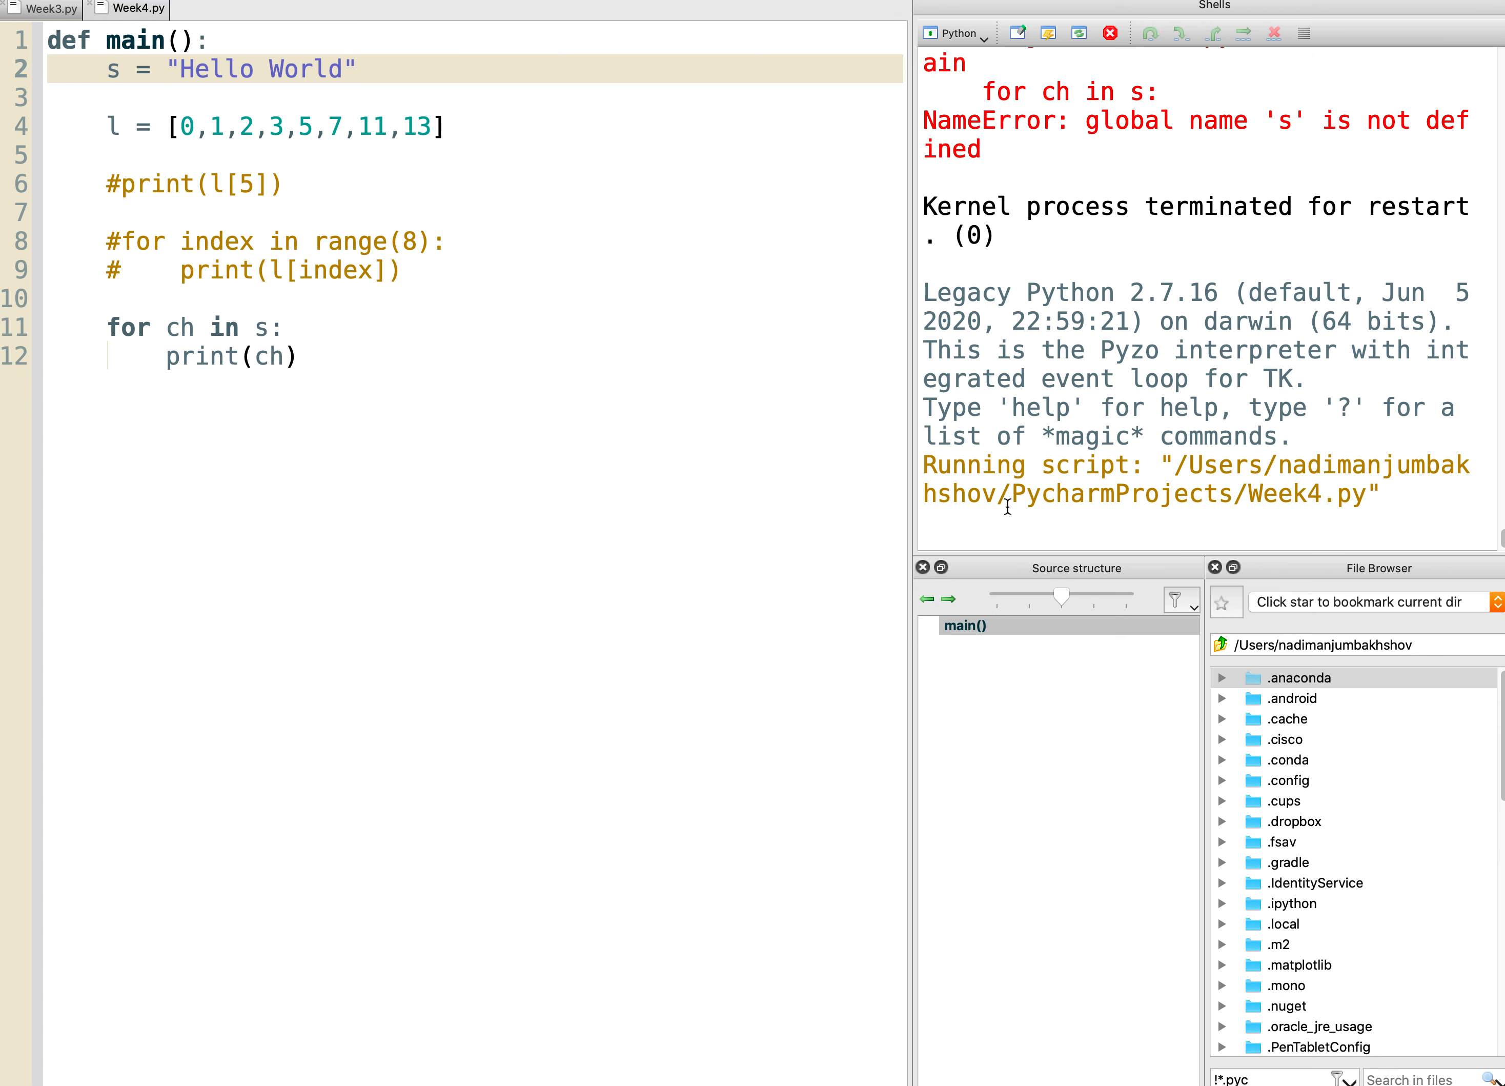
{"action": "type", "text": "main("}
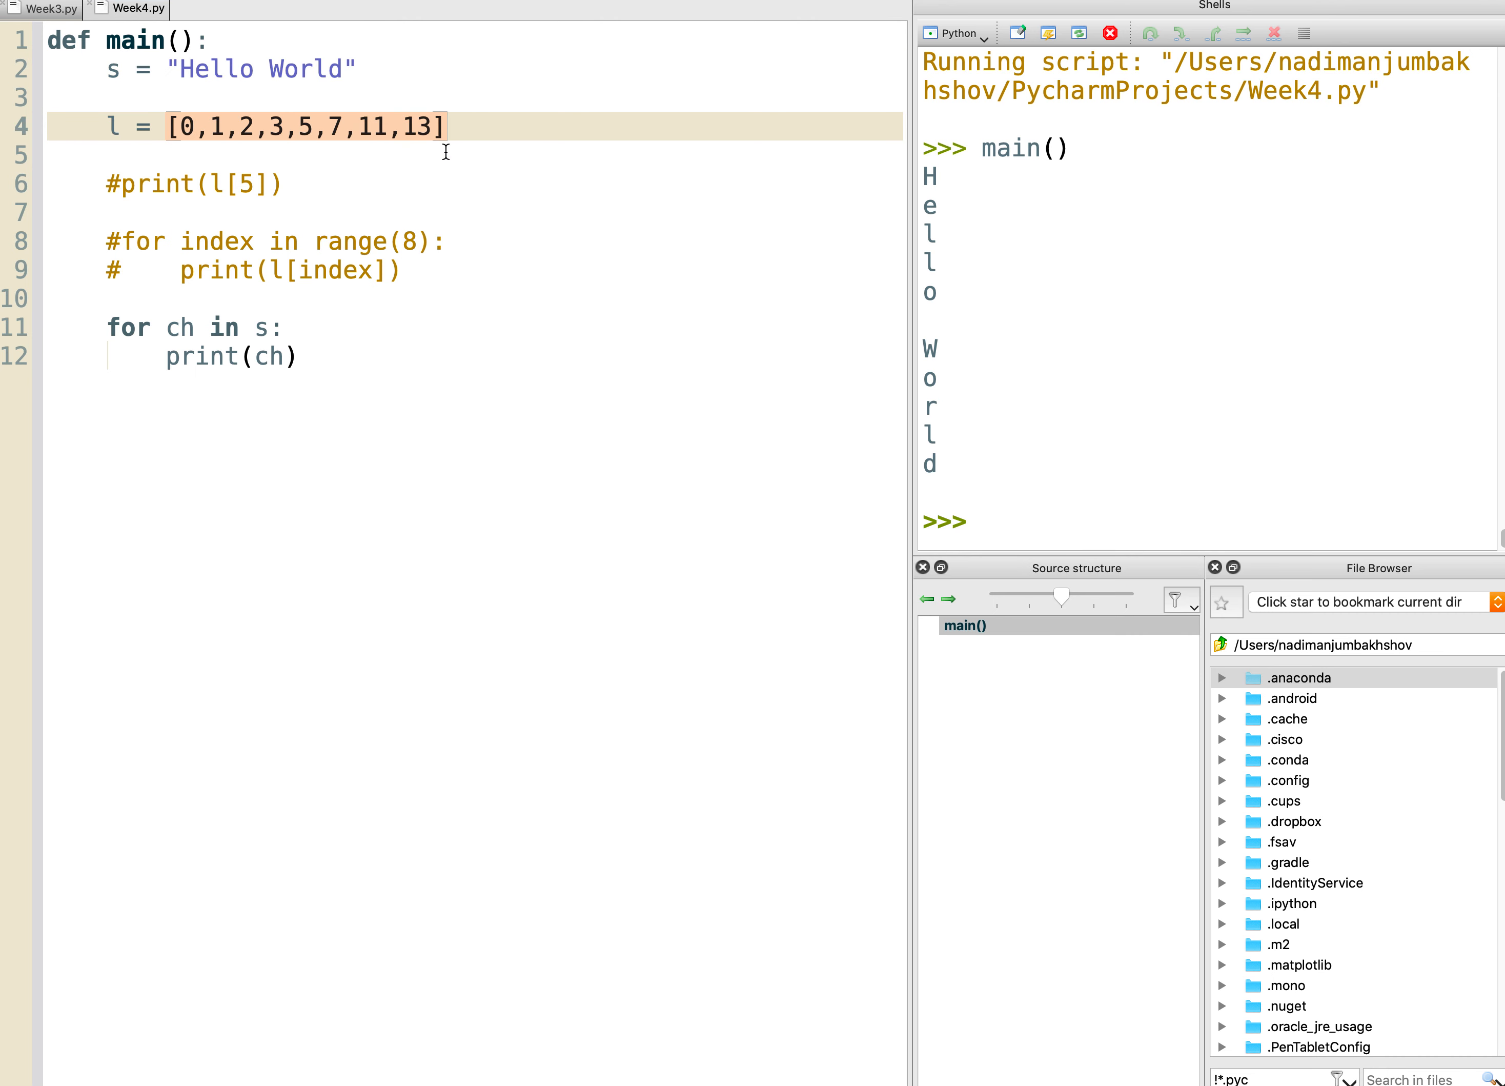
Rewrite the loop as for nmbr in l and change print(ch) to print(nmbr).
{"action": "left_click", "coordinate": [264, 328]}
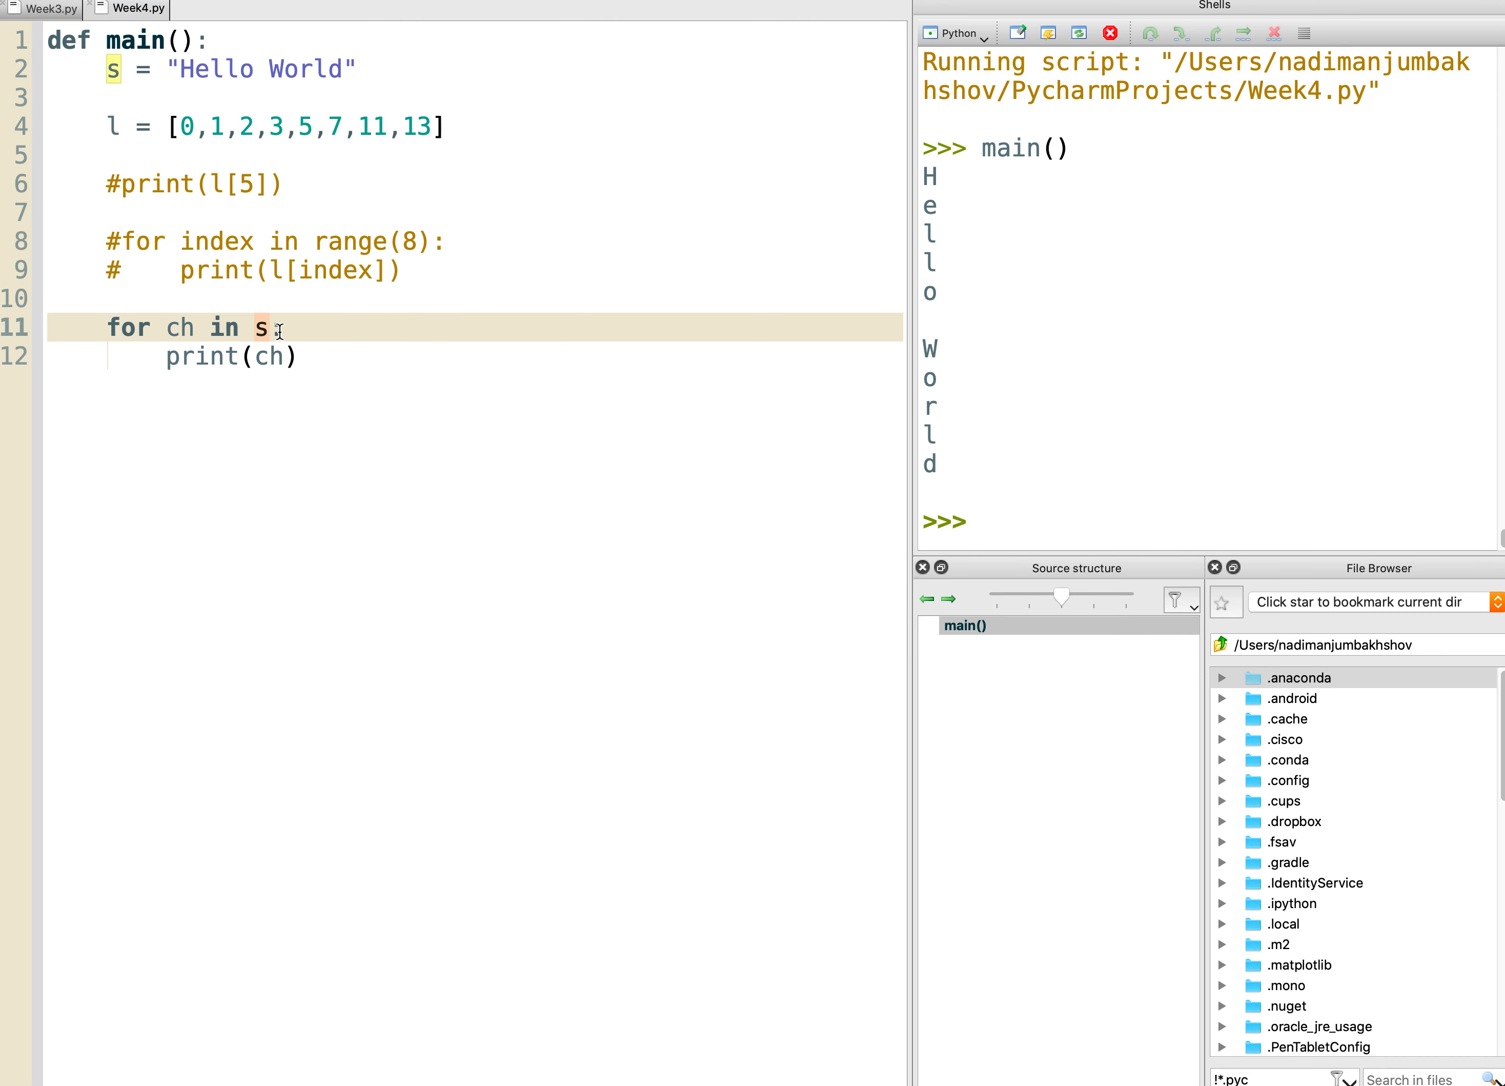
{"action": "type", "text": "l"}
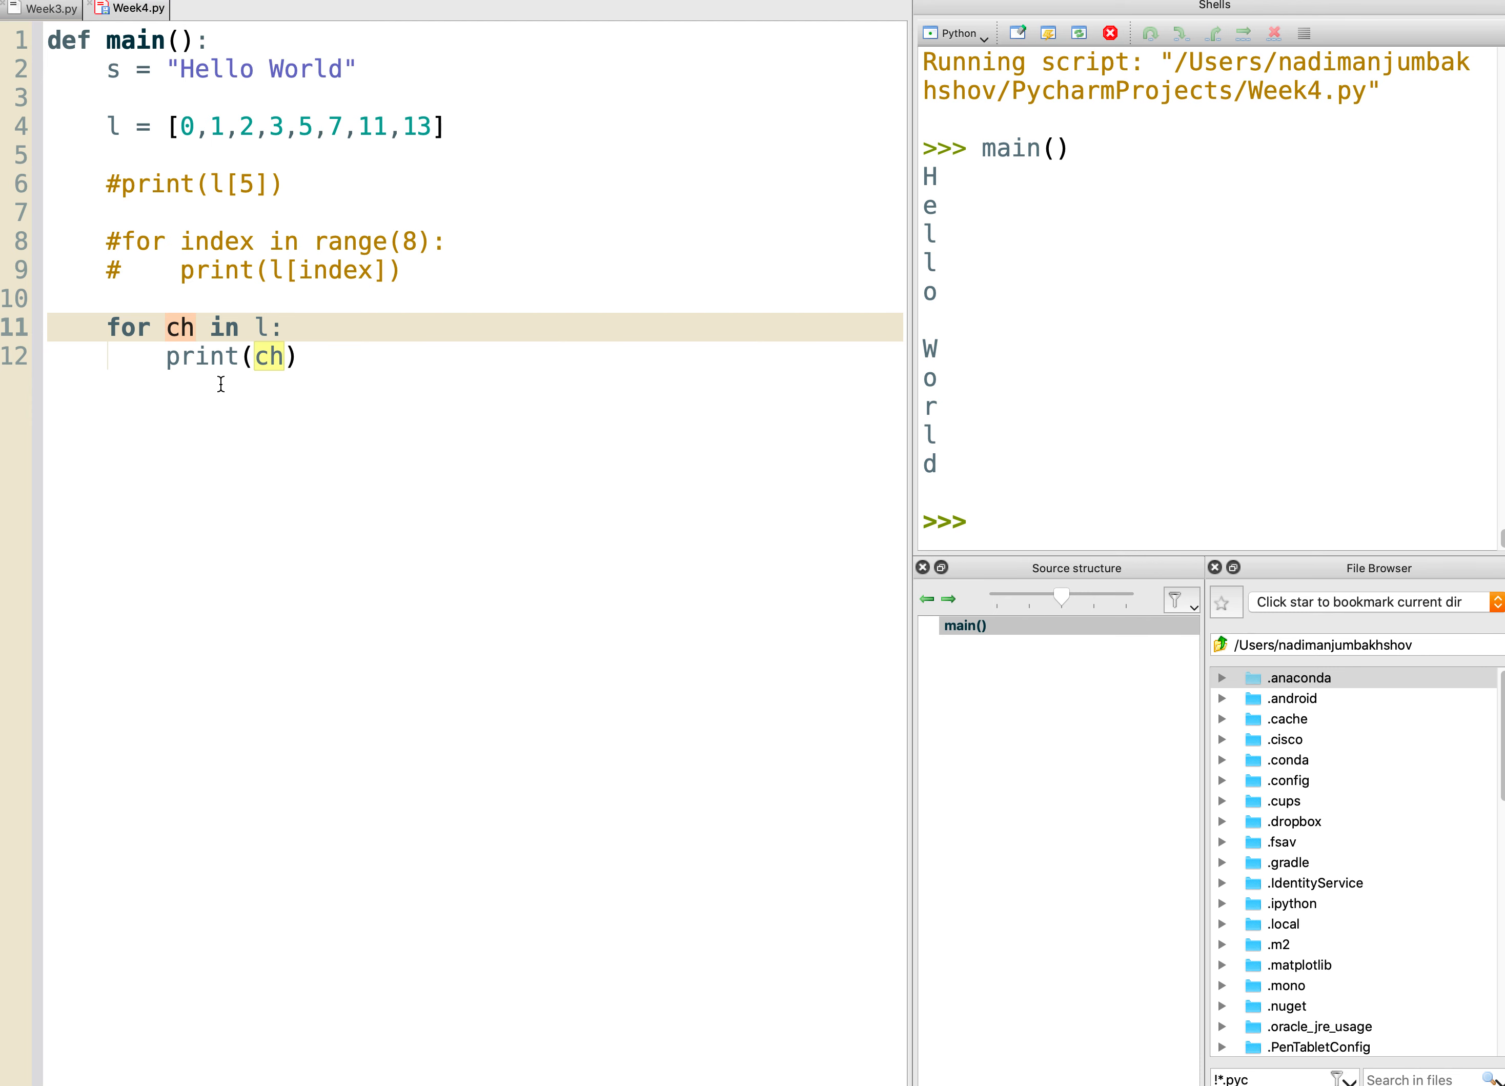
{"action": "type", "text": "nmbr"}
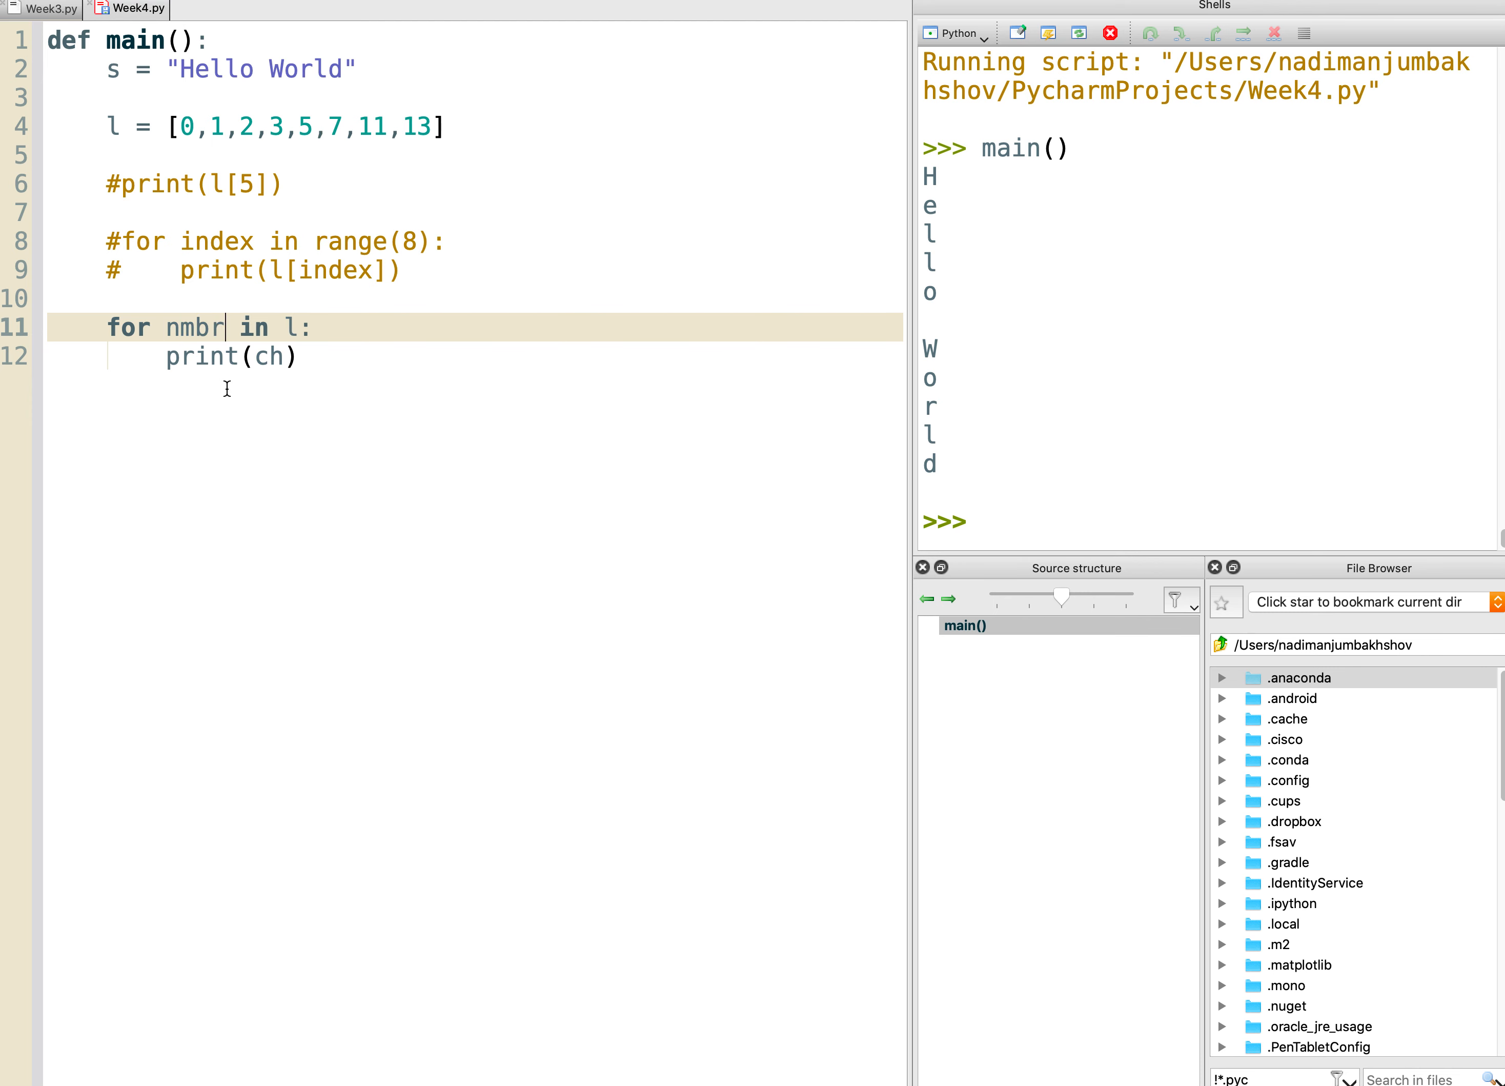
{"action": "double_click", "coordinate": [192, 326]}
{"action": "type", "text": "nmbr"}
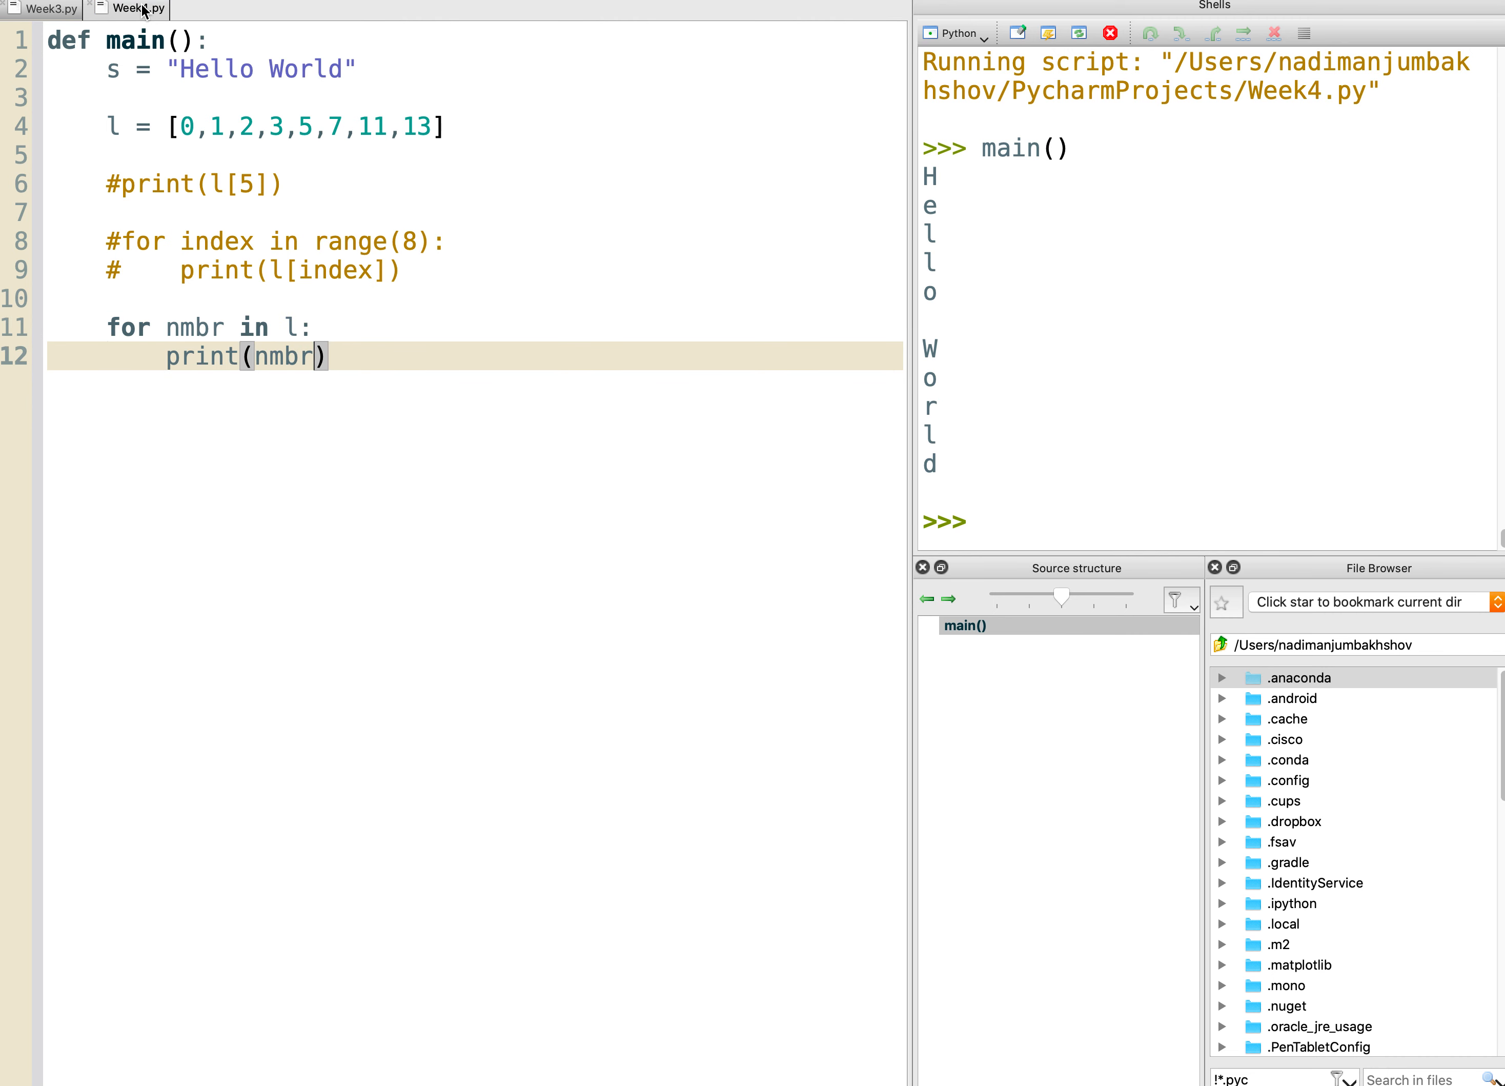
{"action": "mouse_move", "coordinate": [135, 8]}
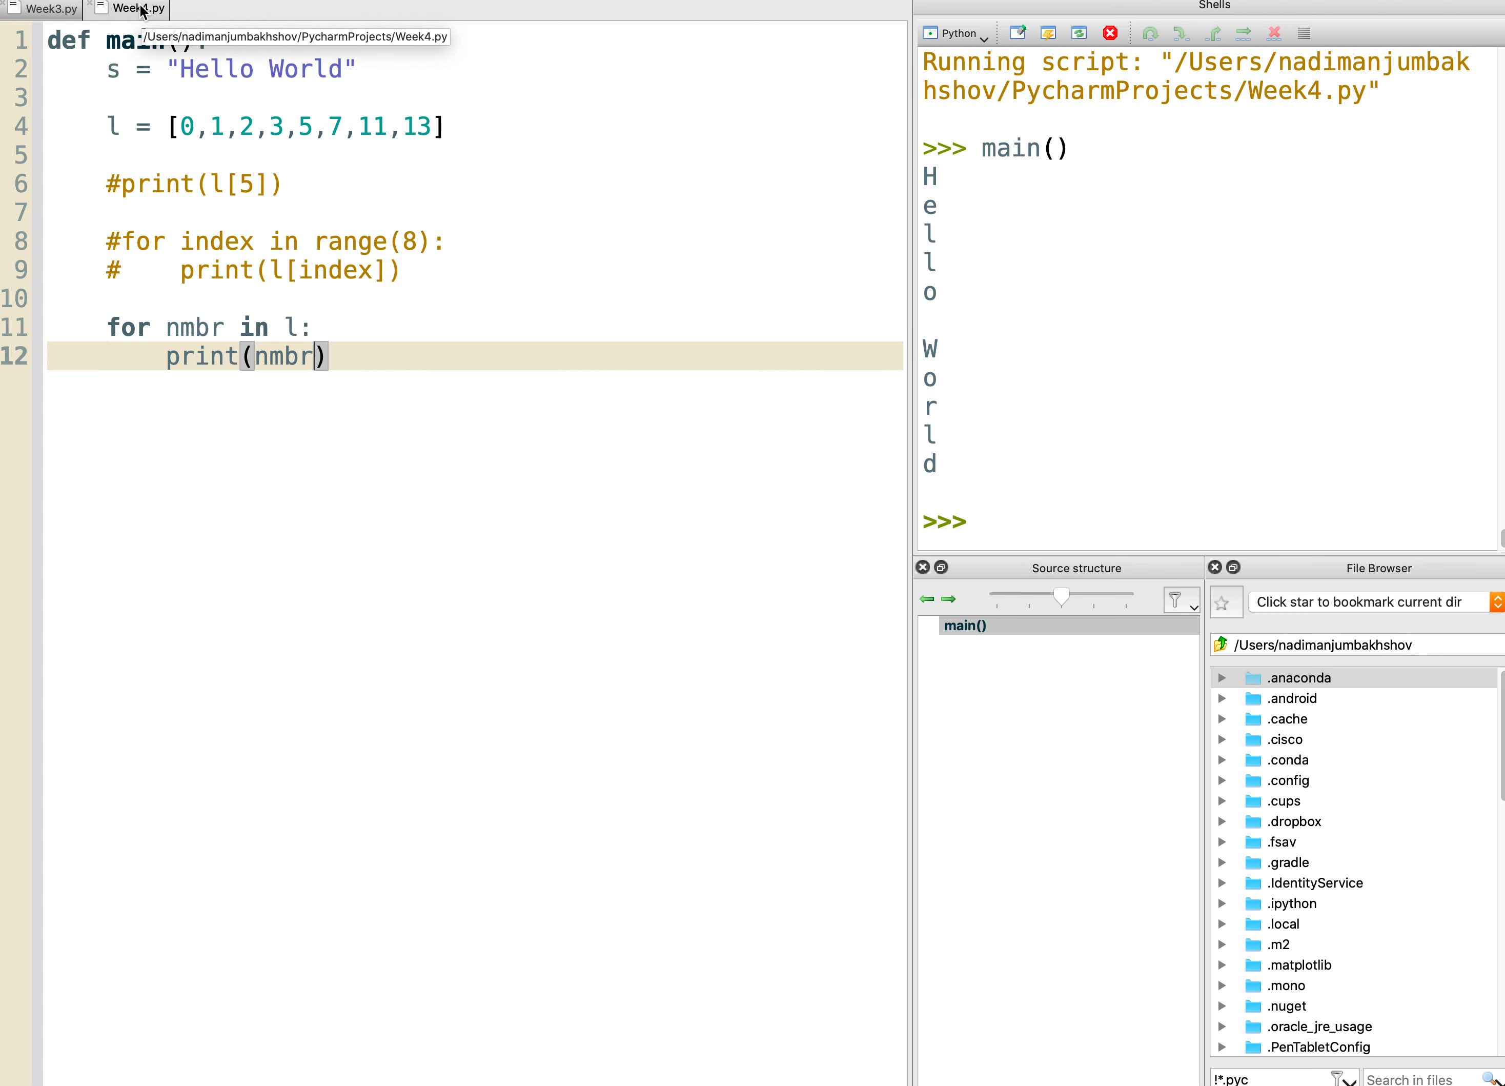
Run Week4.py as a script and call main() so the shell prints 0, 1, 2, 3, 5, 7, 11, 13.
{"action": "right_click", "coordinate": [136, 7]}
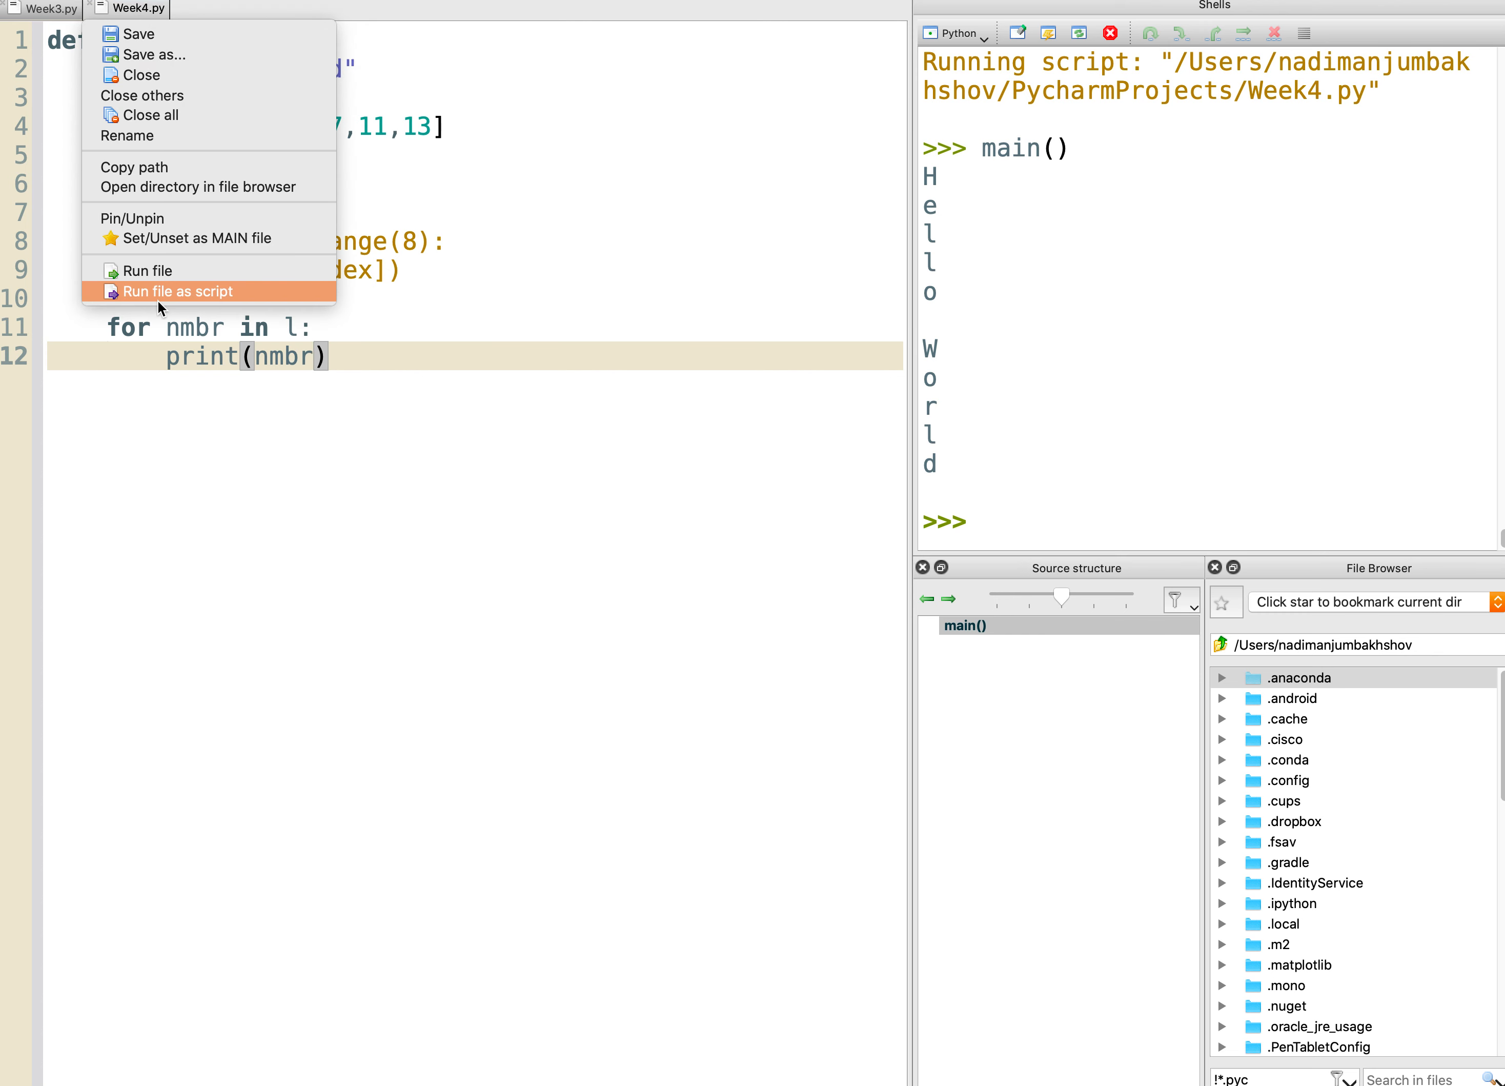
{"action": "left_click", "coordinate": [174, 291]}
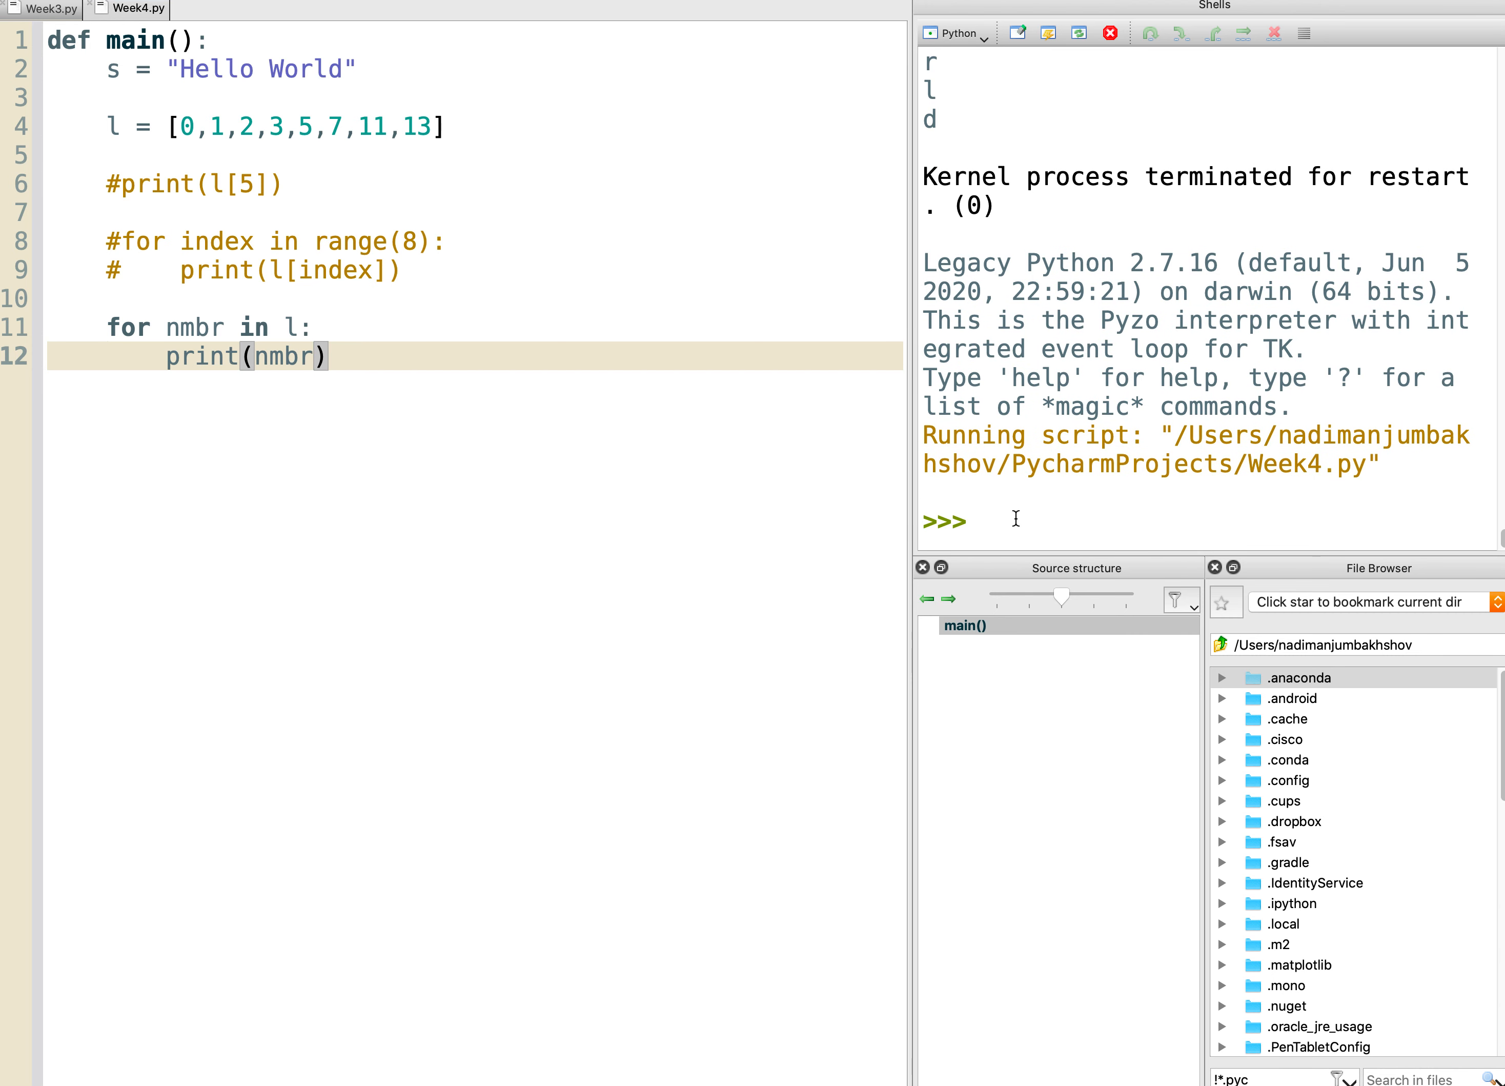
{"action": "mouse_move", "coordinate": [1018, 525]}
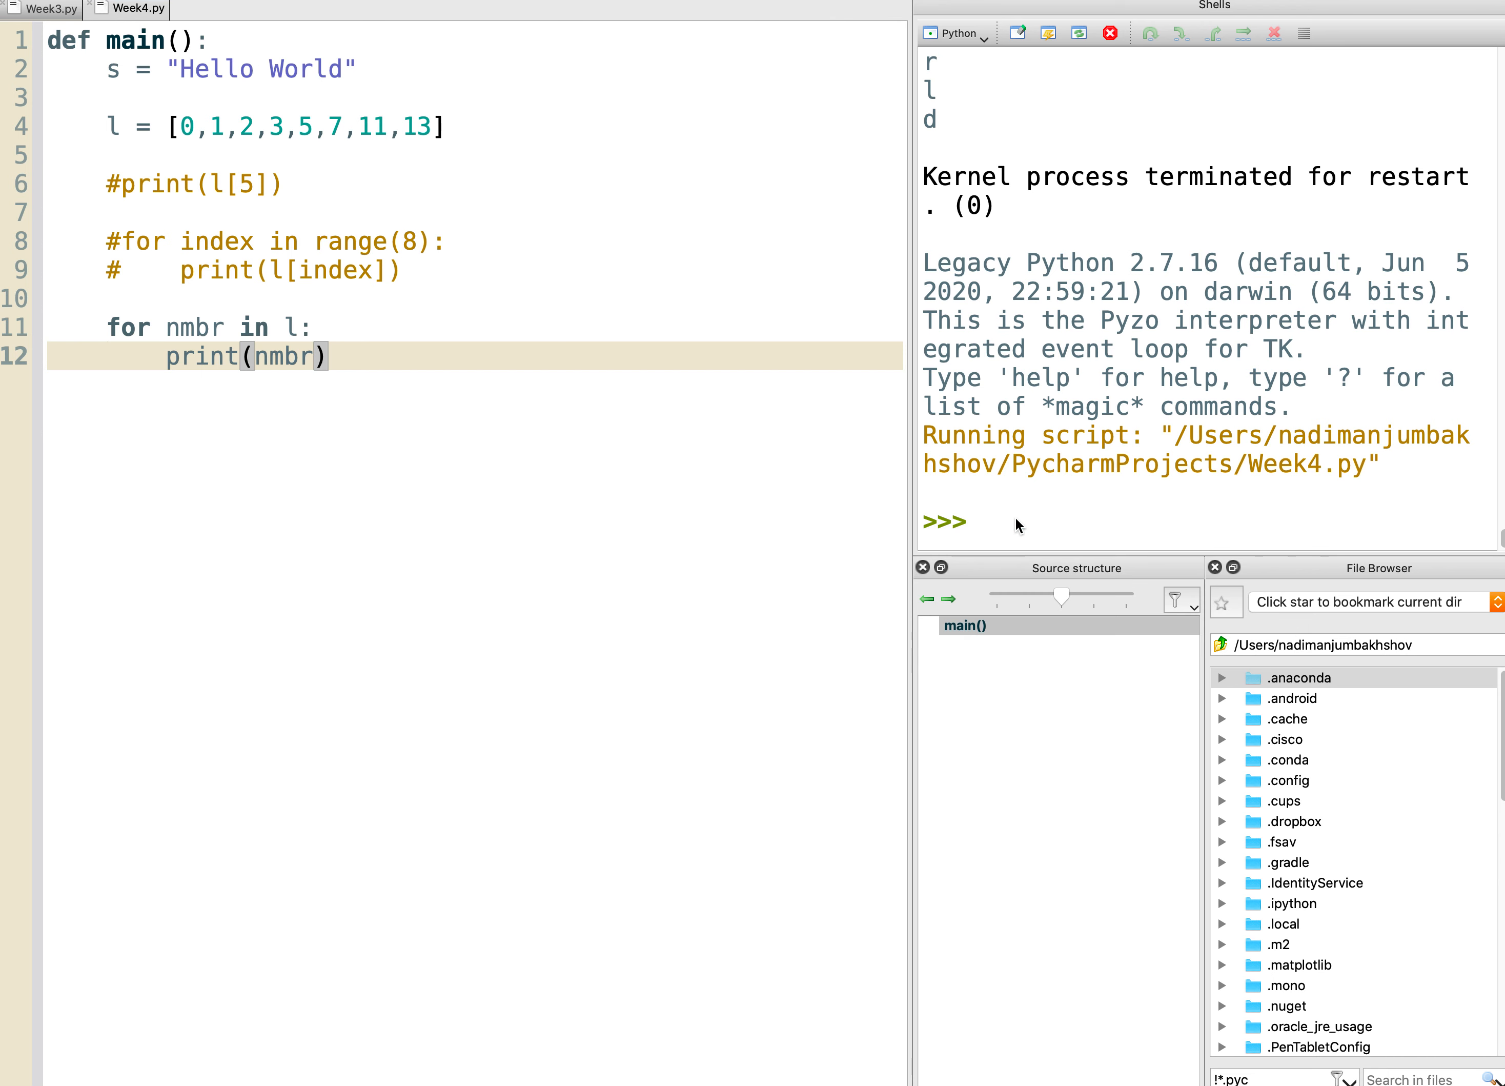
{"action": "type", "text": "main()"}
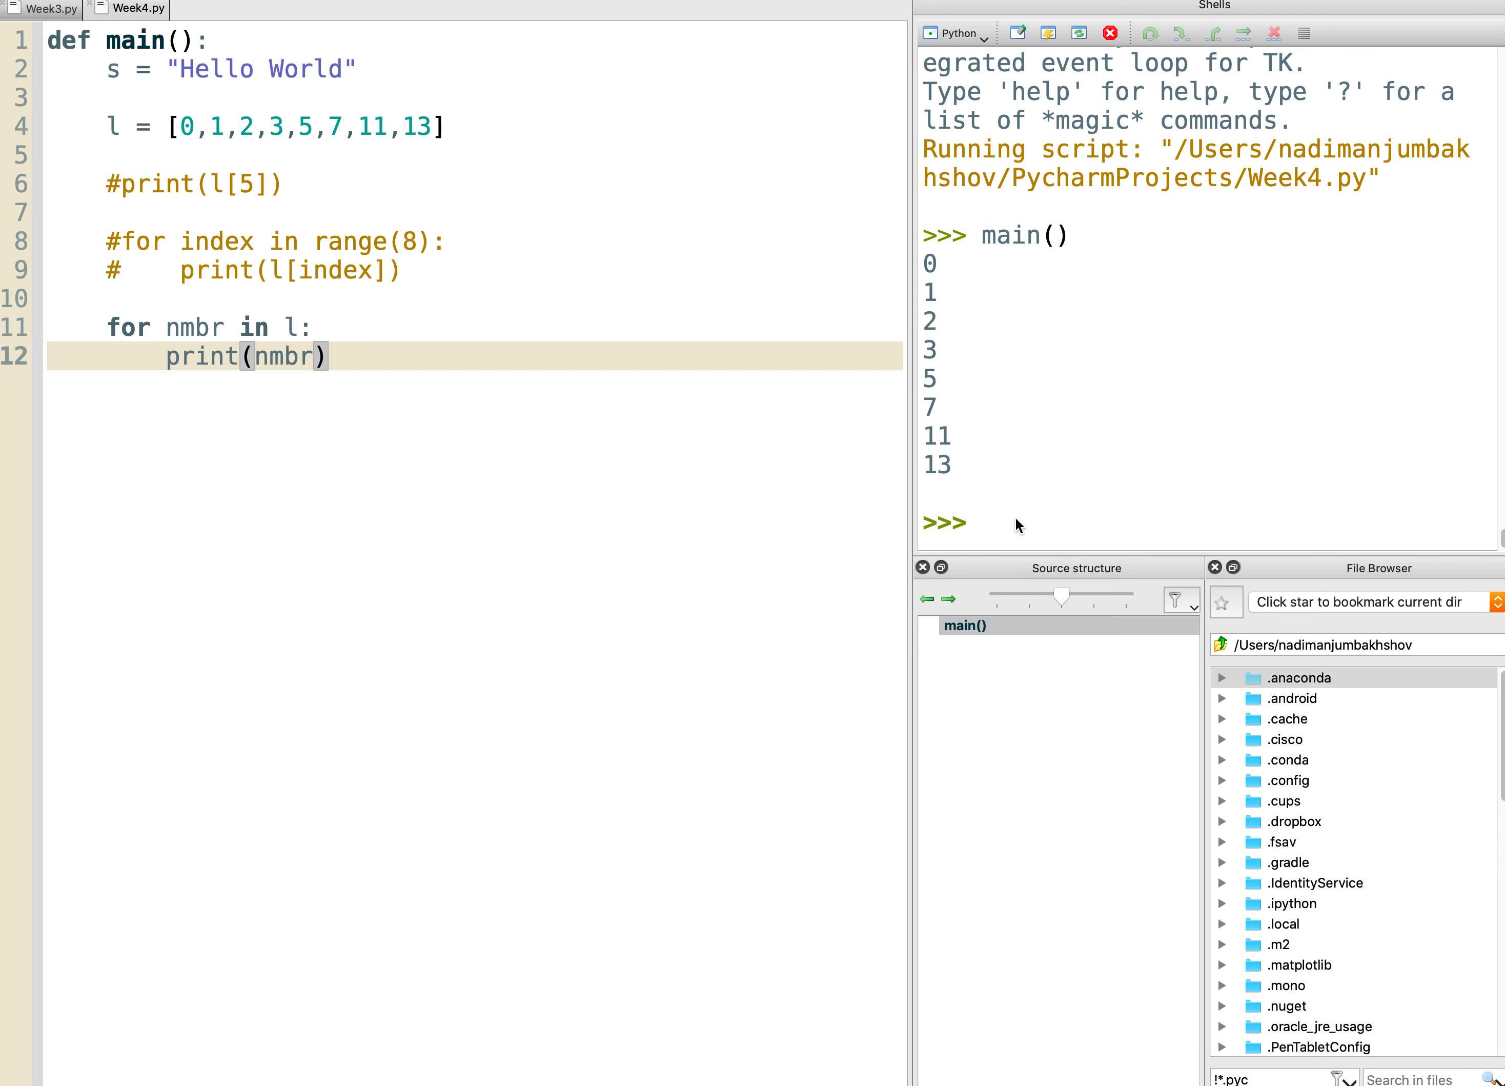
{"action": "mouse_move", "coordinate": [892, 481]}
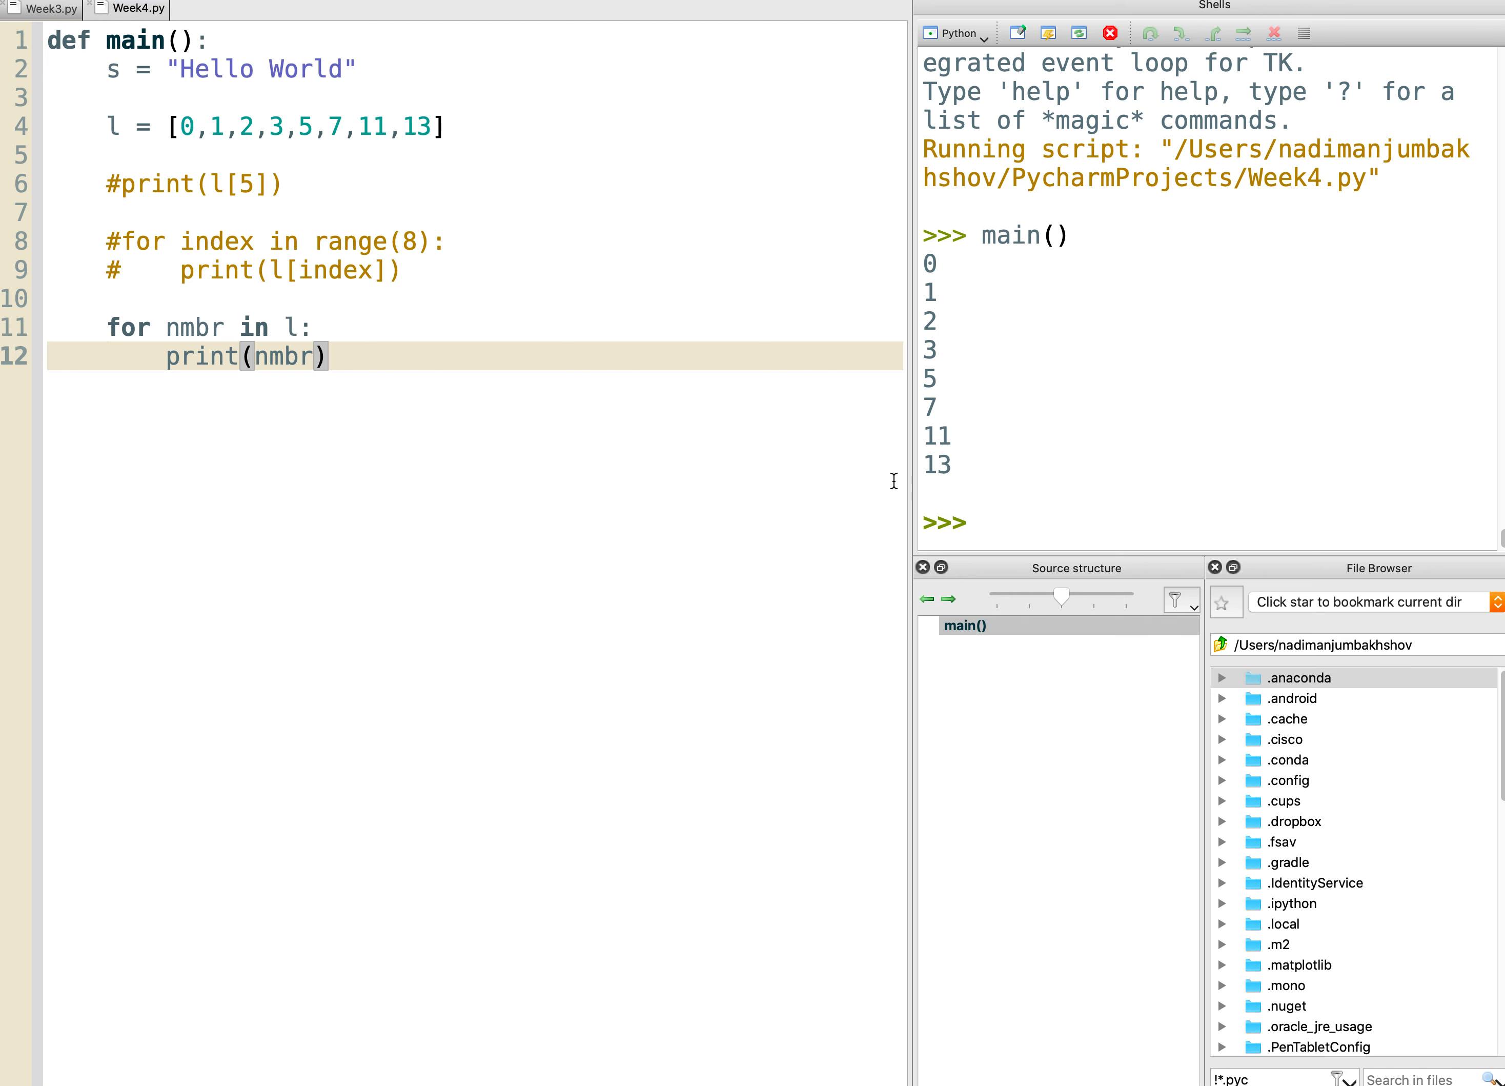
{"action": "mouse_move", "coordinate": [306, 126]}
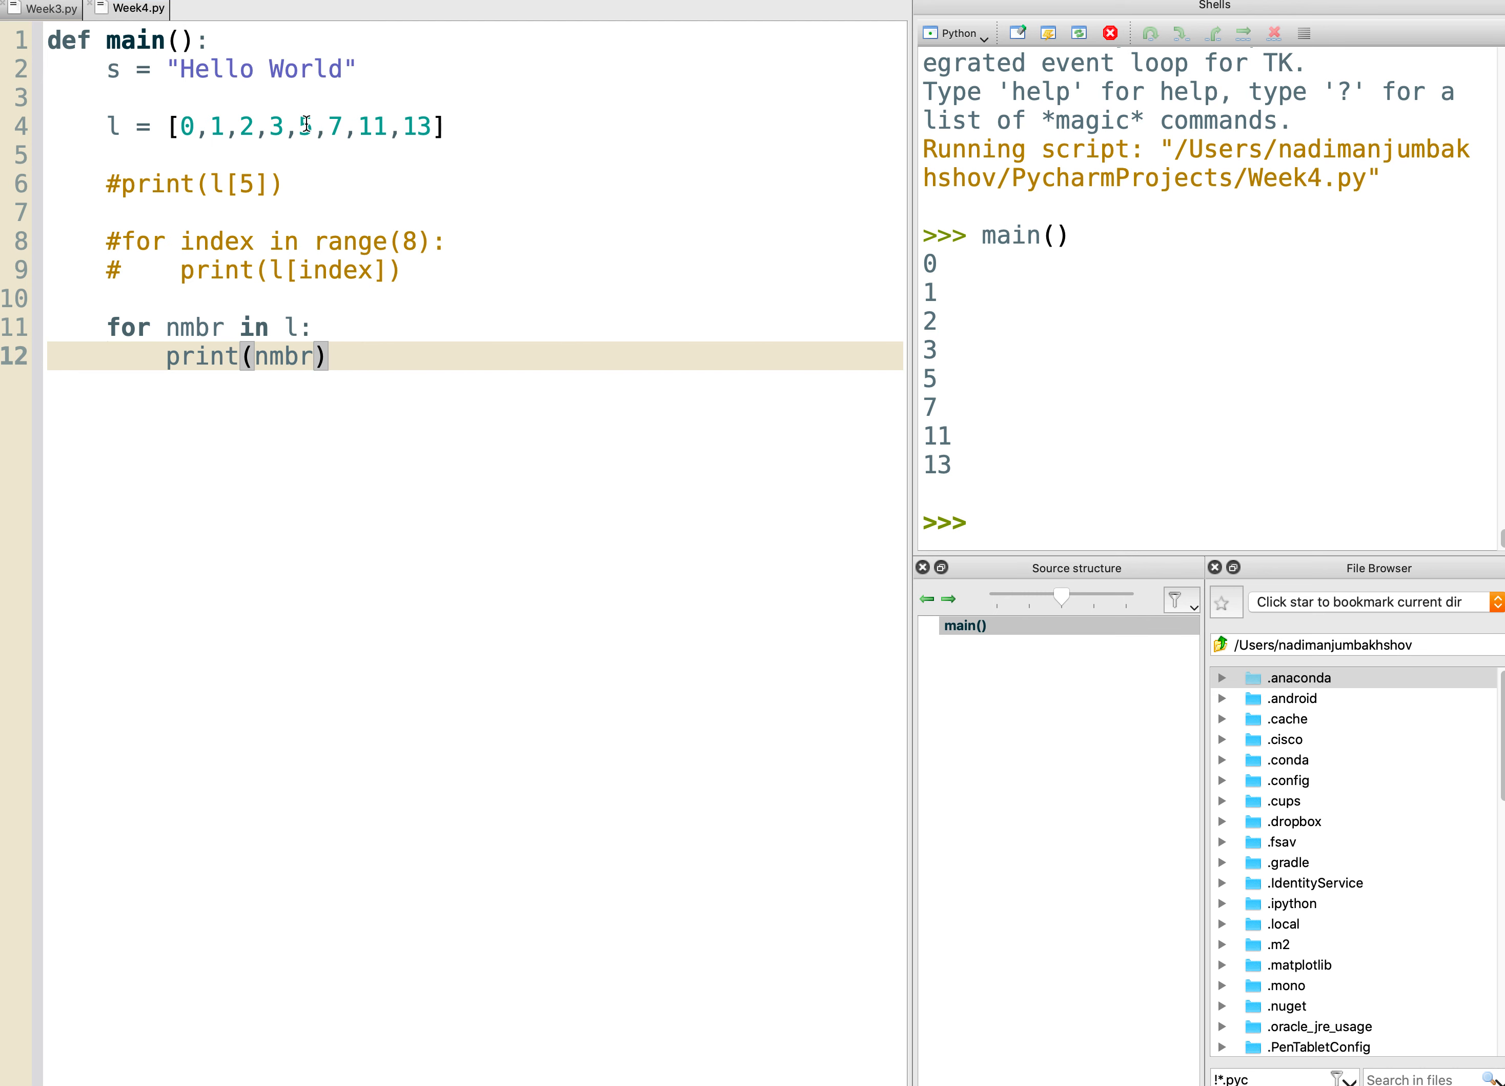
{"action": "mouse_move", "coordinate": [910, 299]}
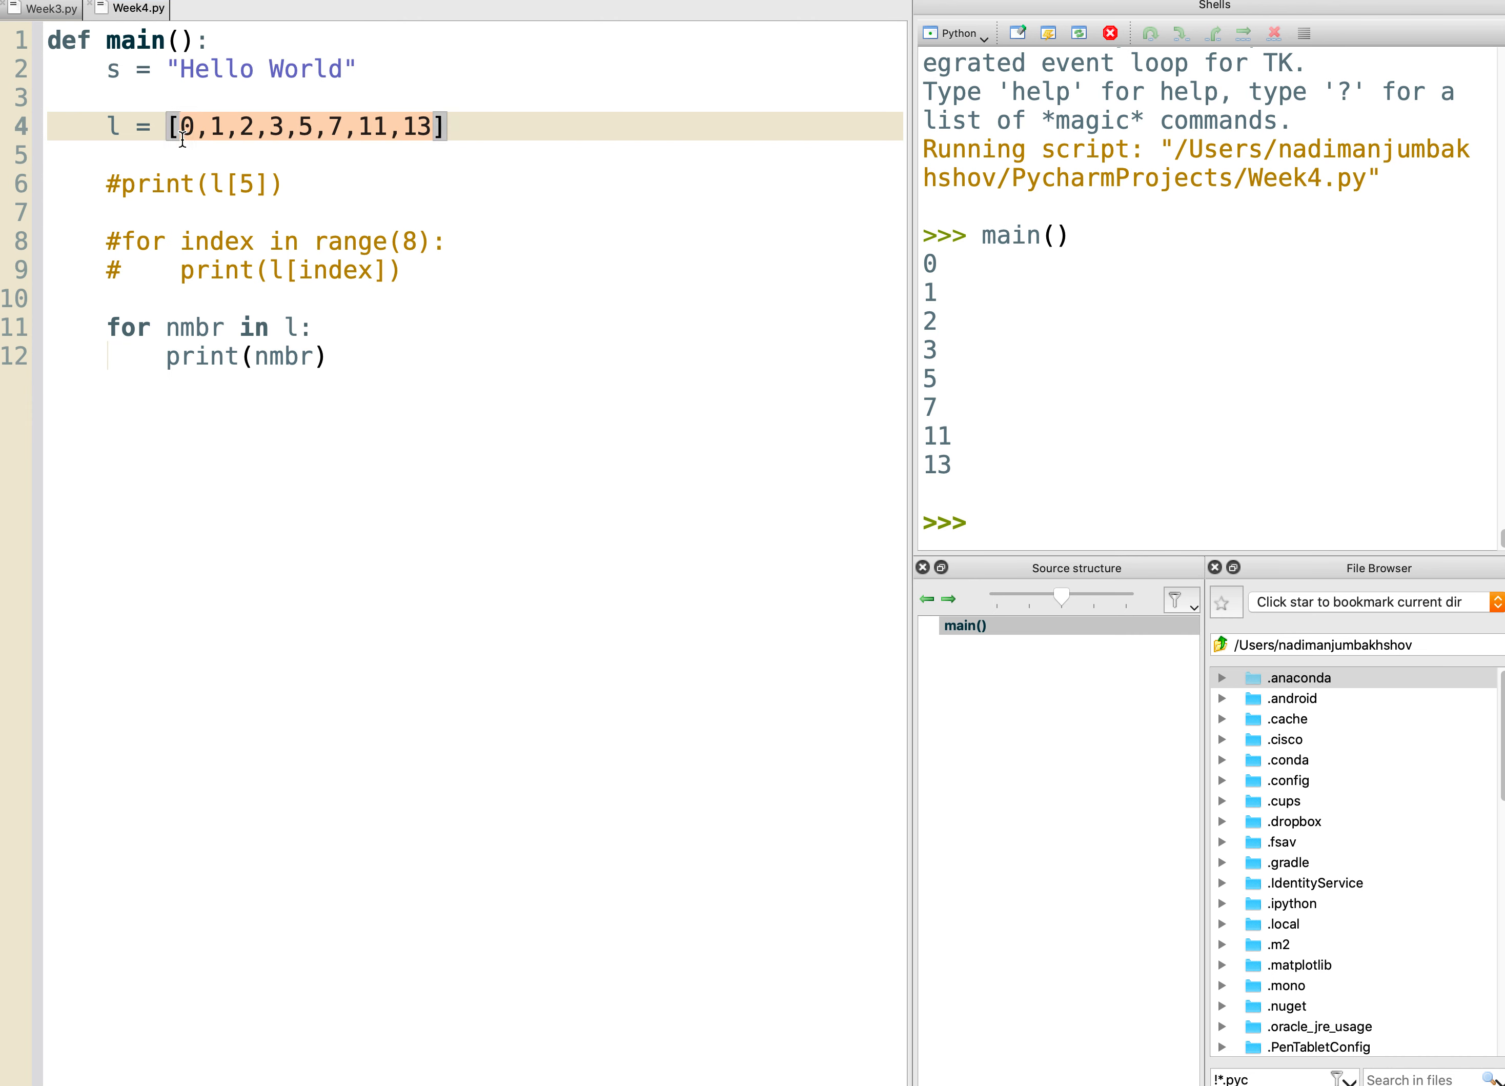
{"action": "left_click", "coordinate": [379, 356]}
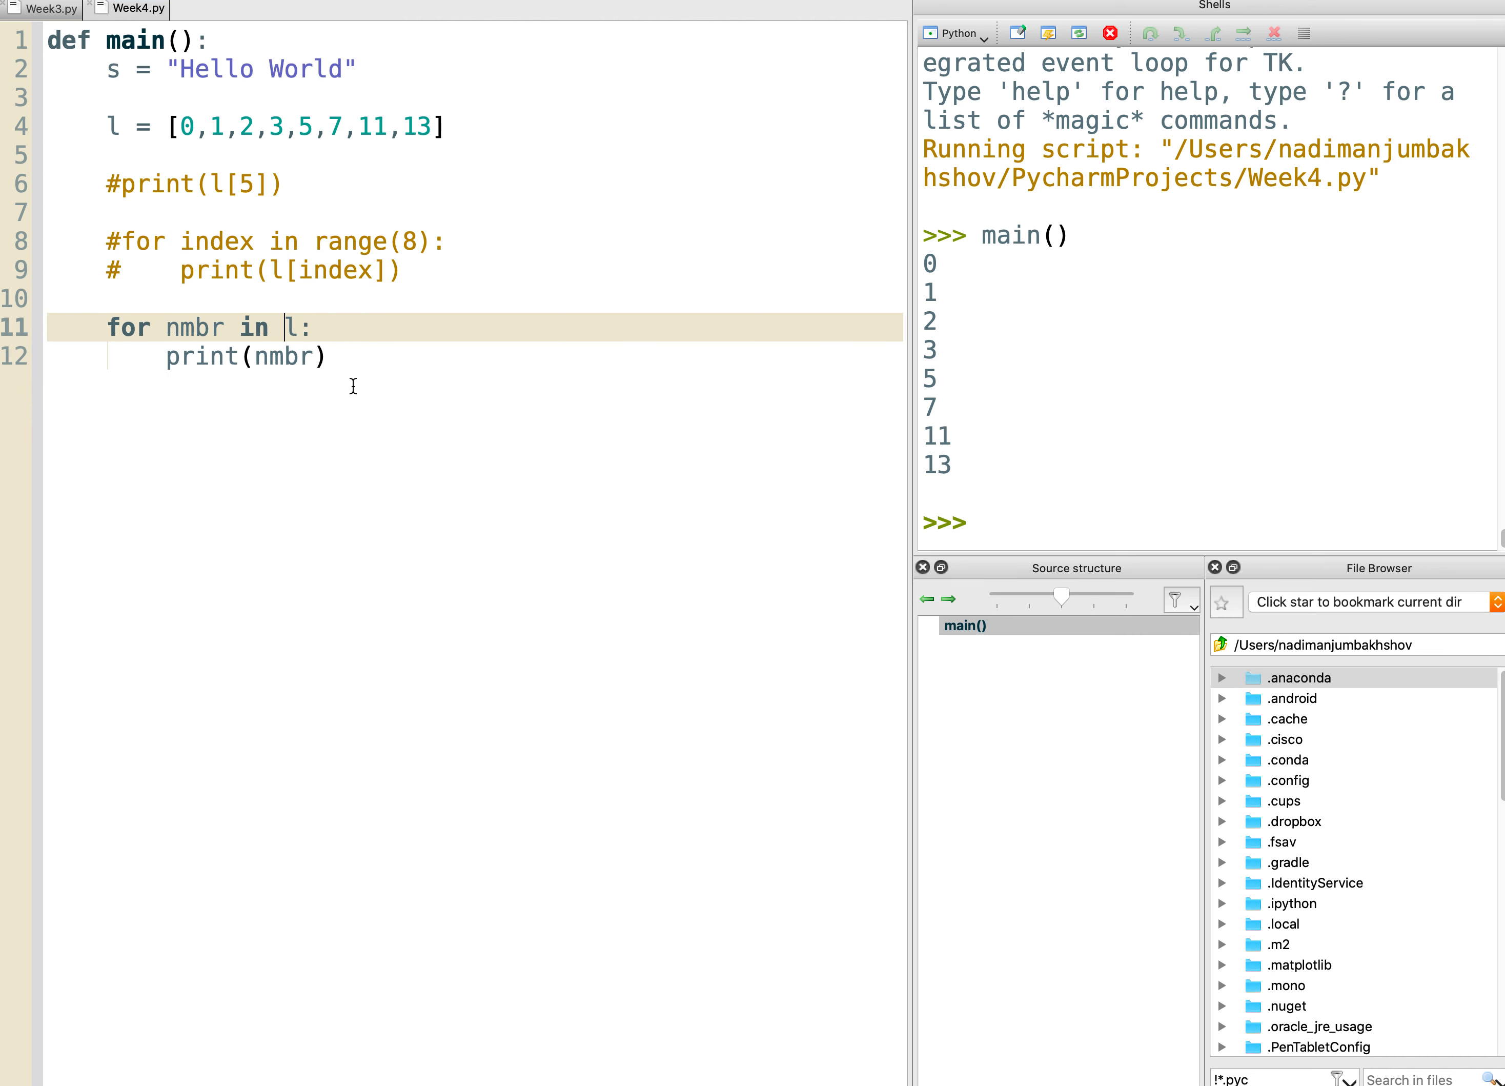
{"action": "mouse_move", "coordinate": [207, 226]}
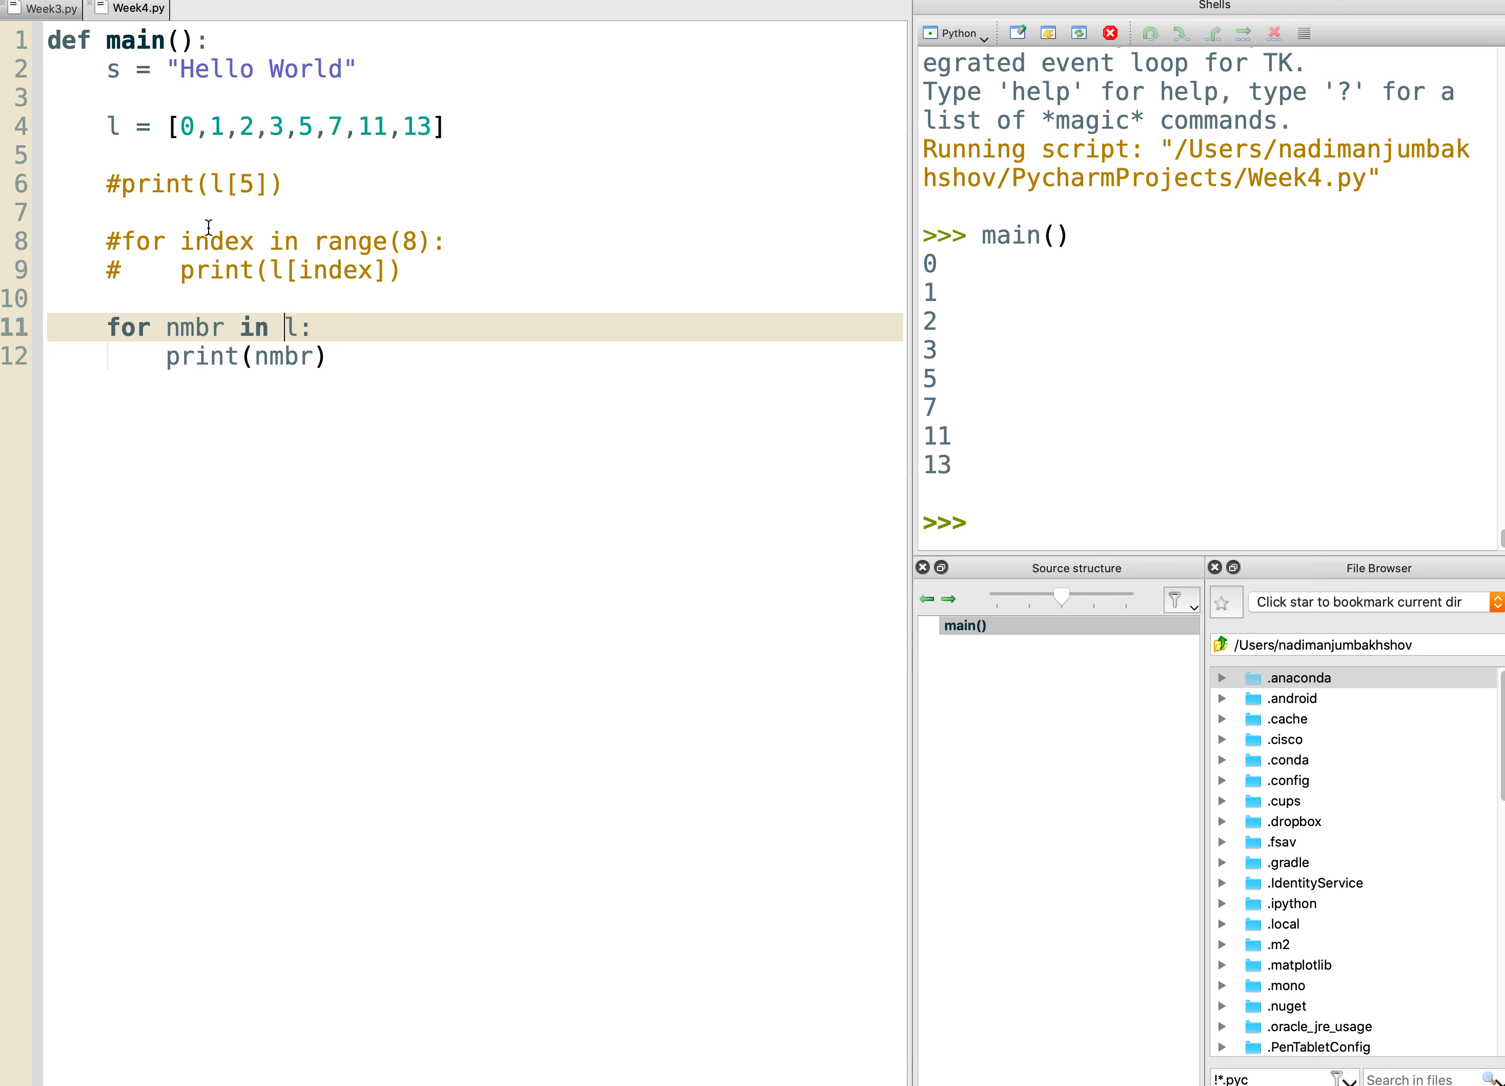